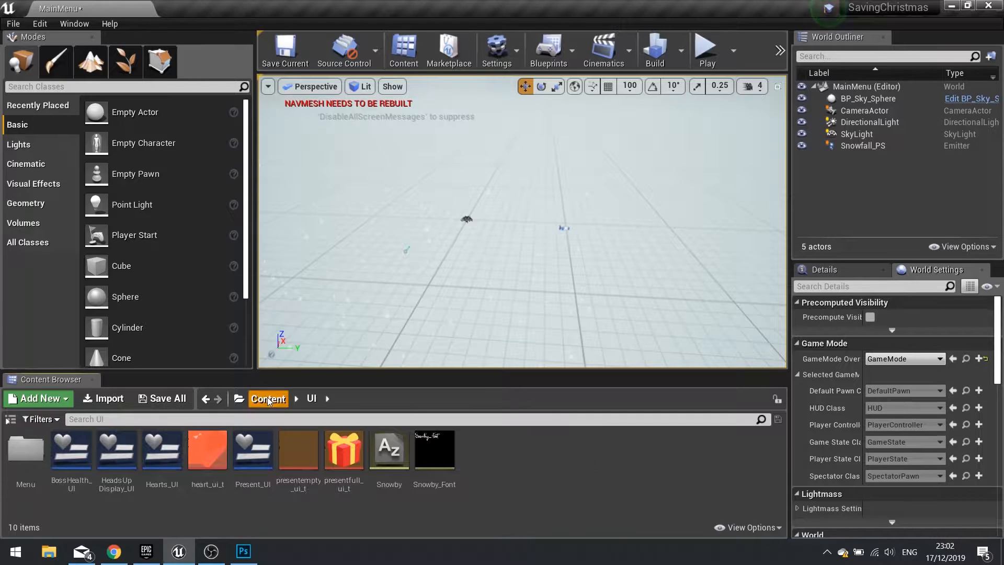
# Duplicate the MainMenu map in Content > Maps and name the copy EndMap
pyautogui.click(268, 399)
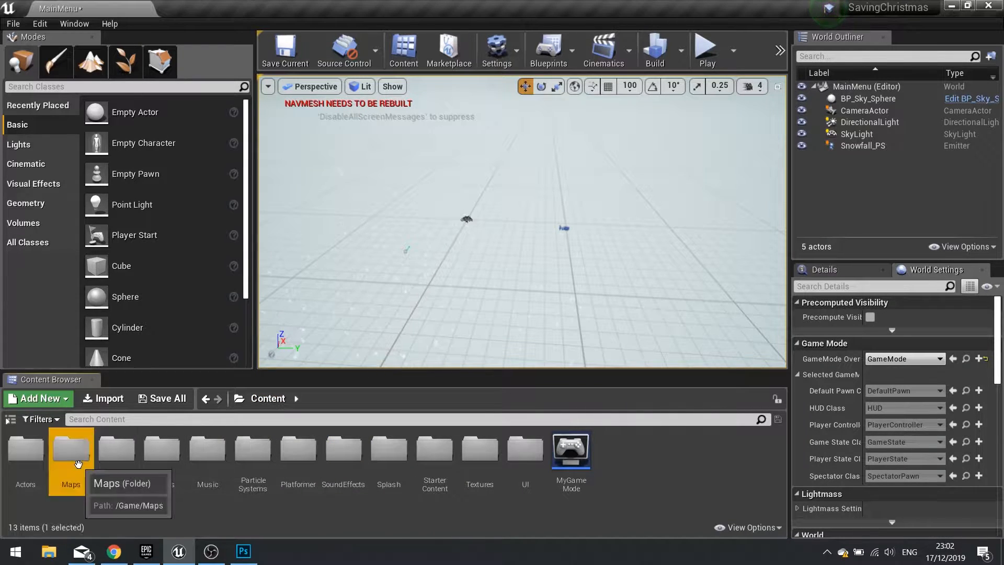
pyautogui.doubleClick(70, 449)
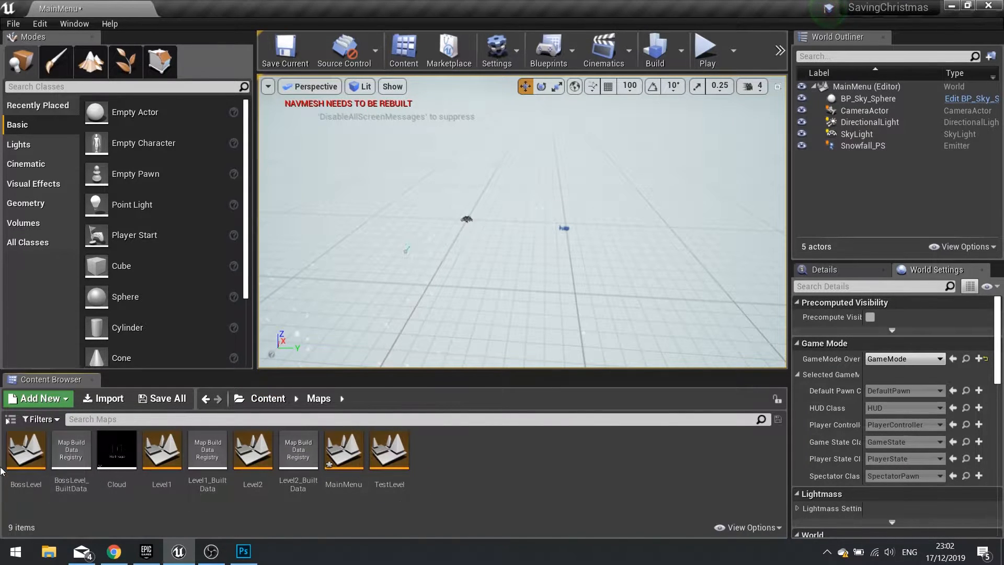
pyautogui.moveTo(416, 477)
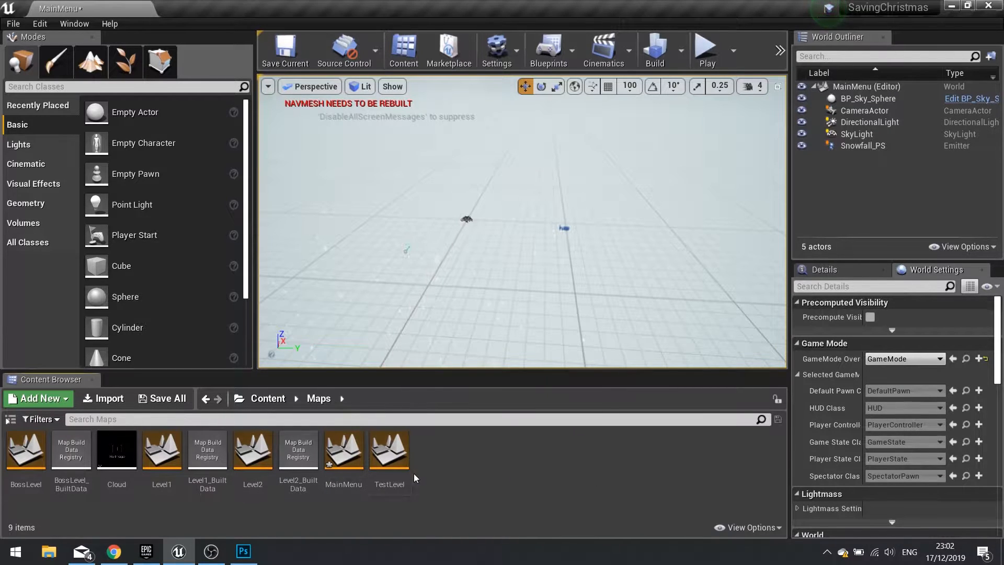
pyautogui.rightClick(343, 449)
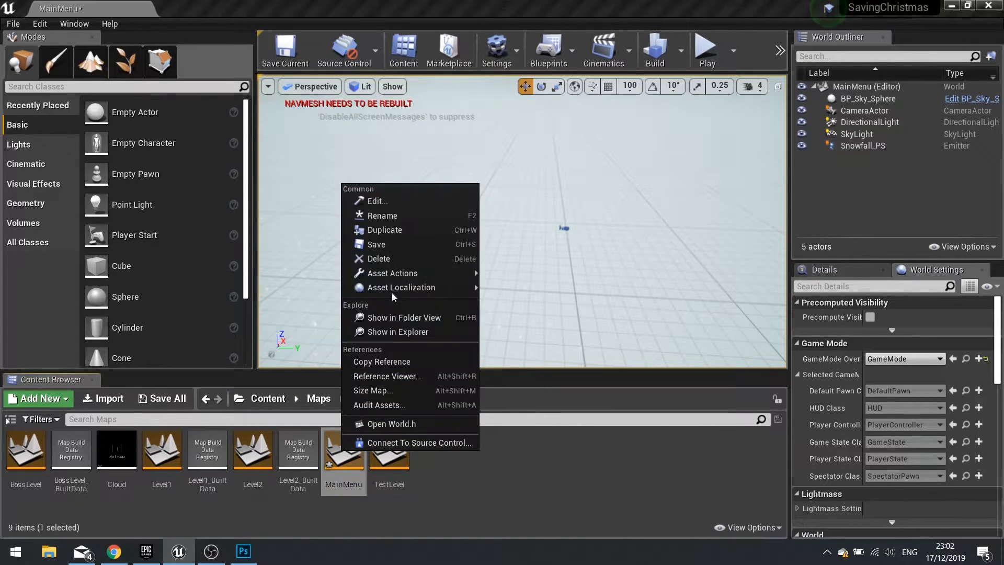
pyautogui.click(384, 229)
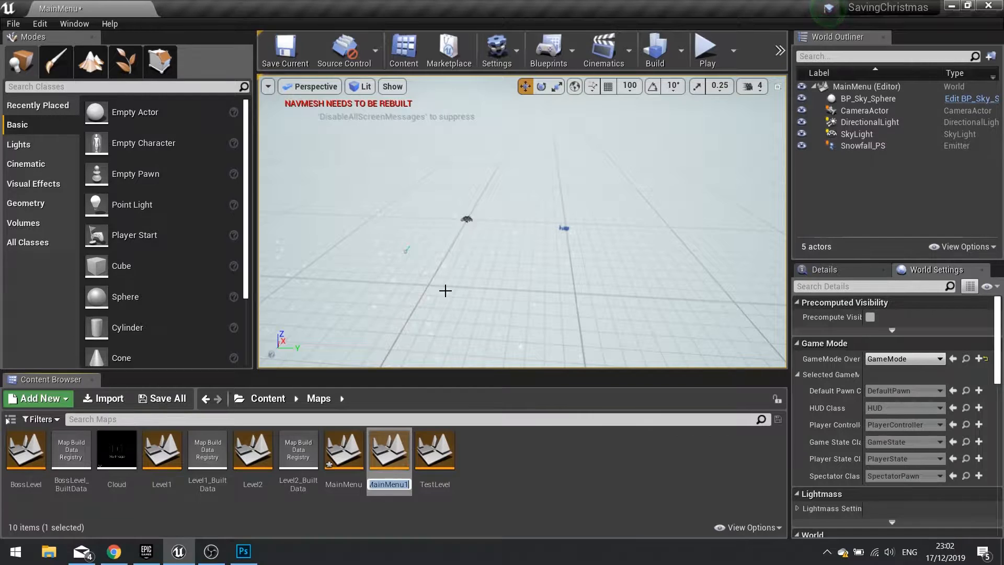
pyautogui.write('EndMap')
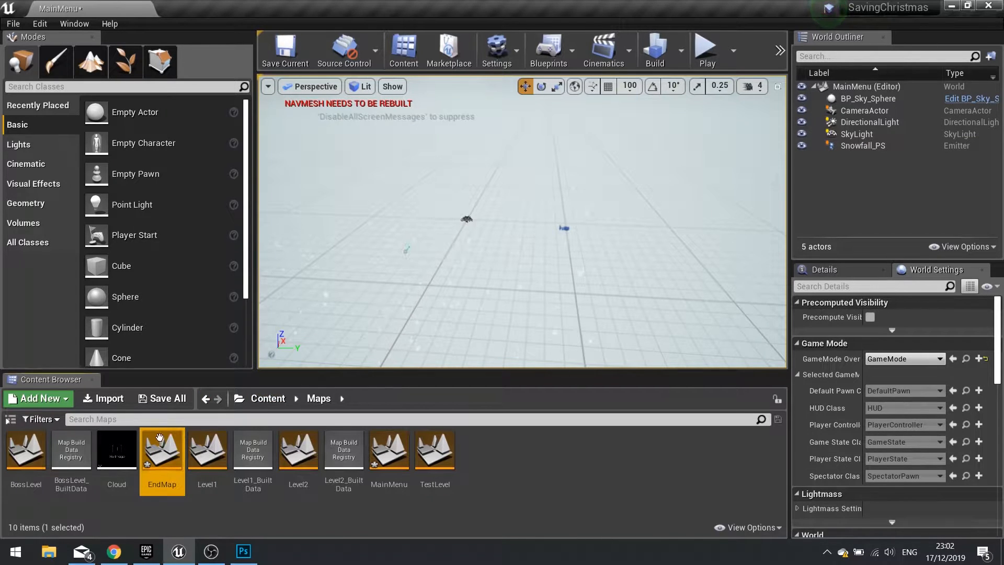
# Save all unsaved levels and assets via Save All and Save Selected
pyautogui.click(162, 399)
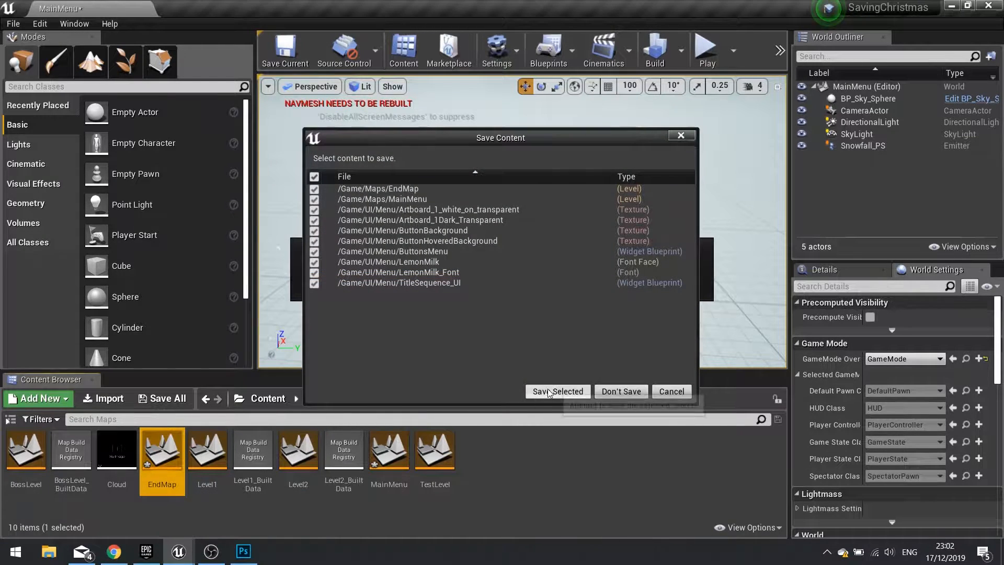
pyautogui.click(556, 391)
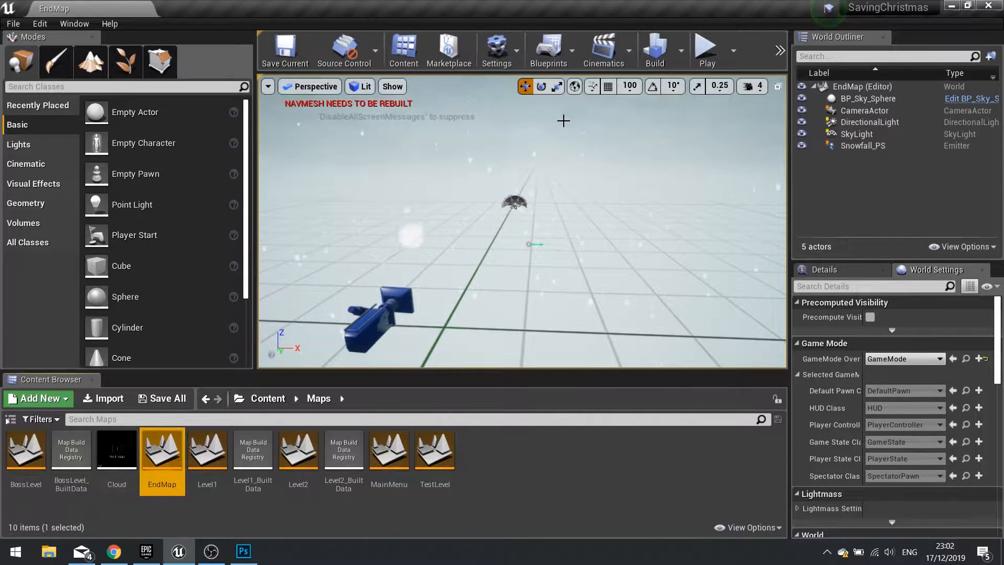
pyautogui.click(547, 52)
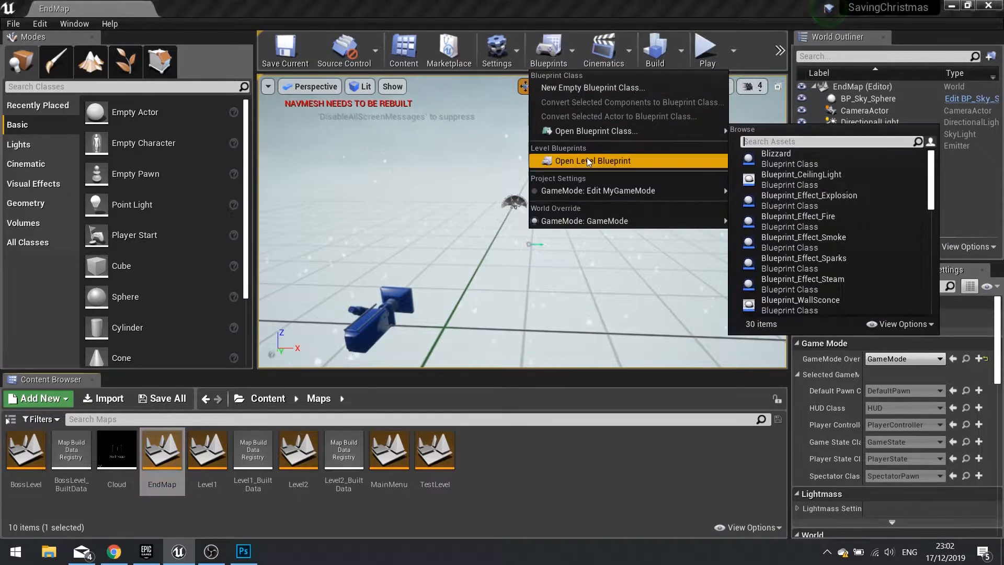
pyautogui.click(592, 161)
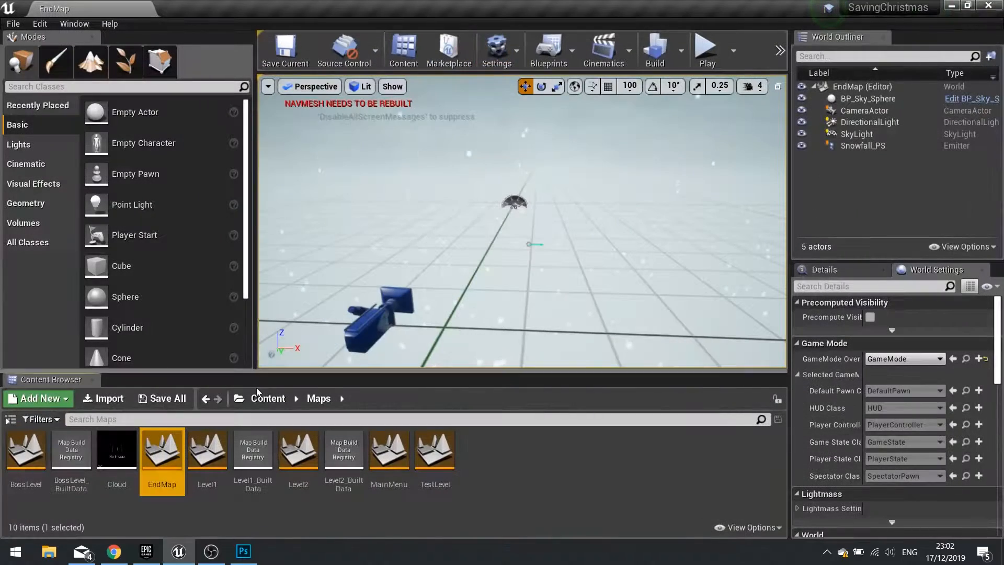
# Create a widget blueprint named EndScreenUI in Content > UI > Menu and open it
pyautogui.click(267, 399)
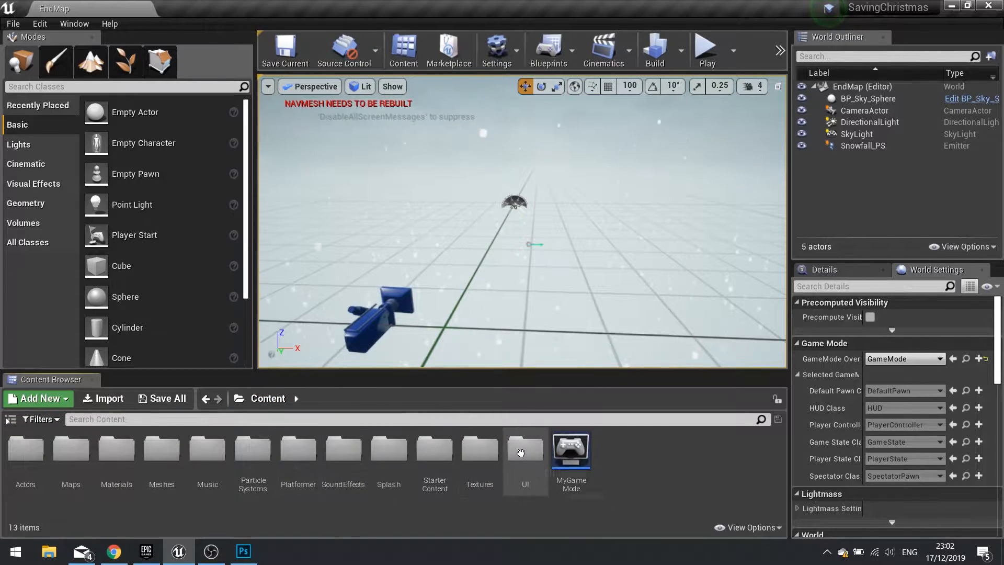
pyautogui.doubleClick(524, 450)
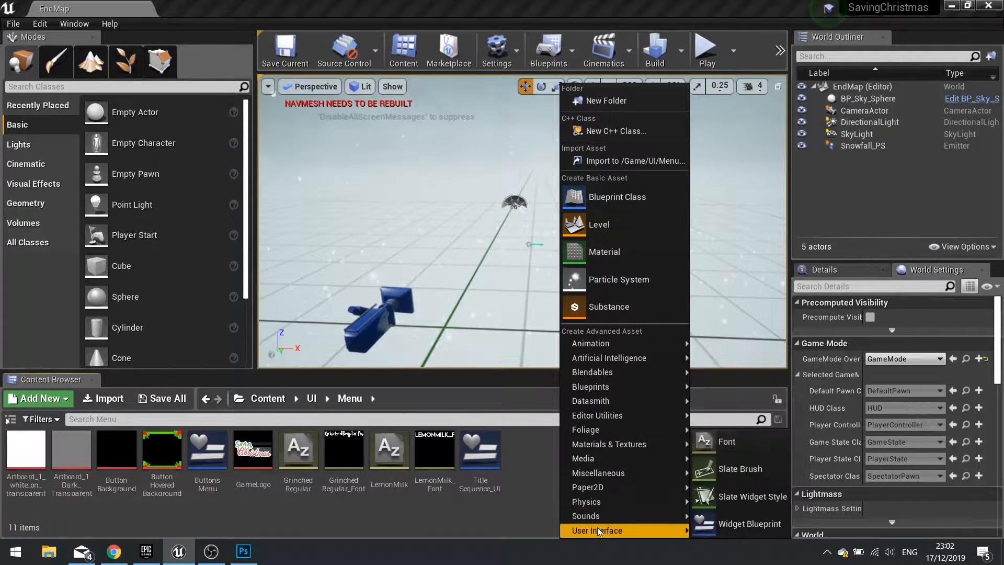
pyautogui.moveTo(749, 523)
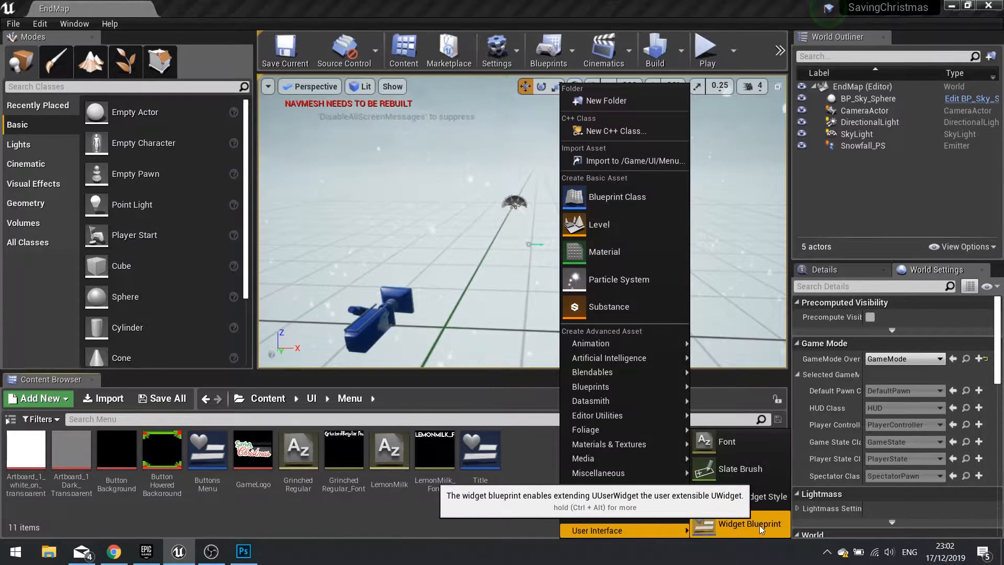
pyautogui.click(749, 523)
pyautogui.write('EndSc')
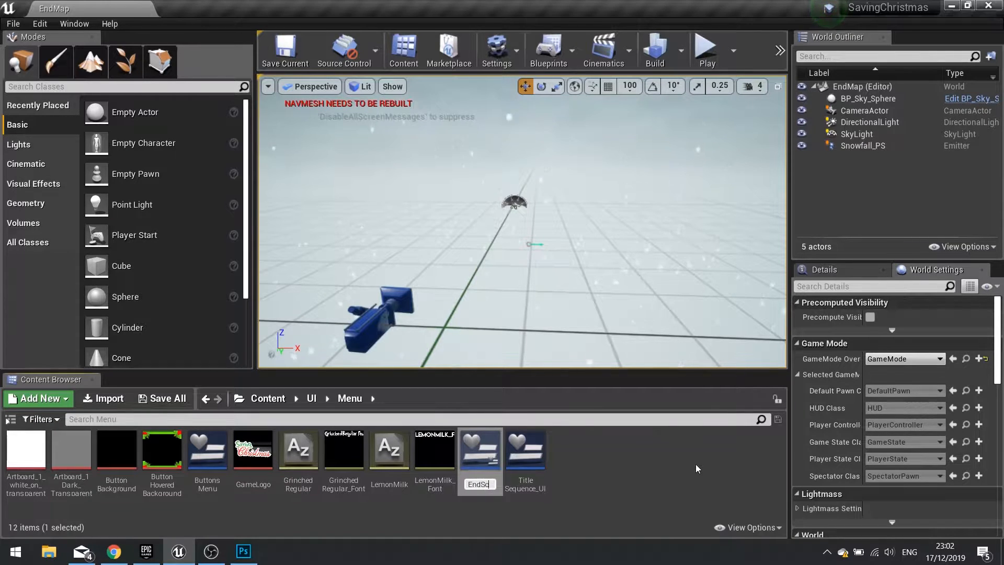
pyautogui.click(252, 449)
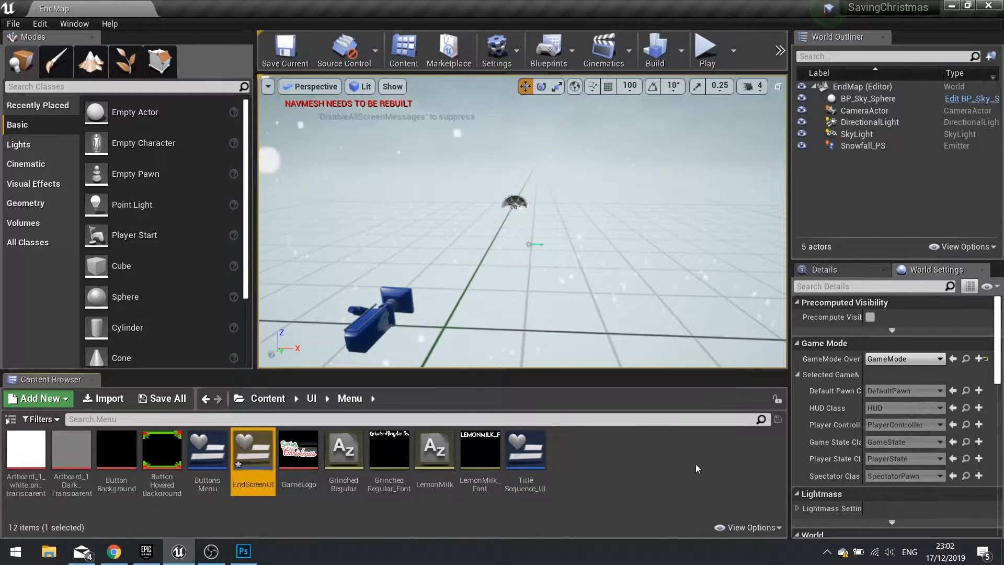
pyautogui.doubleClick(252, 449)
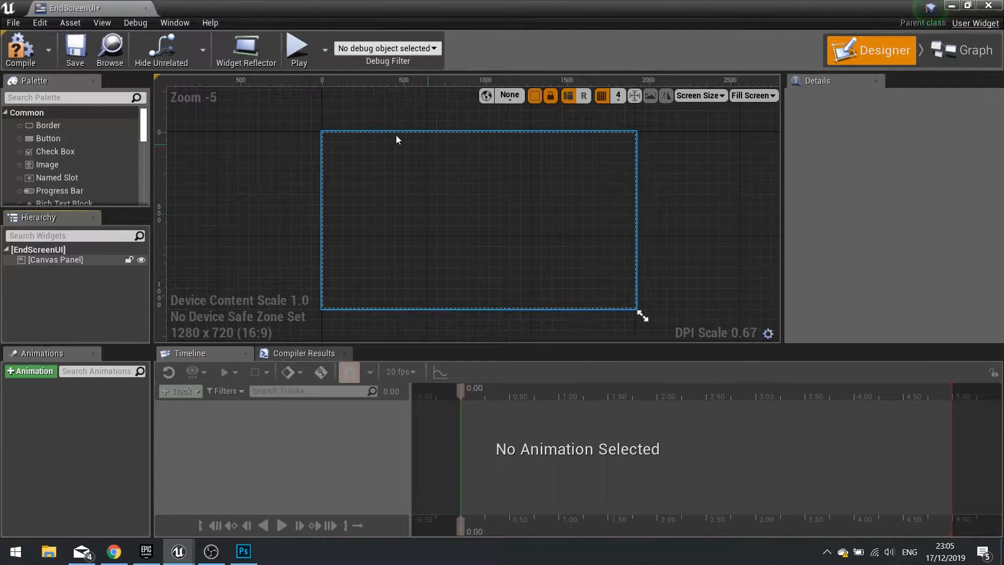
# Place a Border on the canvas and size it 1000 by 500
pyautogui.moveTo(48, 124); pyautogui.dragTo(289, 158)
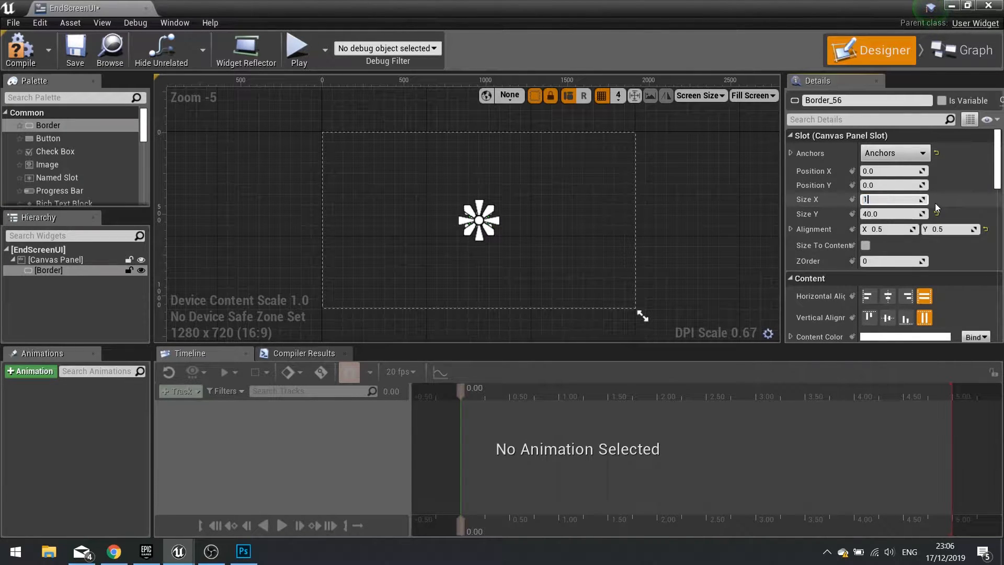
pyautogui.write('1000.0')
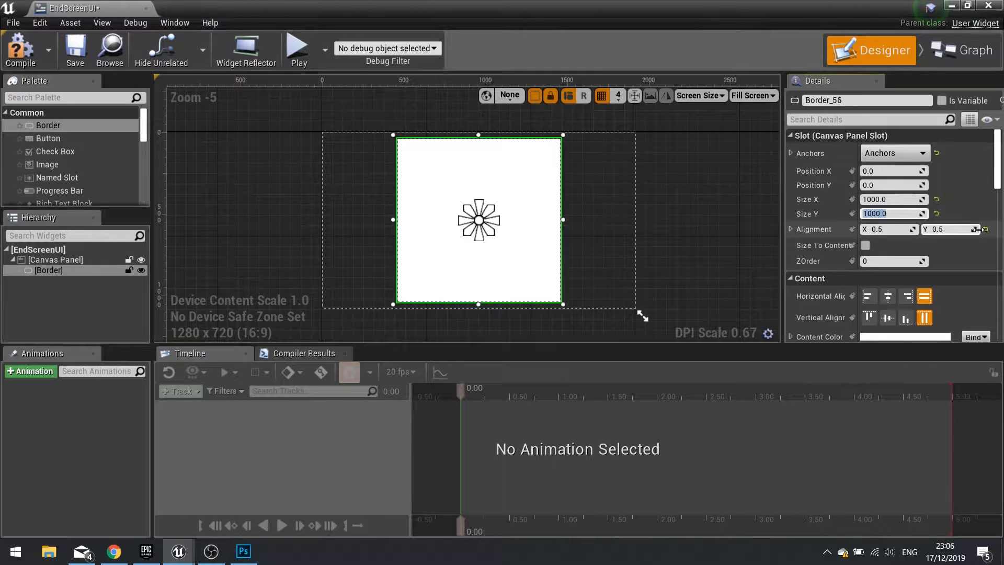
pyautogui.moveTo(704, 211)
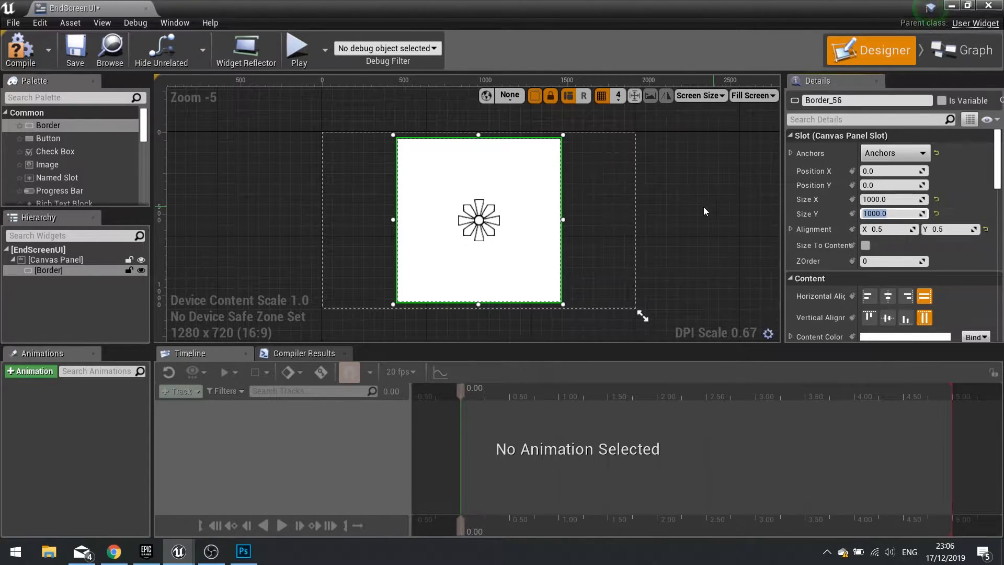
pyautogui.moveTo(902, 214)
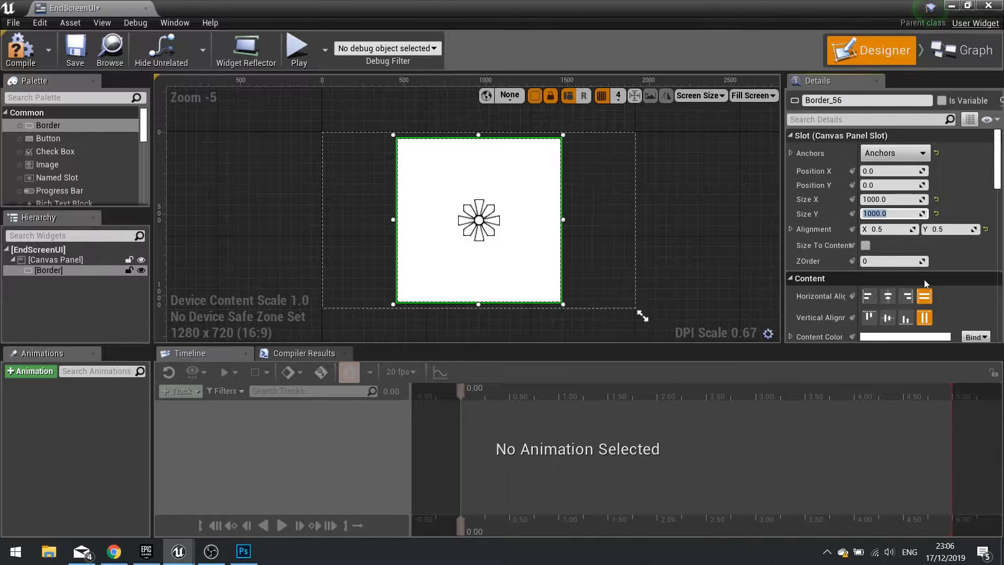
pyautogui.write('500')
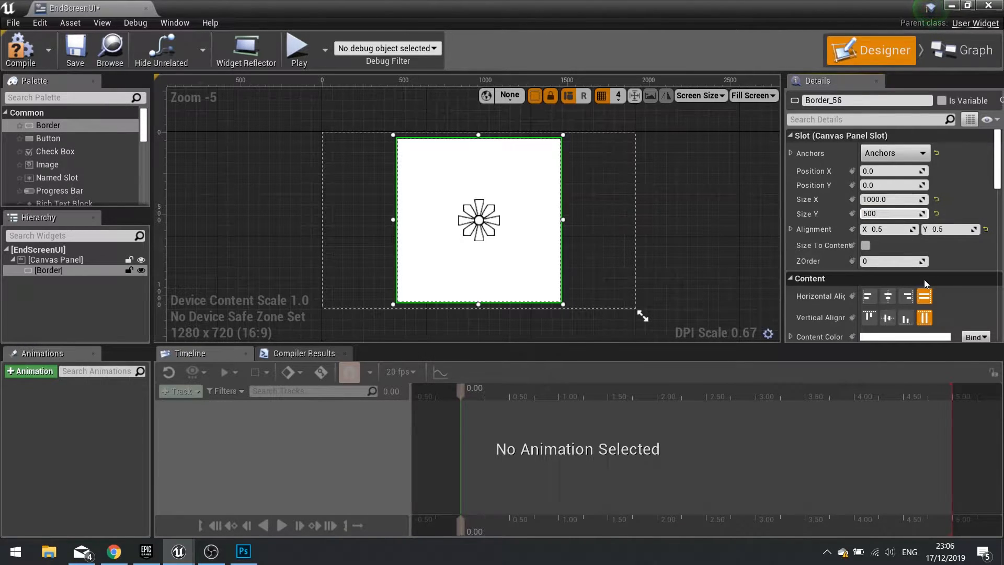
pyautogui.tripleClick(890, 214)
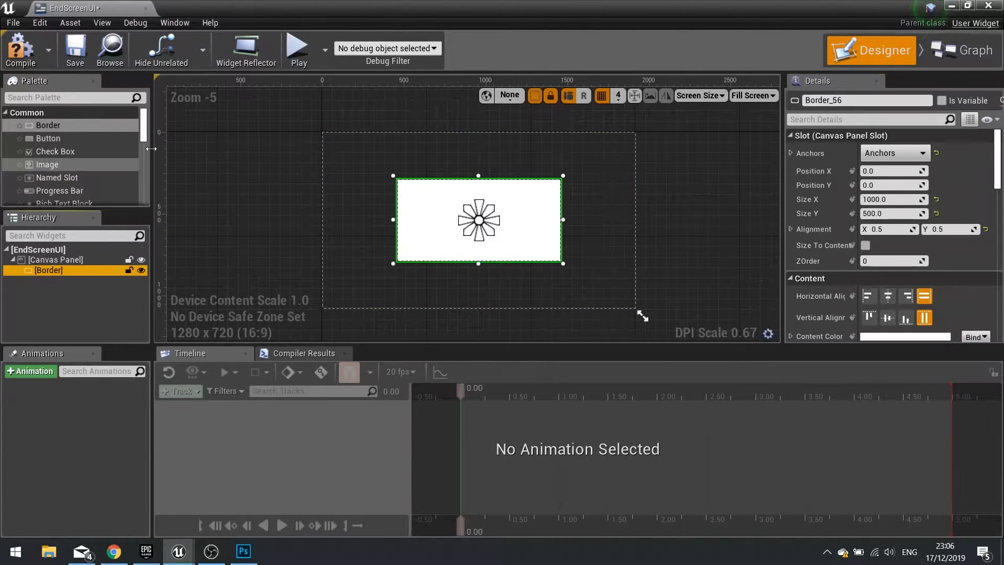
# Set the border's Brush Color alpha to 0 so its background is fully transparent
pyautogui.scroll(-3)
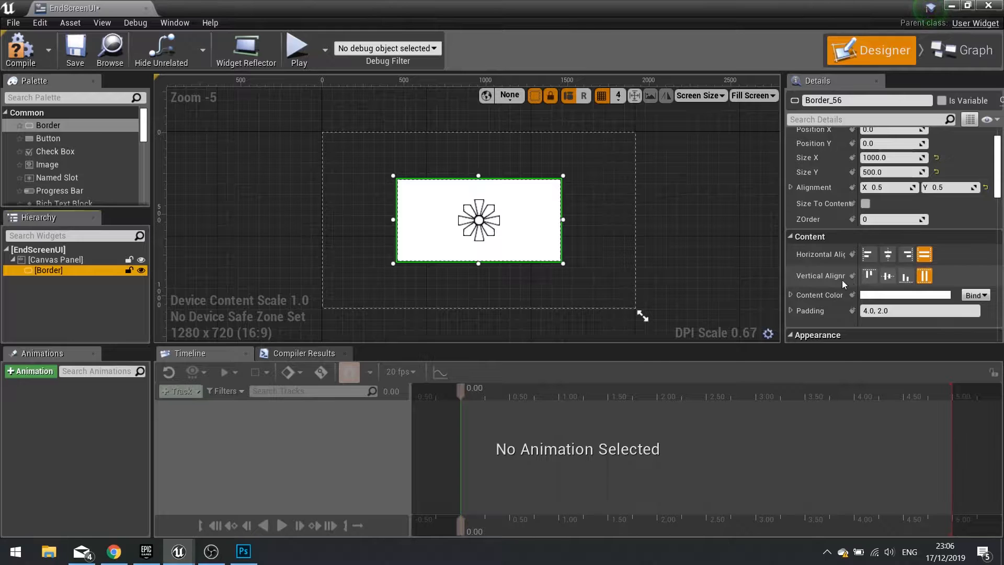
pyautogui.scroll(-3)
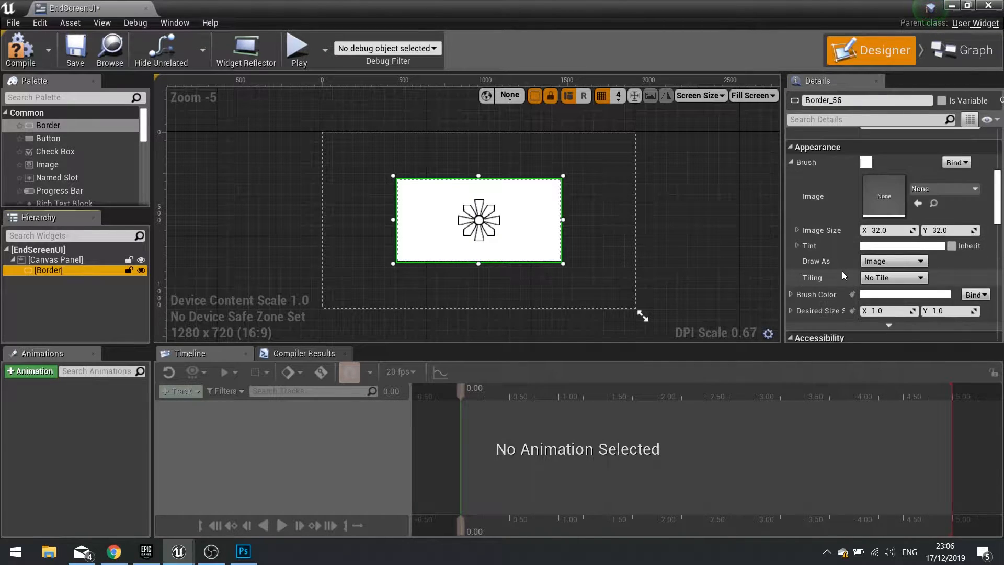
pyautogui.scroll(3)
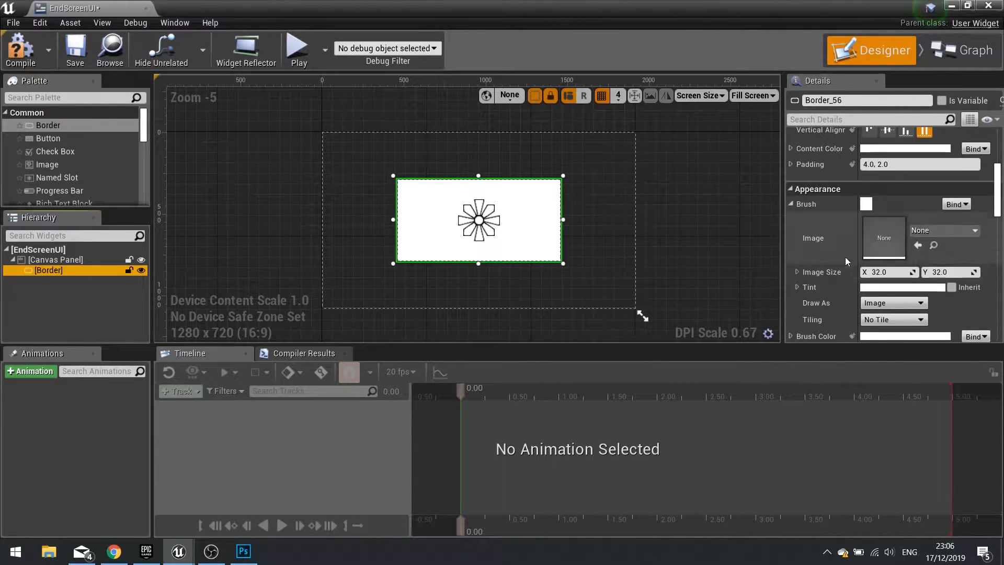
pyautogui.scroll(-3)
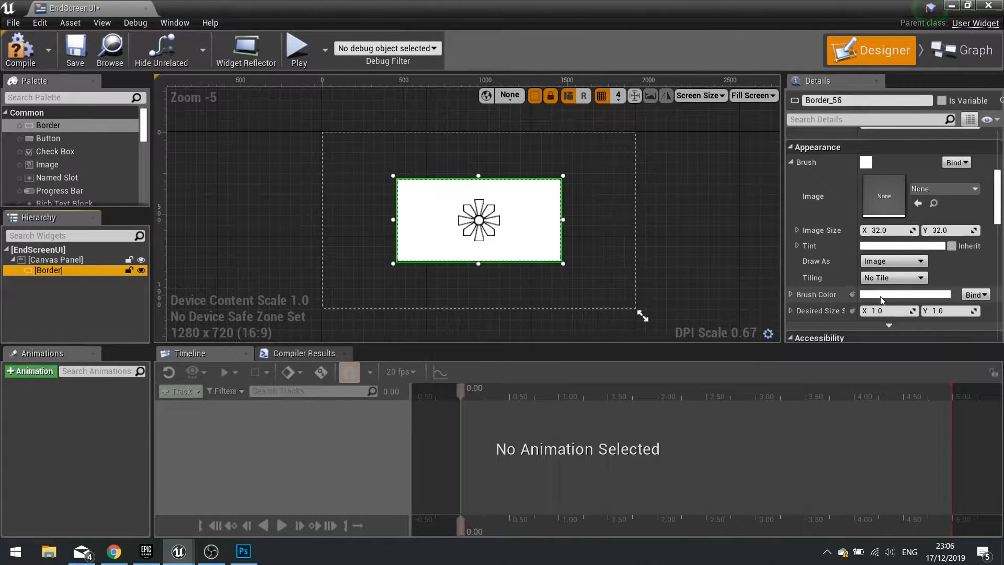
pyautogui.click(904, 294)
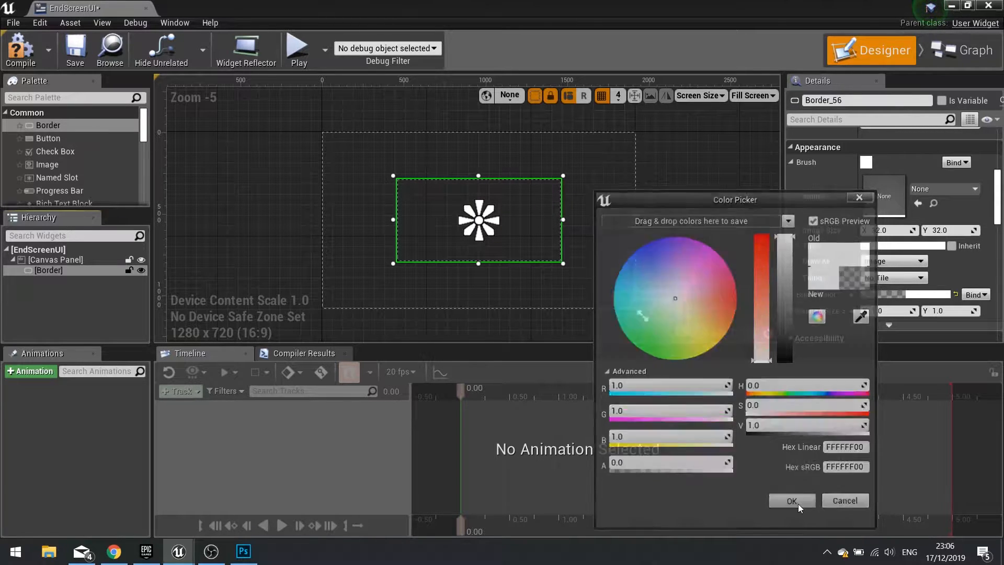
pyautogui.click(792, 499)
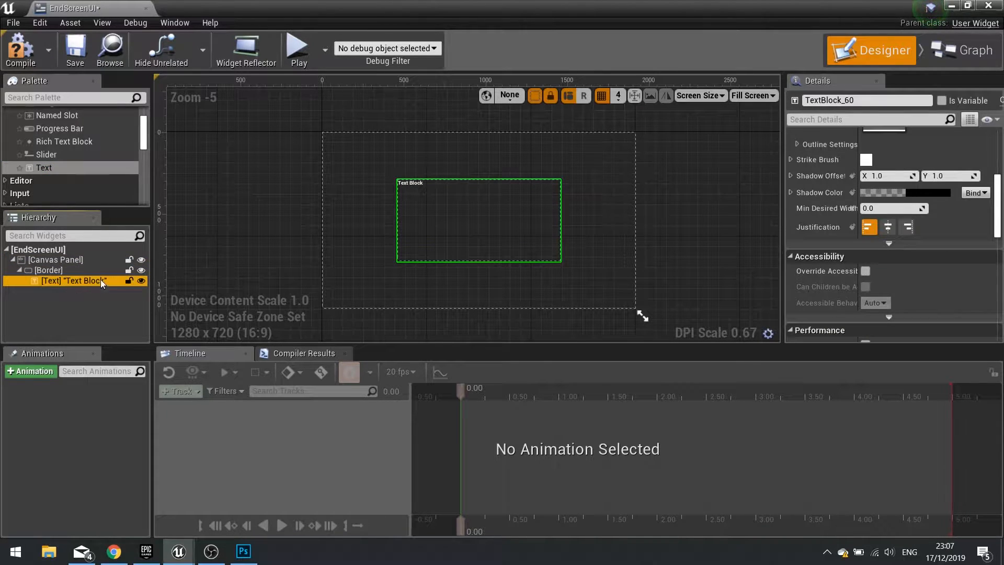
pyautogui.moveTo(889, 226)
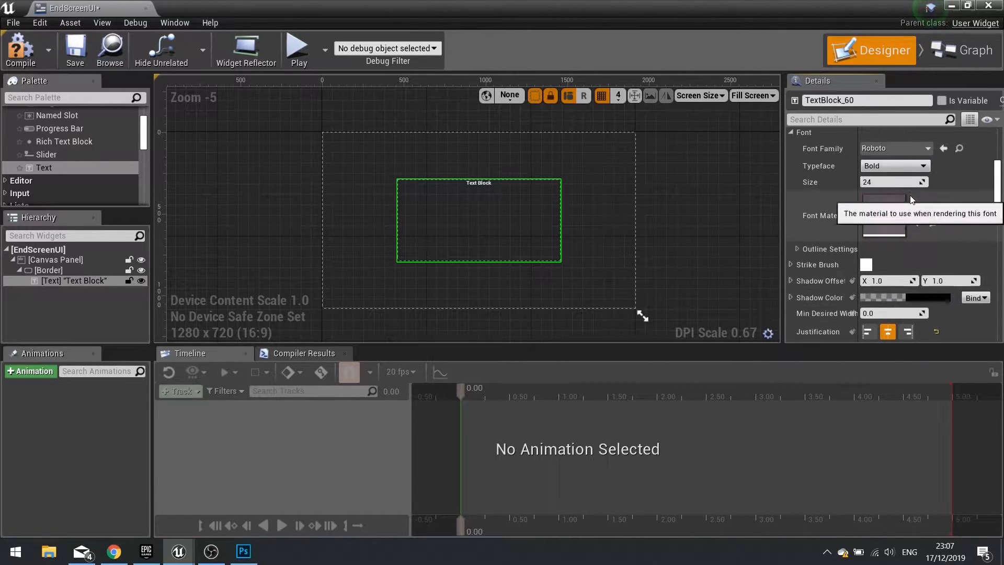
# Set the text block's font to GrinchedRegular at size 48 and begin editing its text
pyautogui.click(892, 148)
pyautogui.write('48')
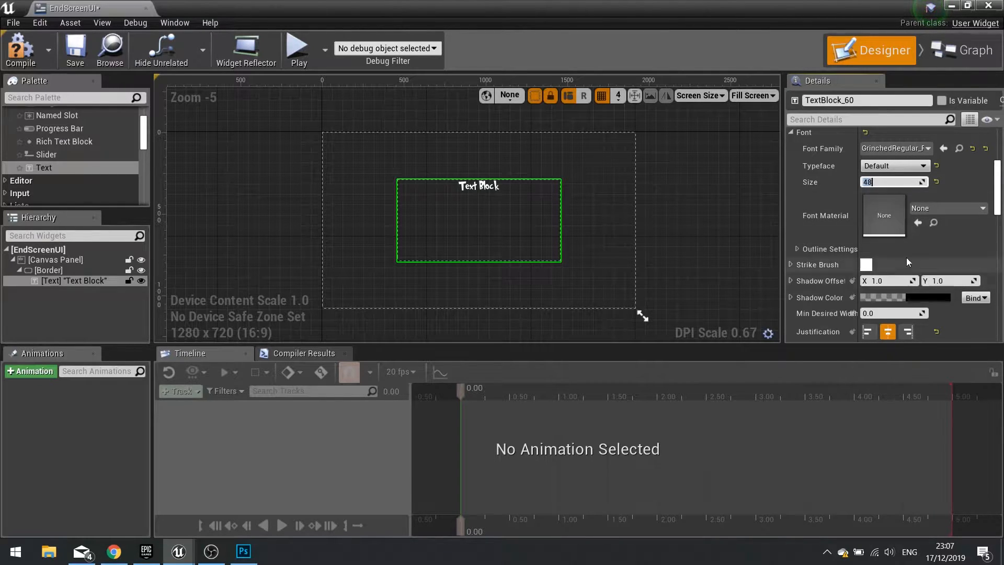
pyautogui.scroll(3)
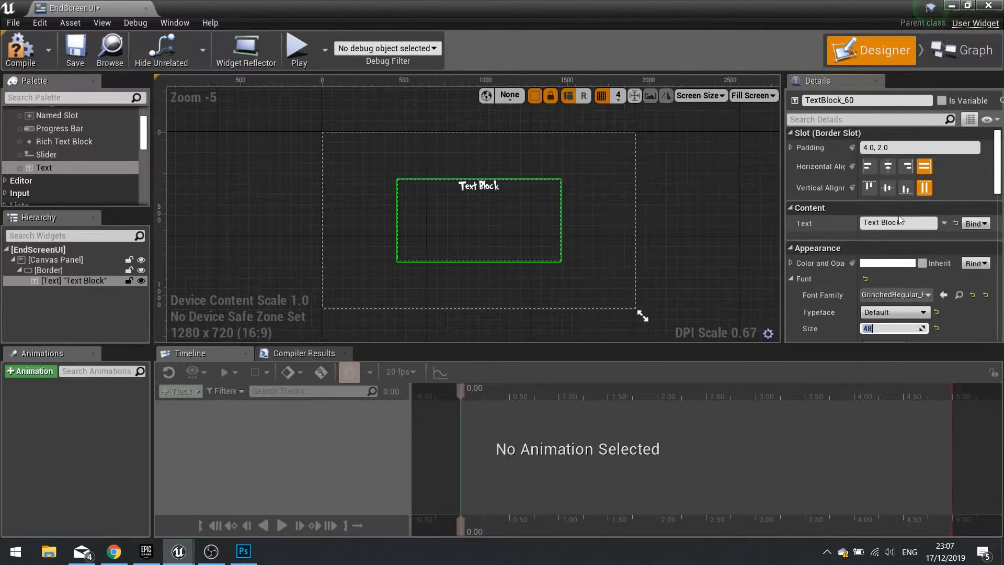
pyautogui.moveTo(896, 223)
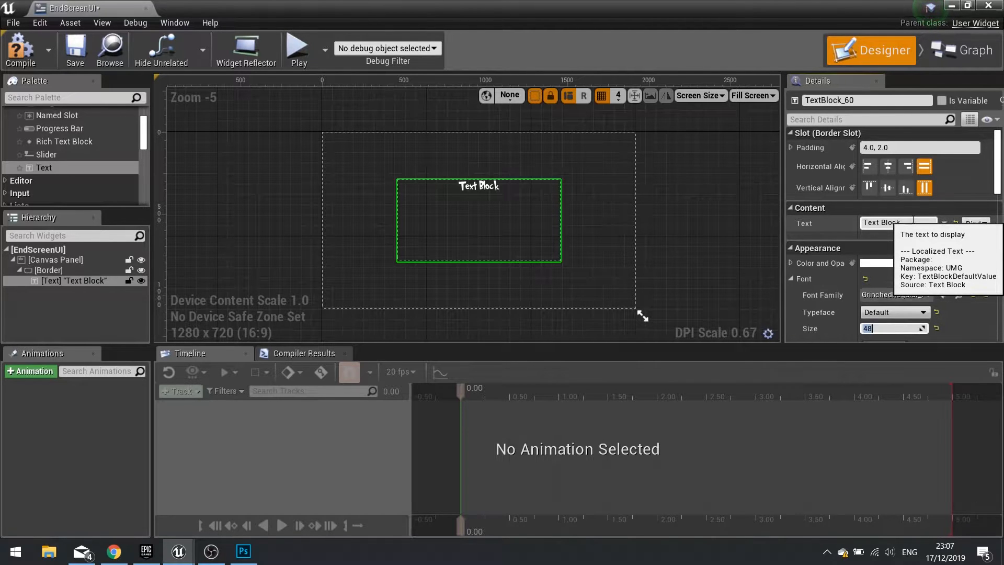
pyautogui.click(896, 223)
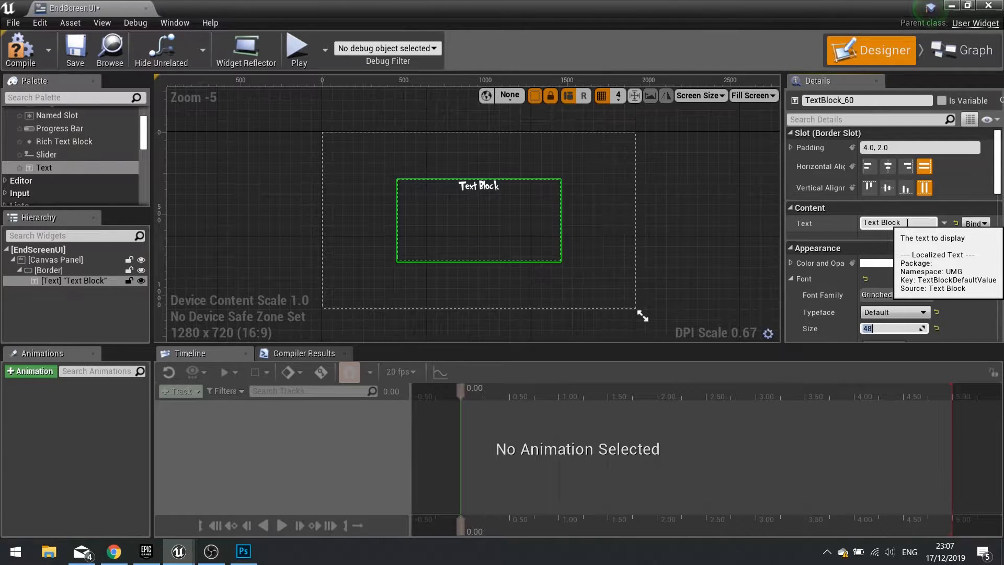
# Add a multi-line text variable named Credits in the event graph and compile
pyautogui.click(972, 50)
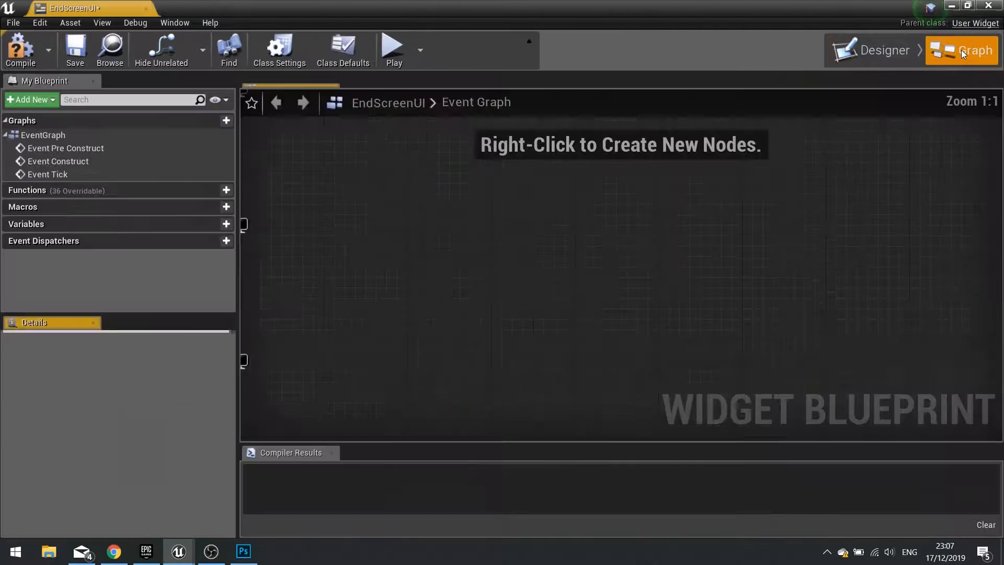
pyautogui.click(343, 51)
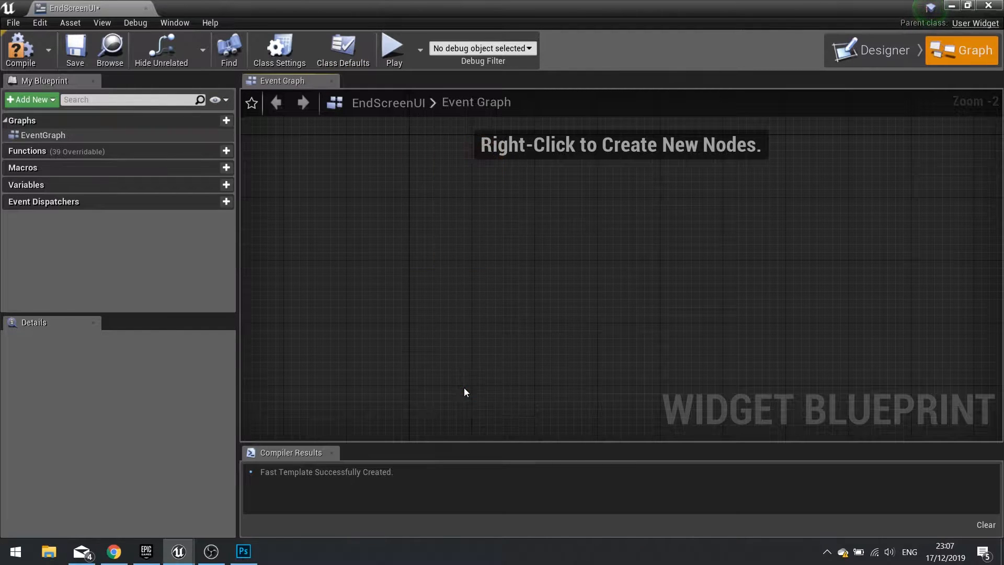
pyautogui.click(226, 185)
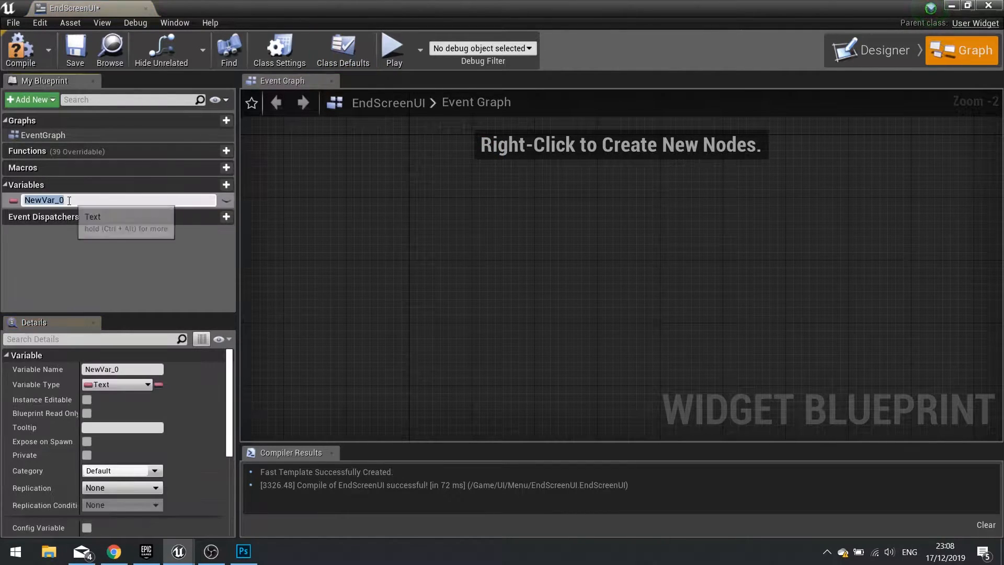
pyautogui.moveTo(102, 224)
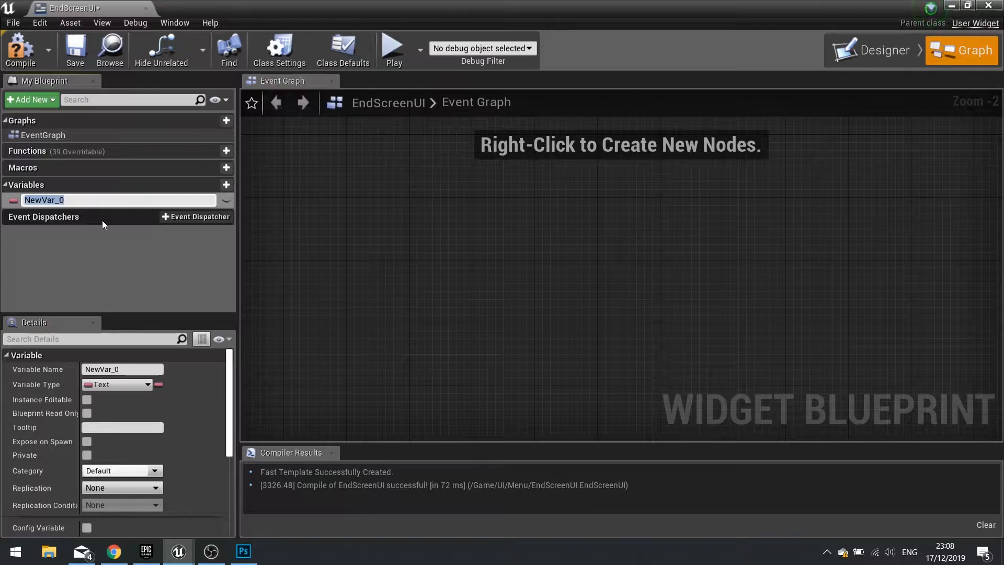
pyautogui.write('Credits')
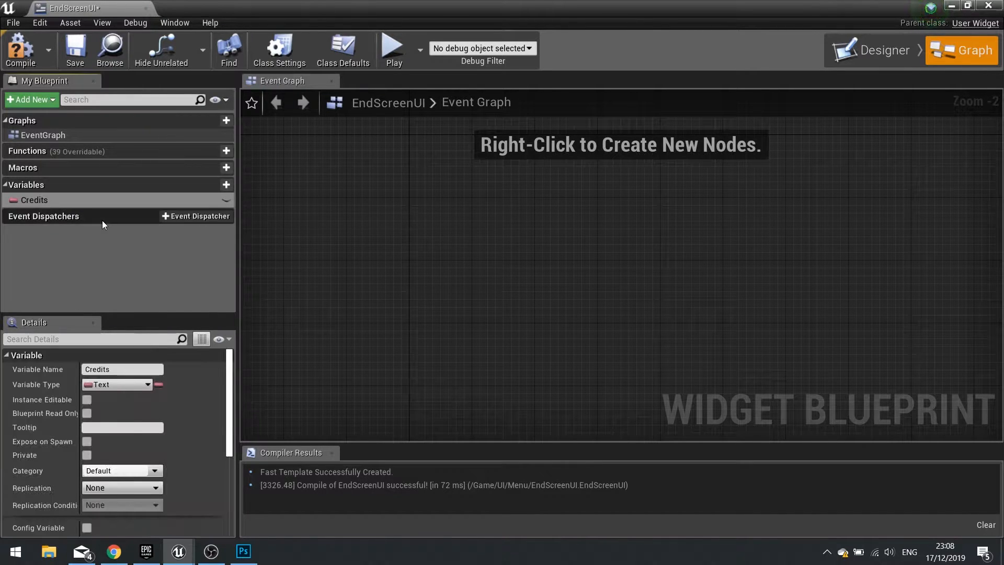
pyautogui.scroll(-3)
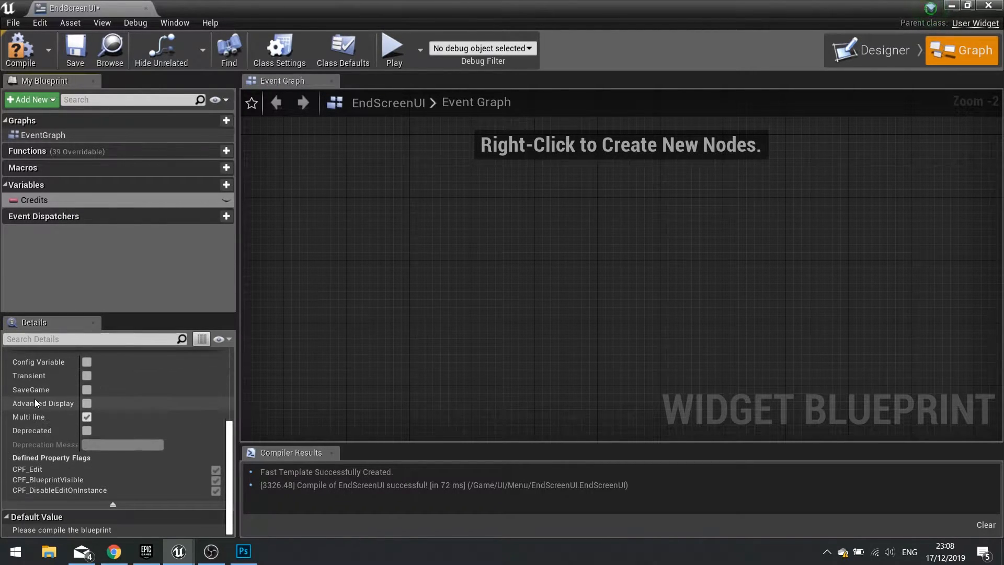
pyautogui.click(87, 418)
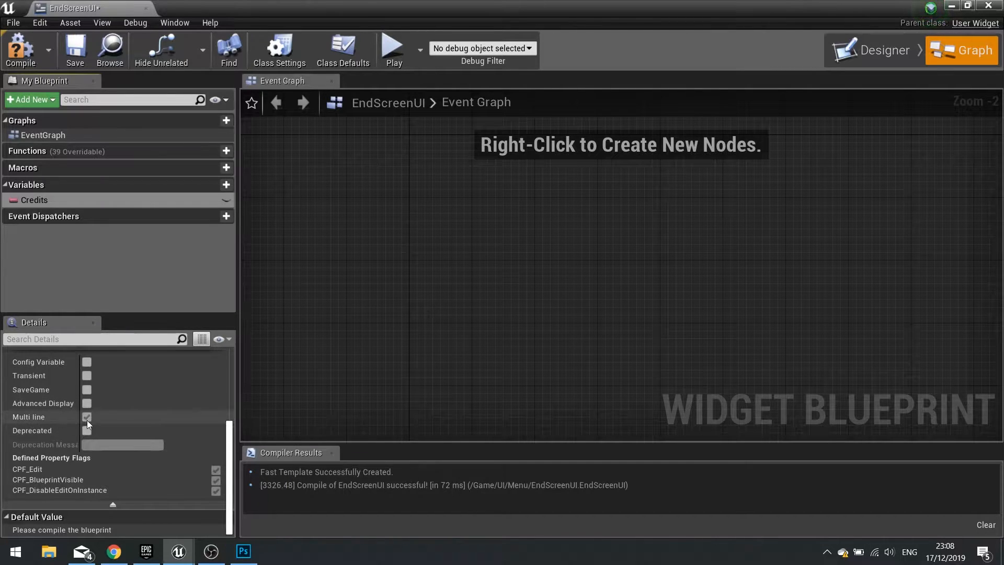
pyautogui.click(33, 199)
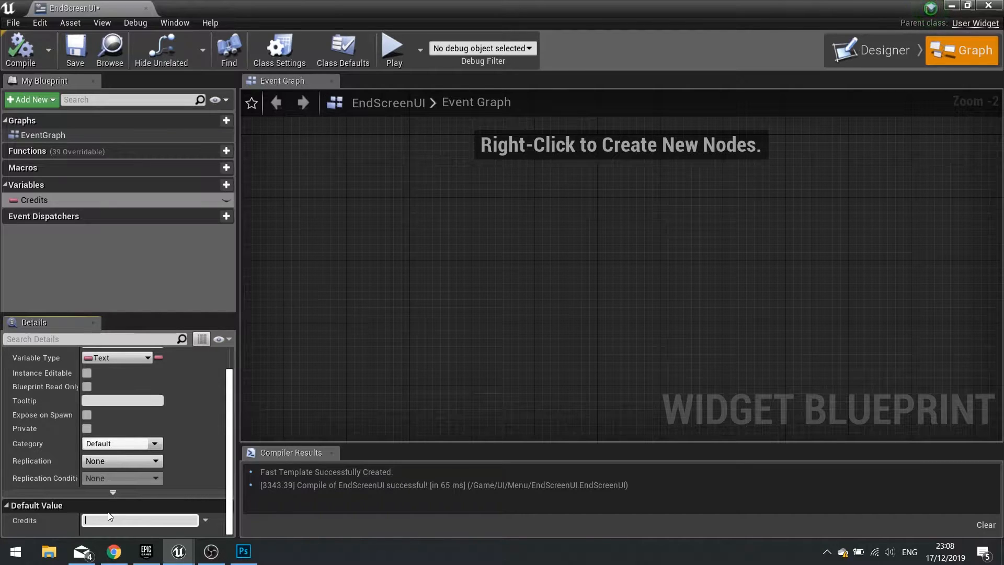
# Enter the 'Well done, you have ... Jack Frost and Saved C...' victory line and 'Thank you for playing!' as the default value
pyautogui.write('W')
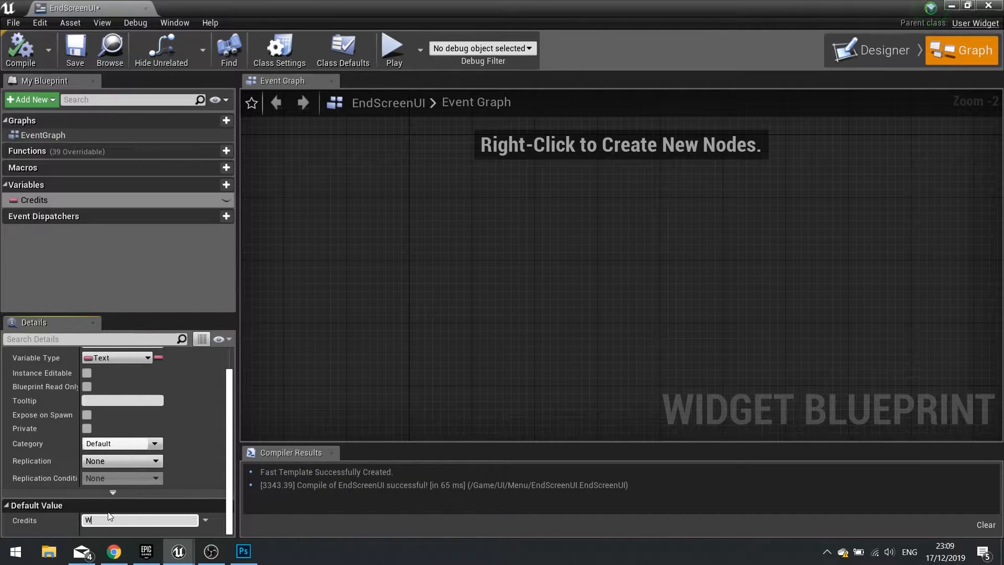
pyautogui.write('ell done')
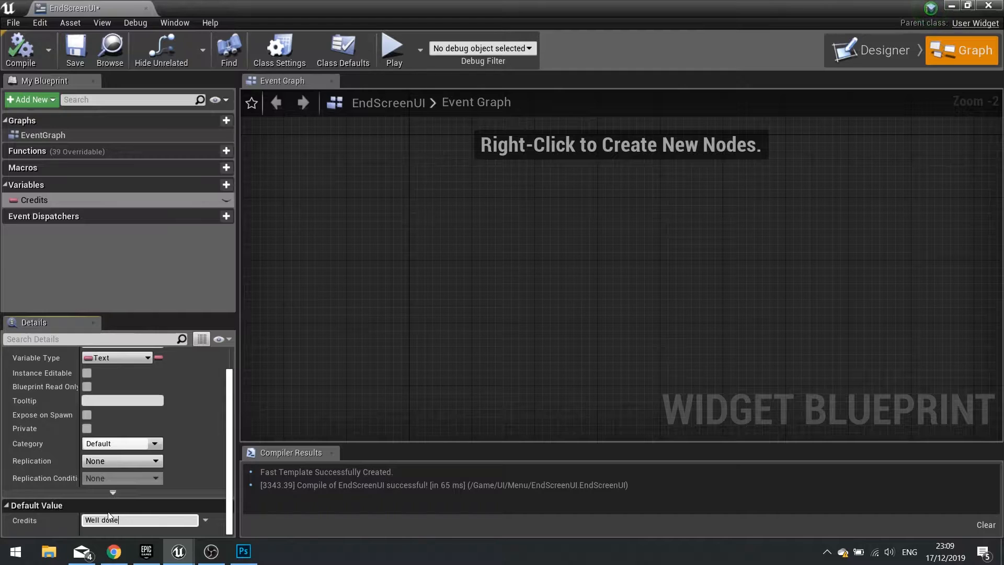
pyautogui.write(', you have deafeated t')
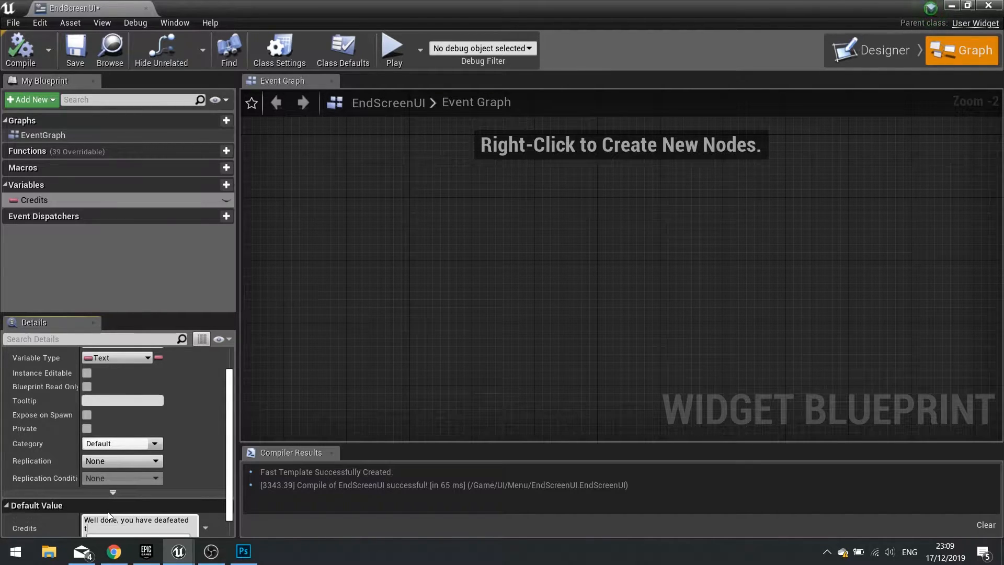
pyautogui.write('he')
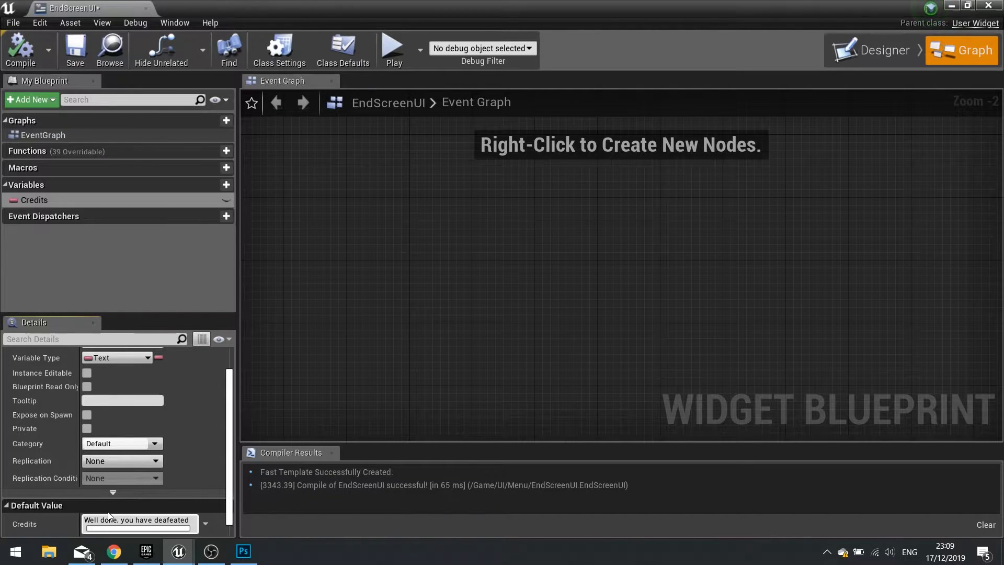
pyautogui.write('Jack Frost')
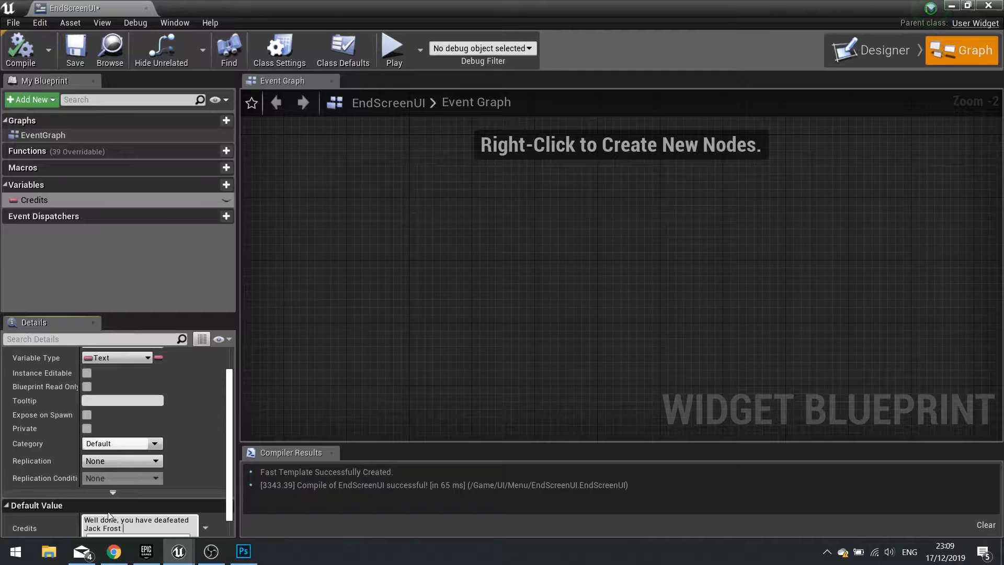
pyautogui.write('and Saved Christmas!')
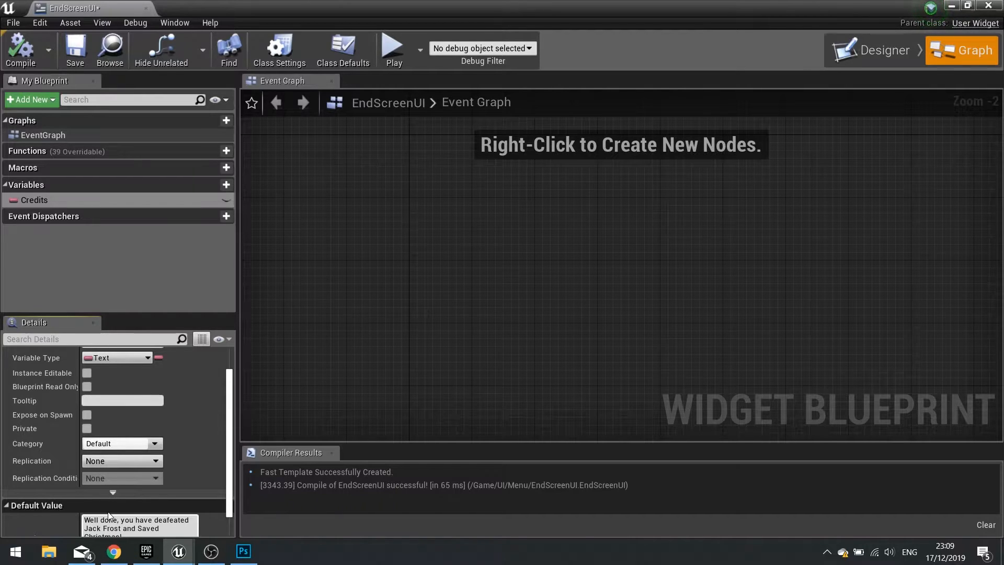
pyautogui.scroll(-3)
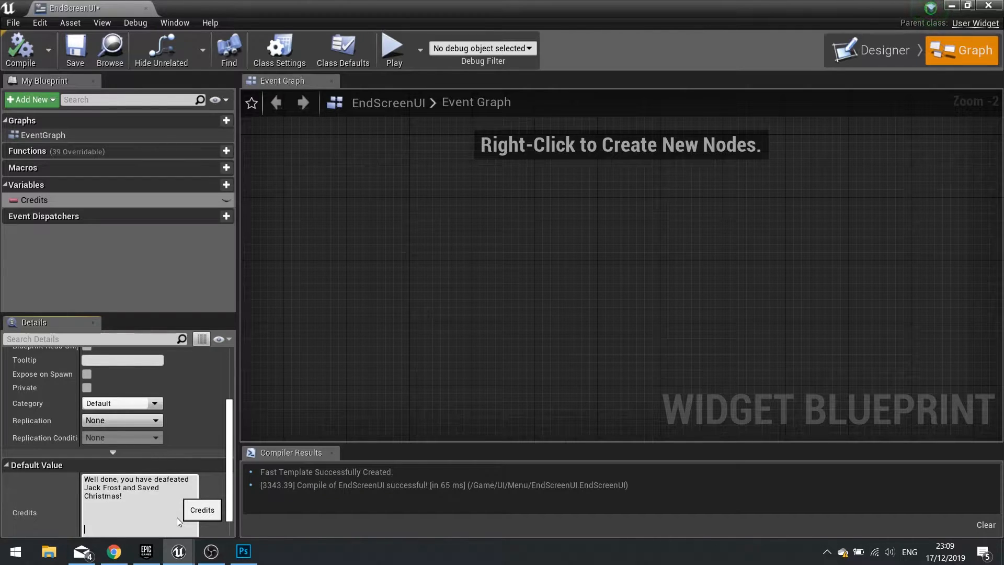
pyautogui.write('T')
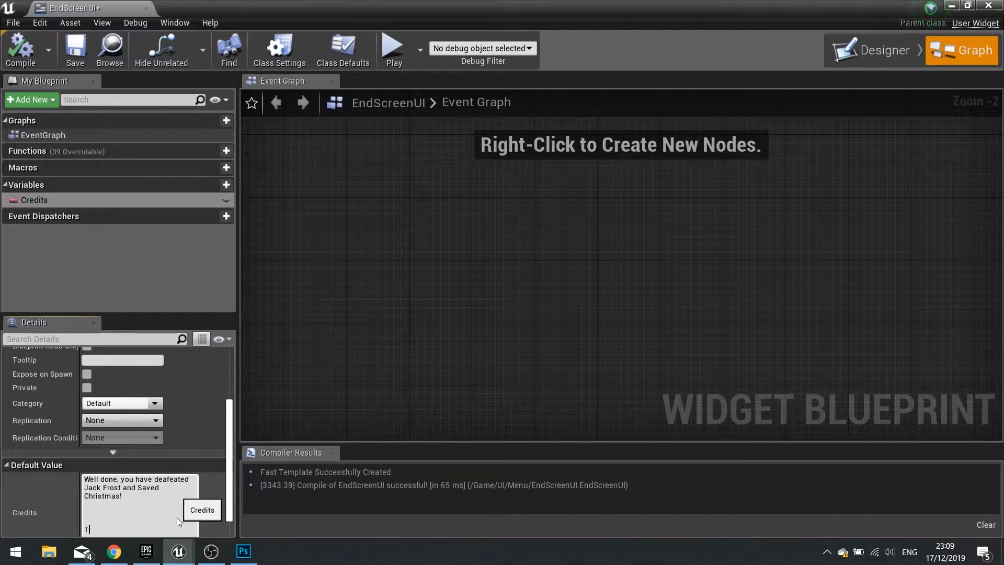
pyautogui.write('hank you for')
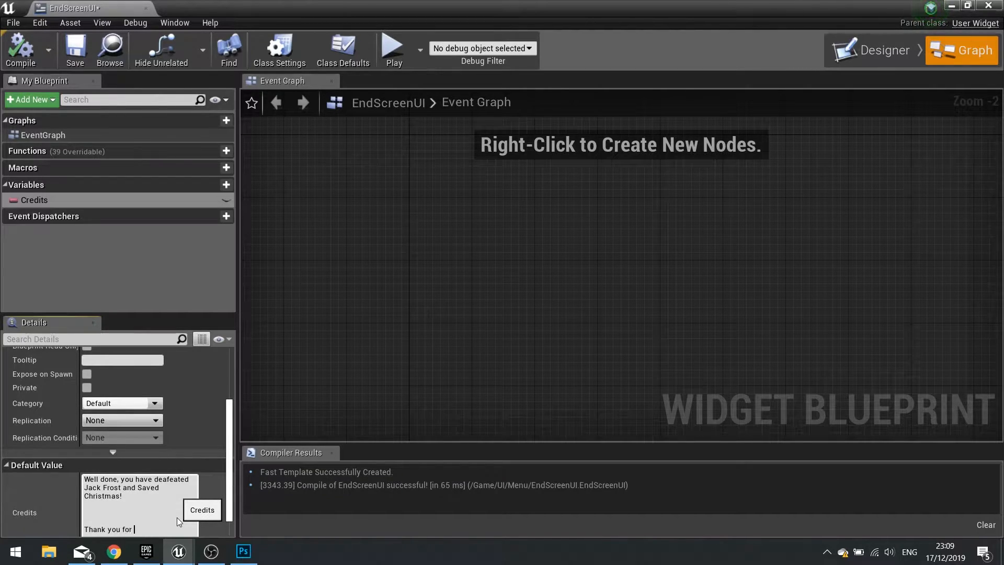
pyautogui.write('playing')
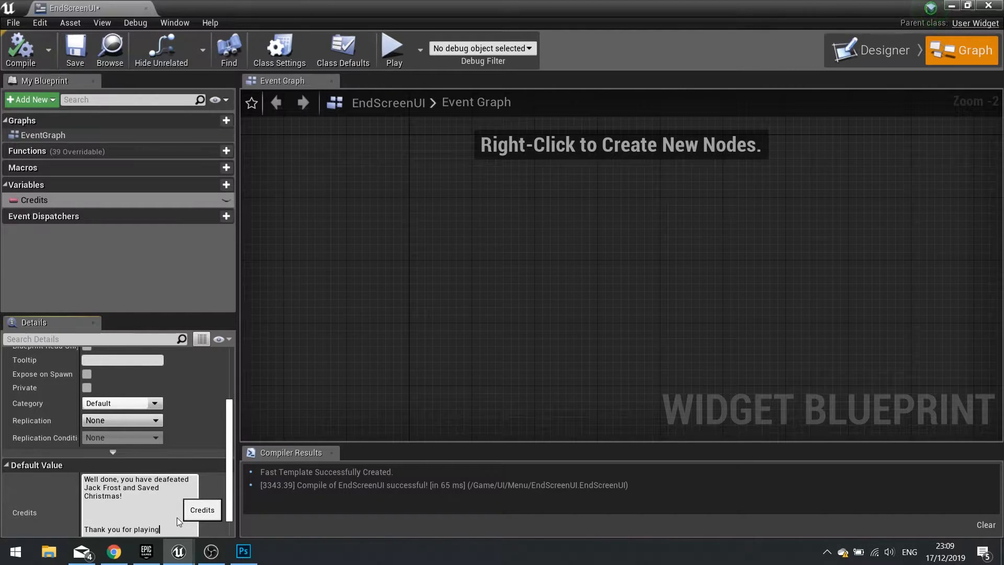
pyautogui.write('!')
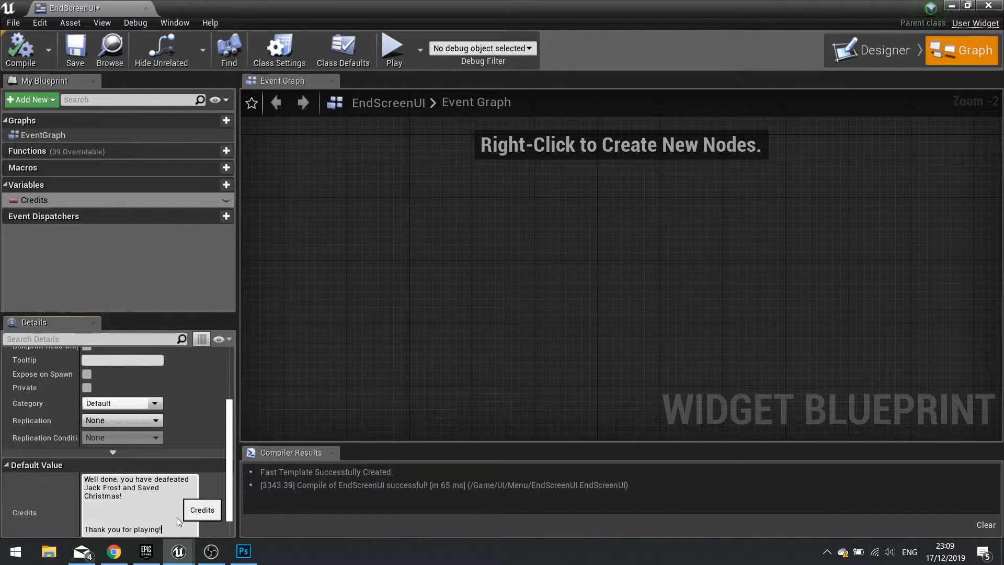
pyautogui.press('BackSpace')
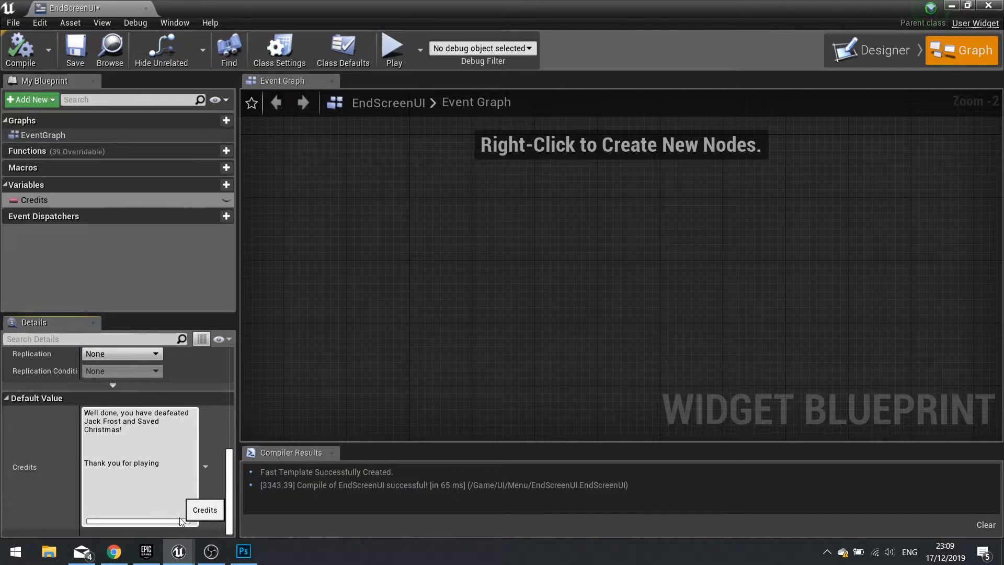
# Add the 'Designed by Ryan Laley' credit line beneath the thank-you line
pyautogui.write('Game')
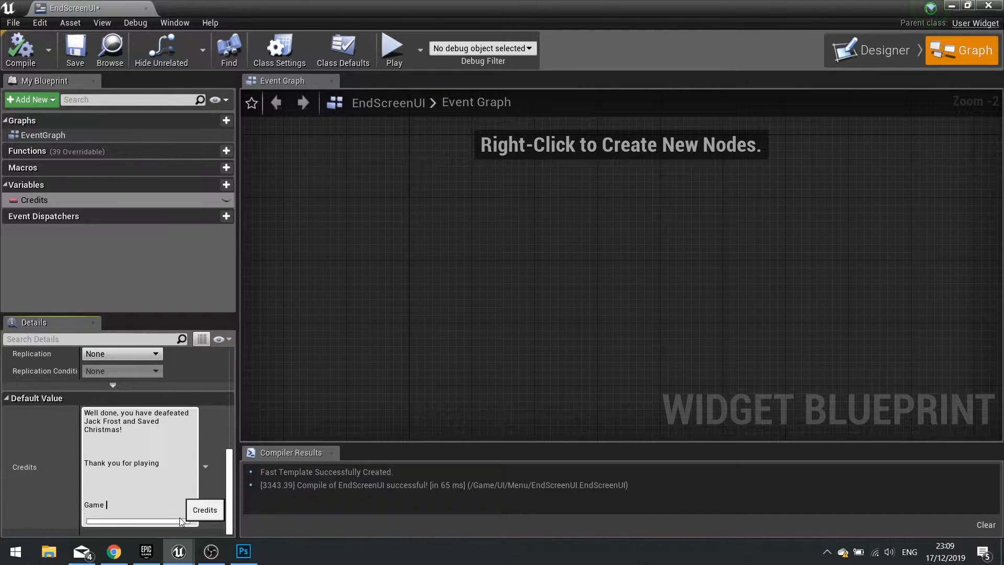
pyautogui.write('Designed')
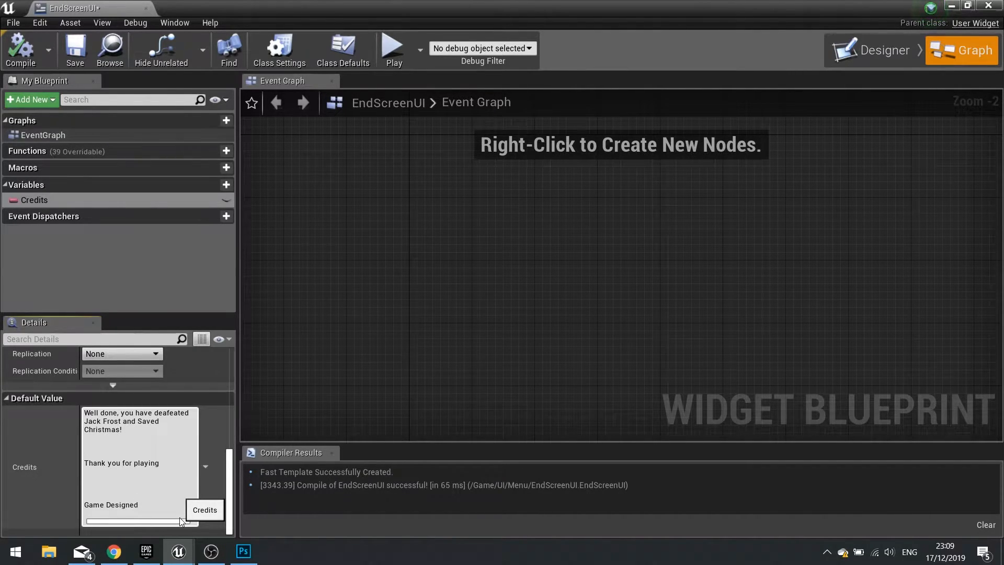
pyautogui.press('Backspace')
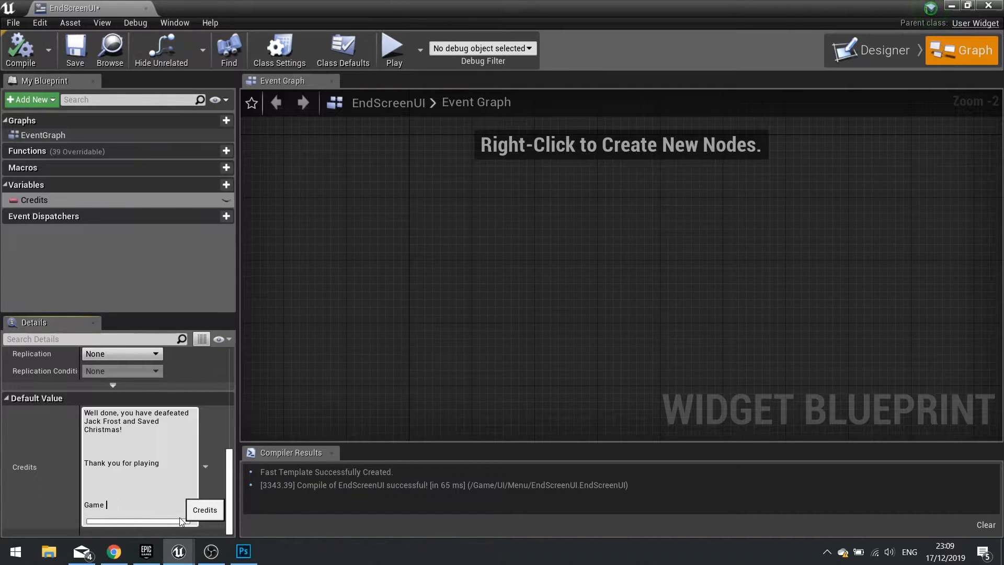
pyautogui.write('Desig')
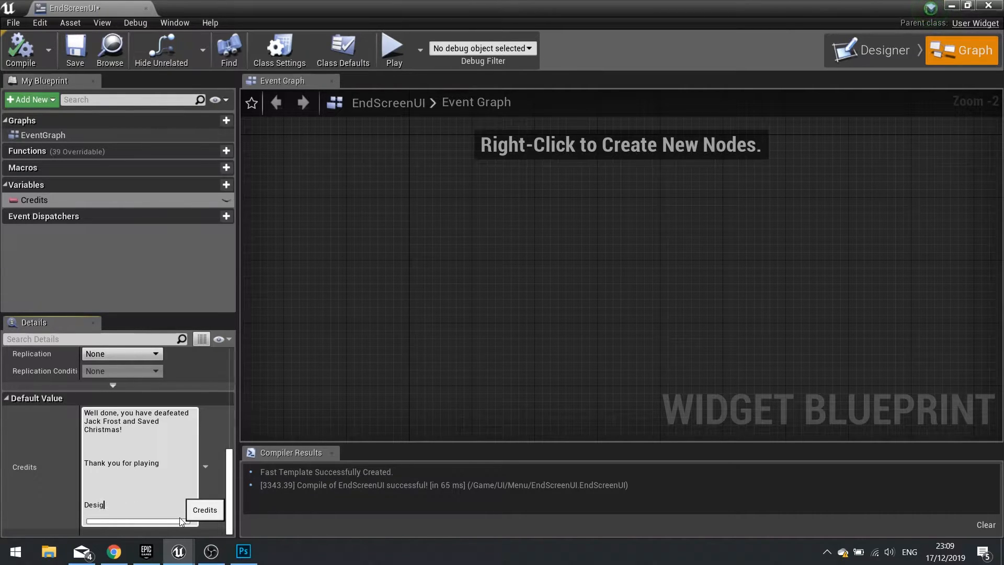
pyautogui.write('ned by')
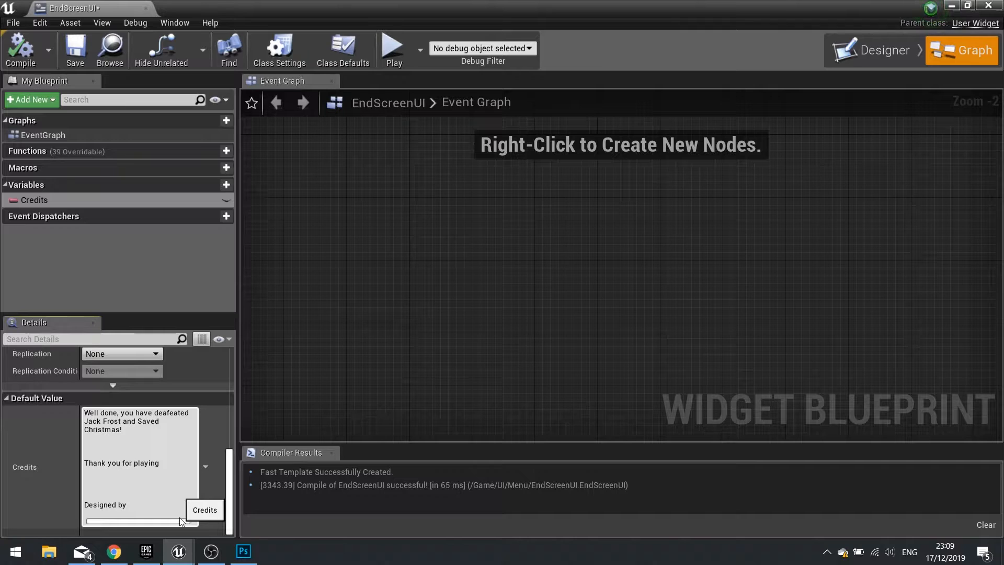
pyautogui.write('Ryan')
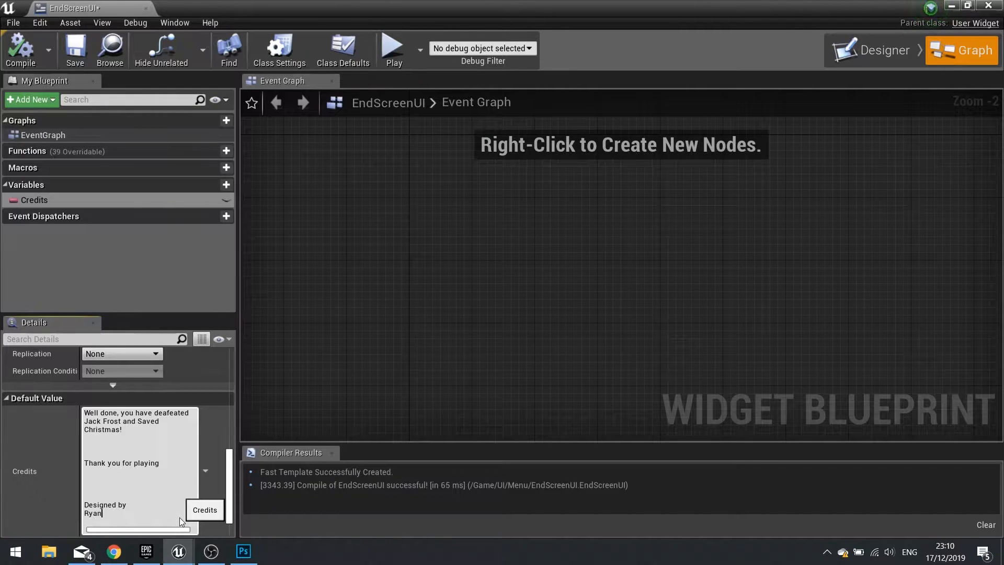
pyautogui.write('Laley')
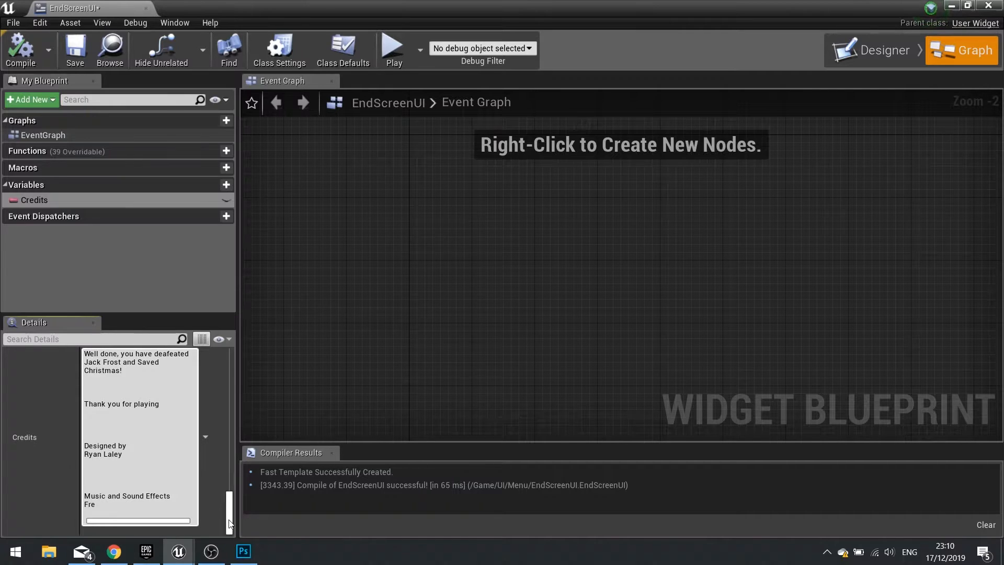
# Add the Freesound and Incompetech music/sound credits and the 'Art from Various Sources' line
pyautogui.write('esound')
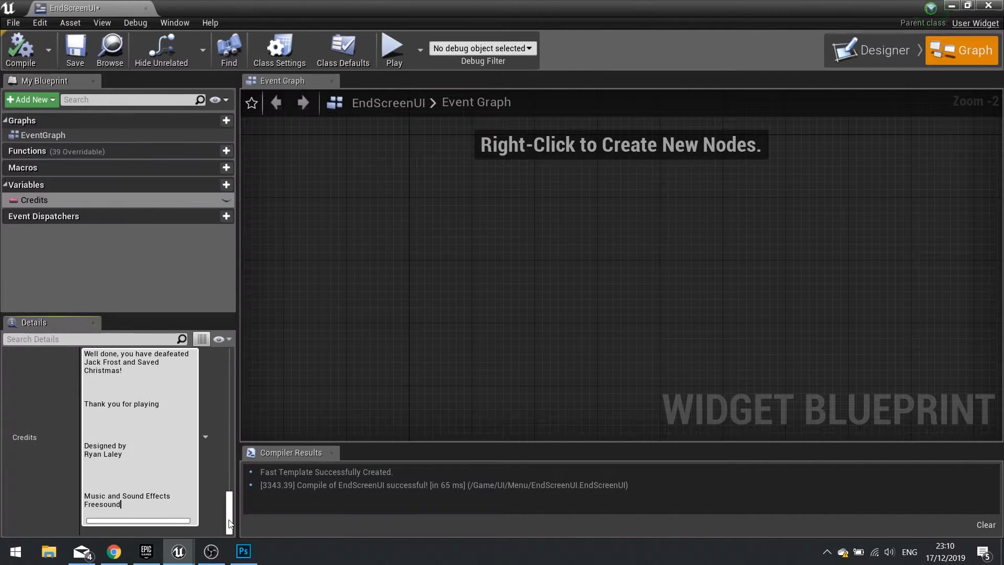
pyautogui.write('Incomptech')
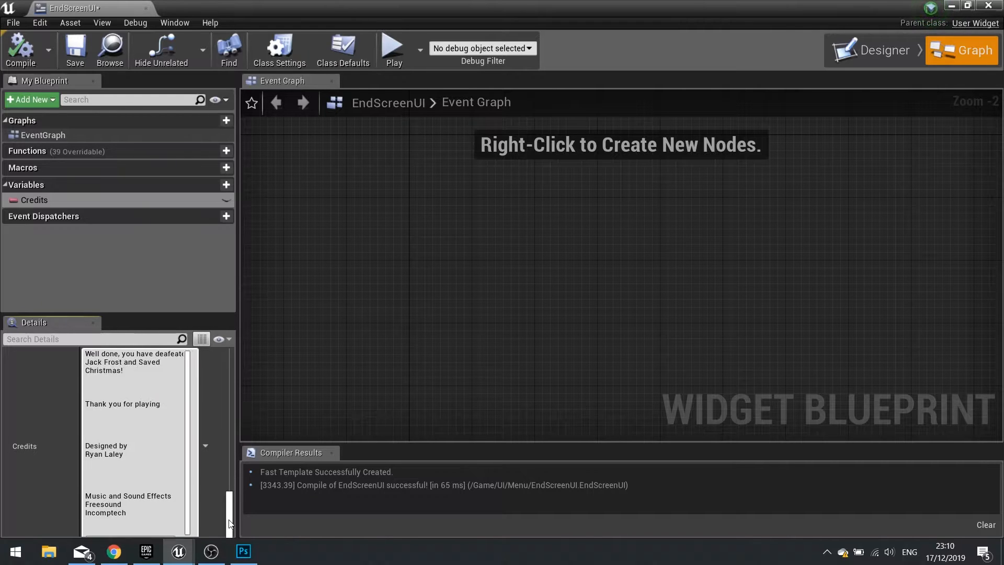
pyautogui.scroll(-3)
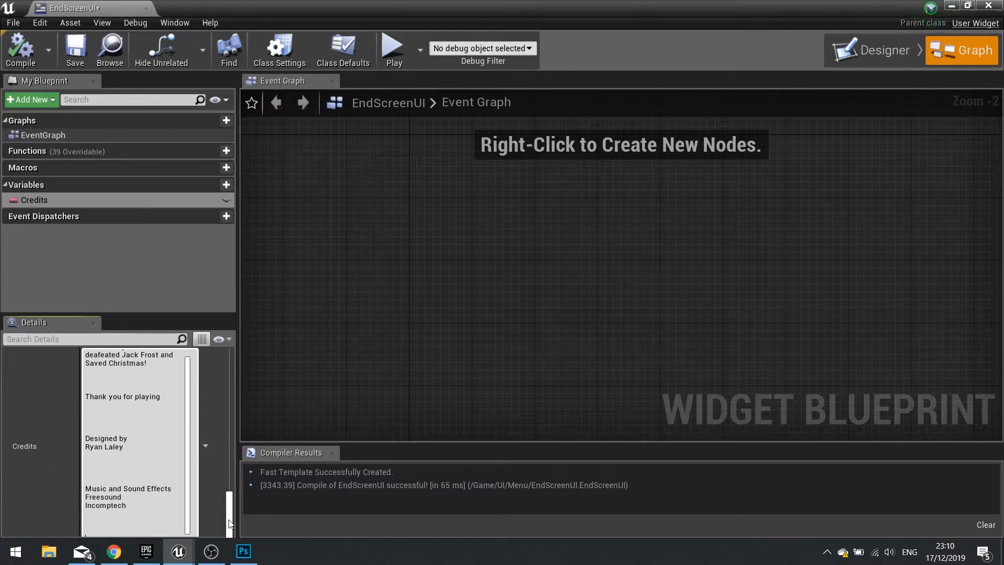
pyautogui.scroll(3)
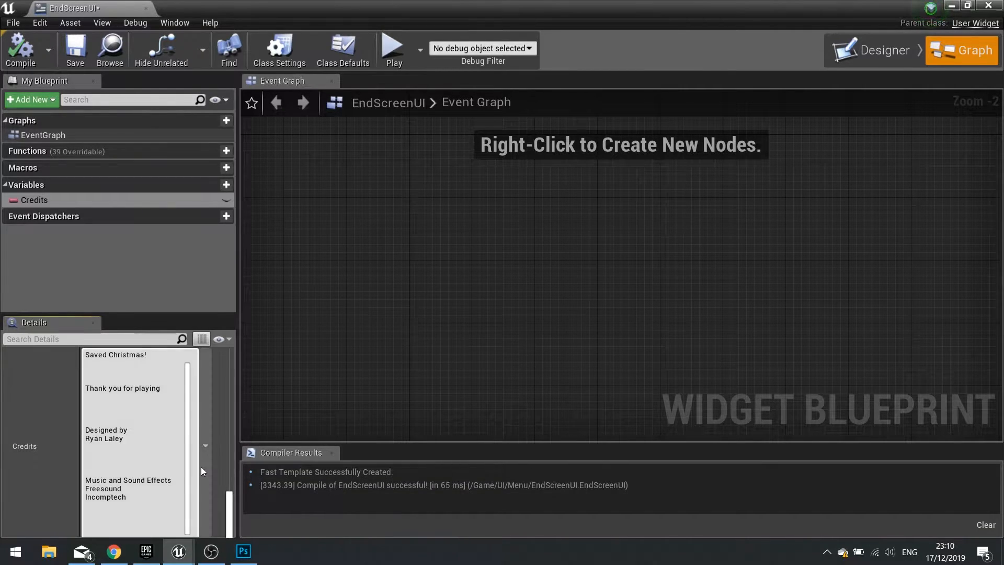
pyautogui.scroll(-3)
pyautogui.write('A')
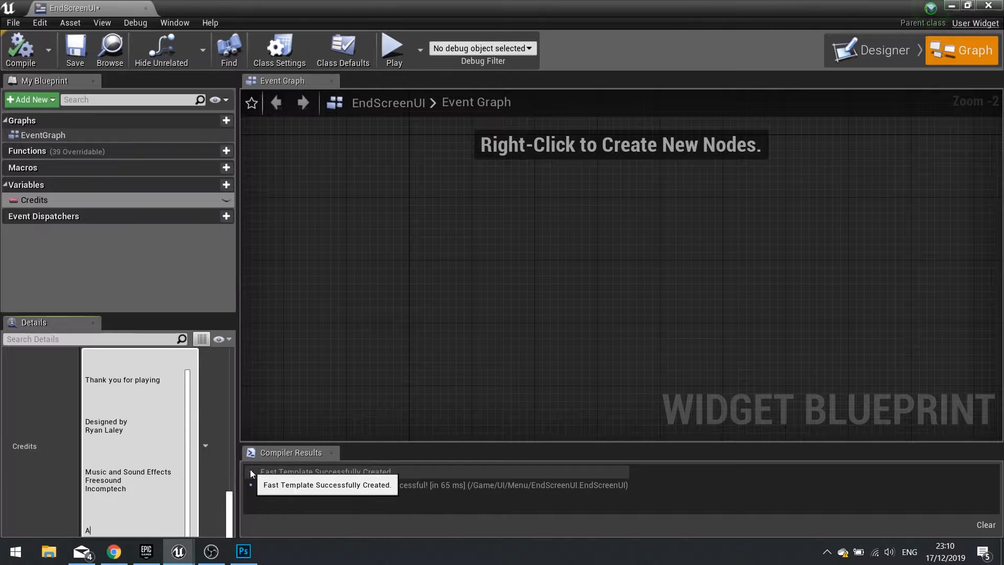
pyautogui.write('rt from Various =')
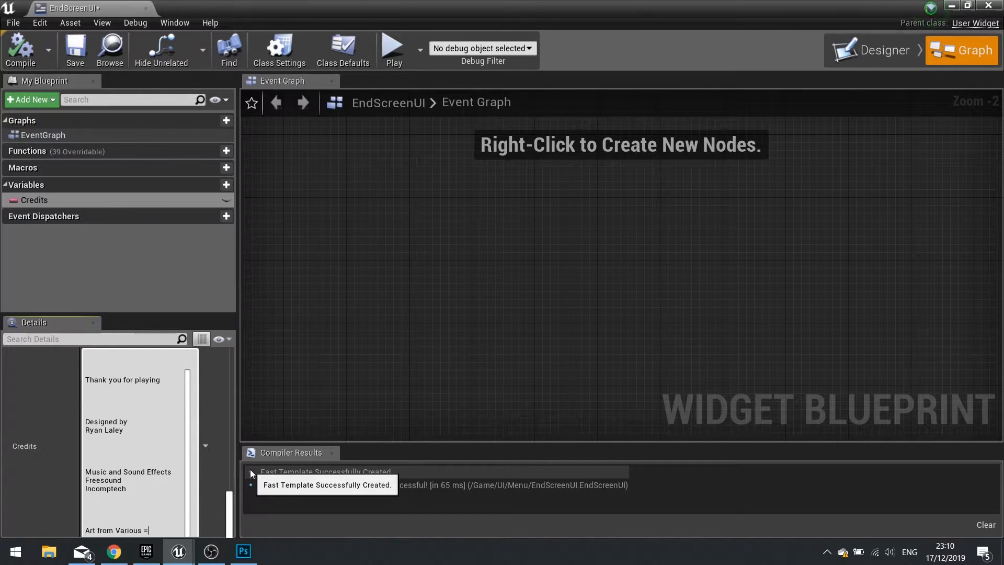
pyautogui.write('Sources')
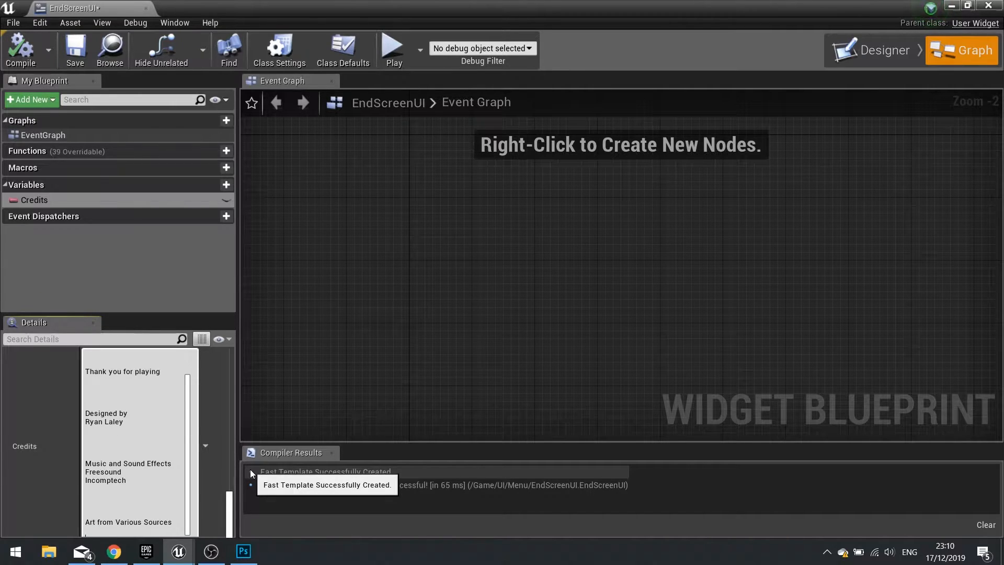
pyautogui.scroll(-3)
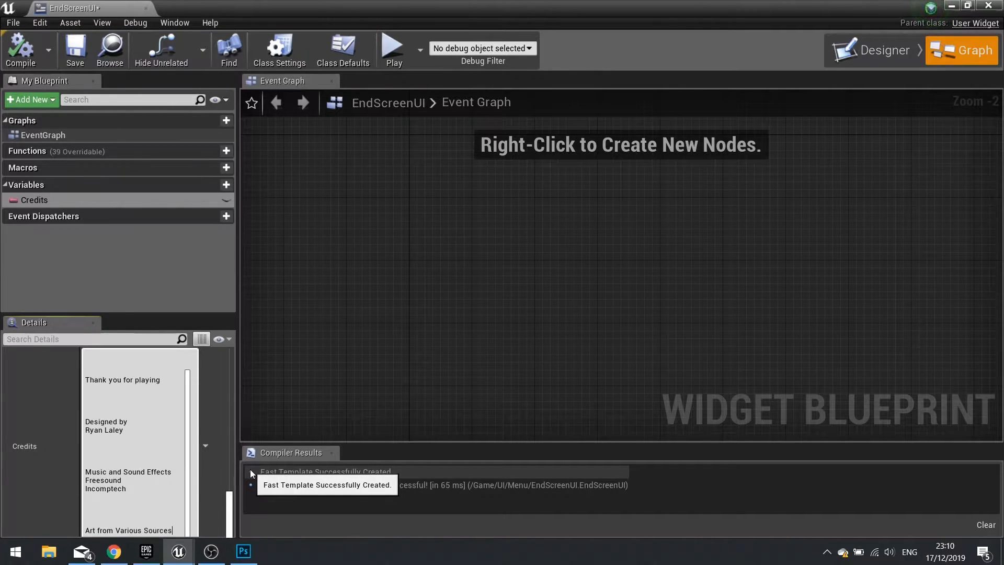
pyautogui.scroll(-3)
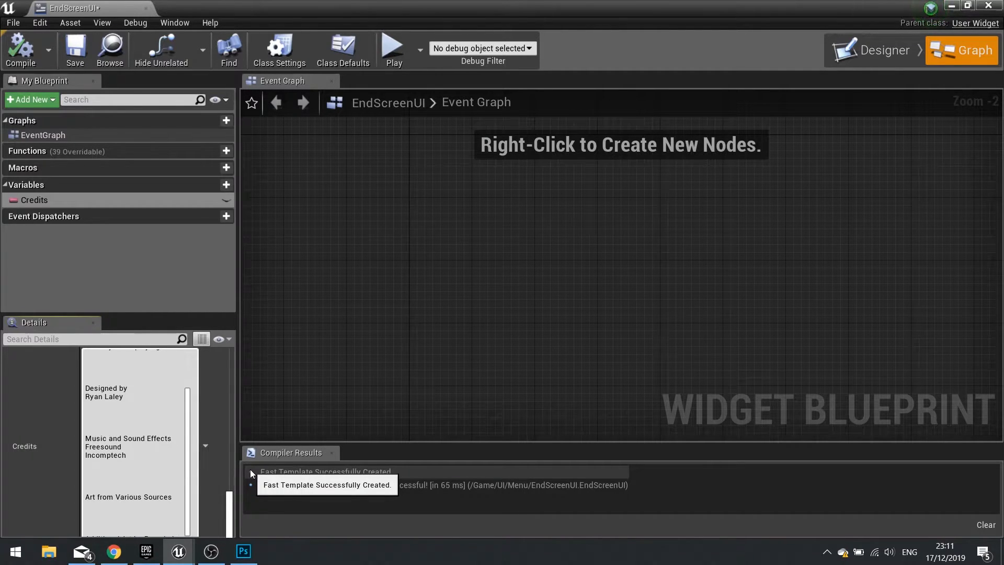
# Add the 'Additional Art by Ryan Laley', YouTube channel and support lines, then recompile
pyautogui.scroll(-3)
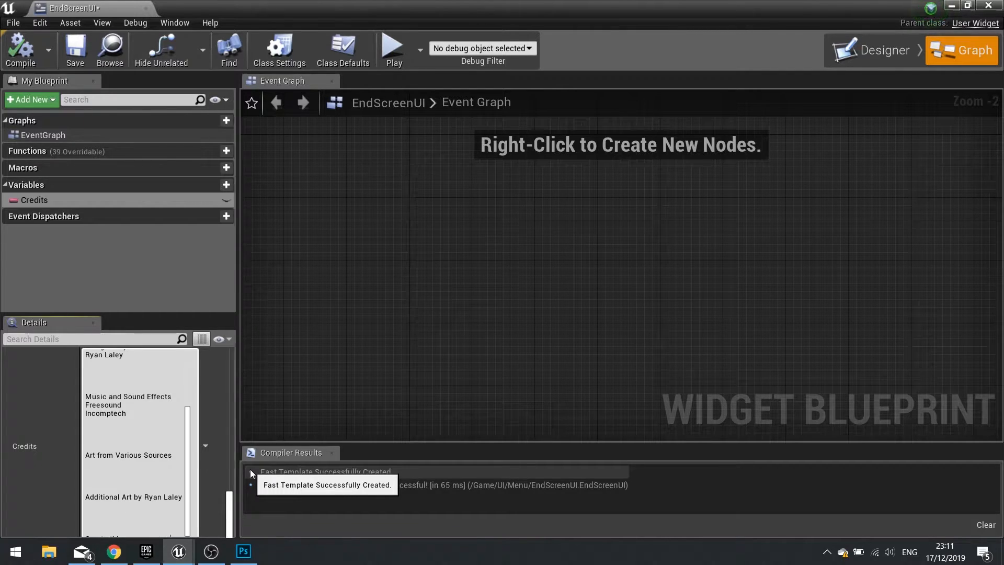
pyautogui.scroll(-3)
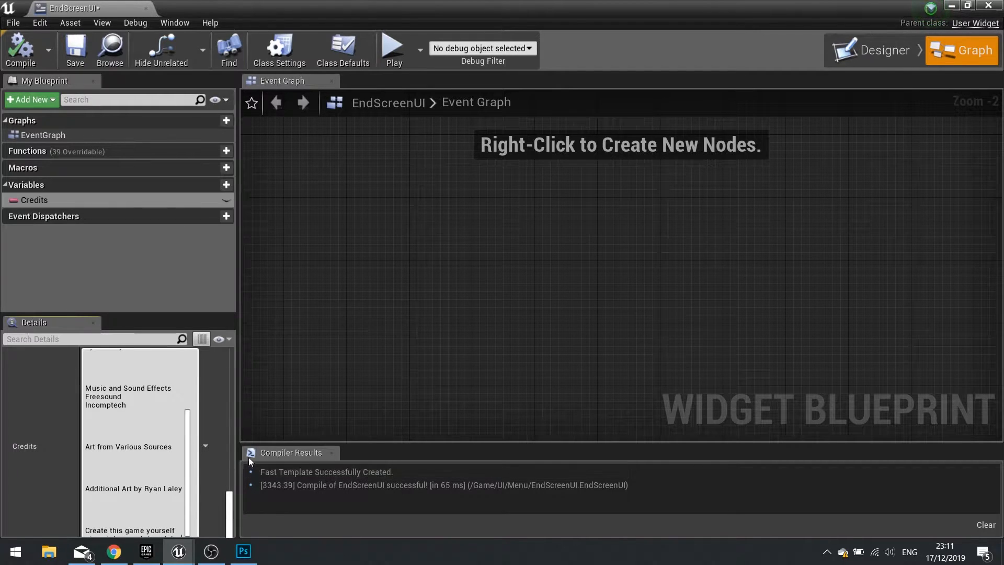
pyautogui.scroll(-3)
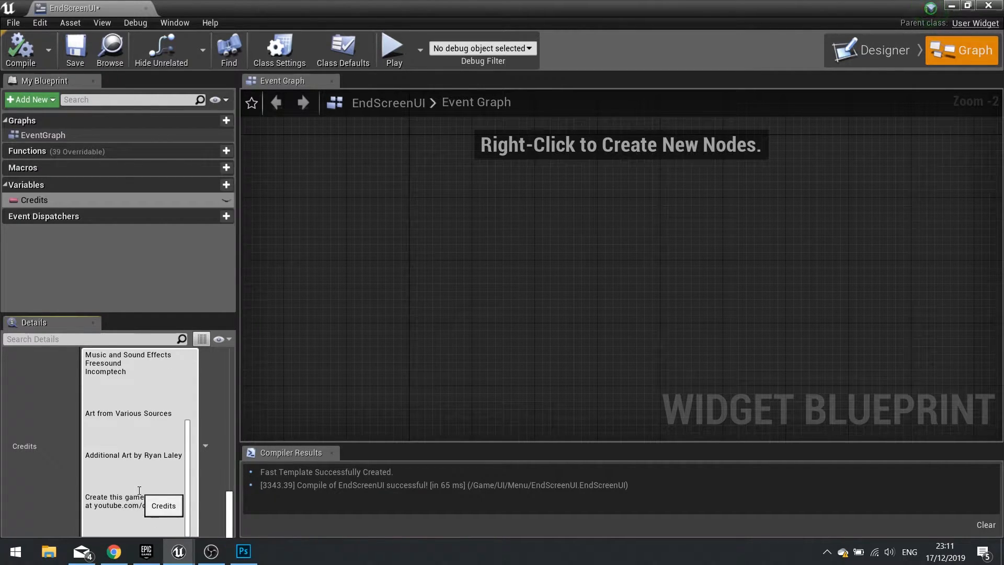
pyautogui.scroll(-3)
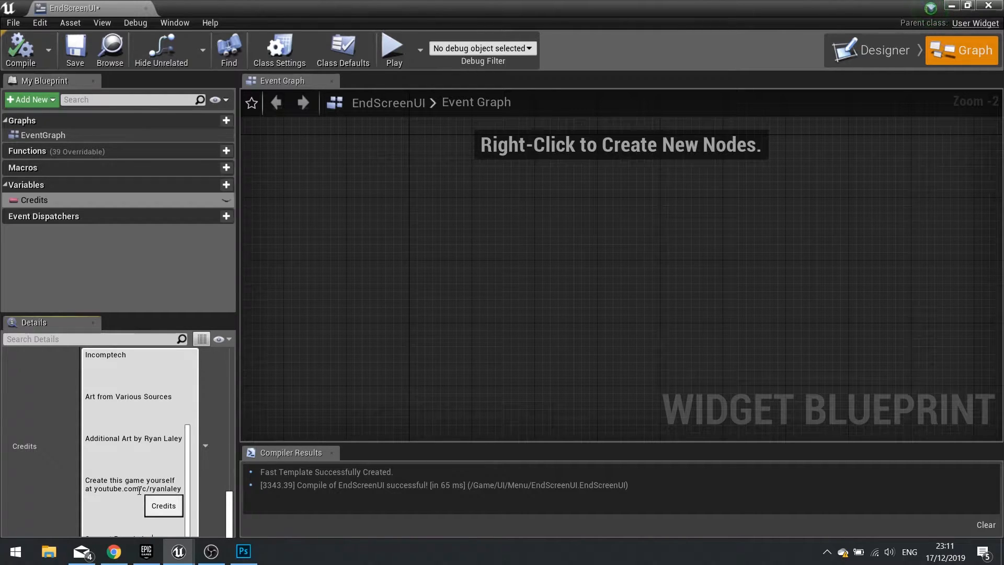
pyautogui.scroll(-3)
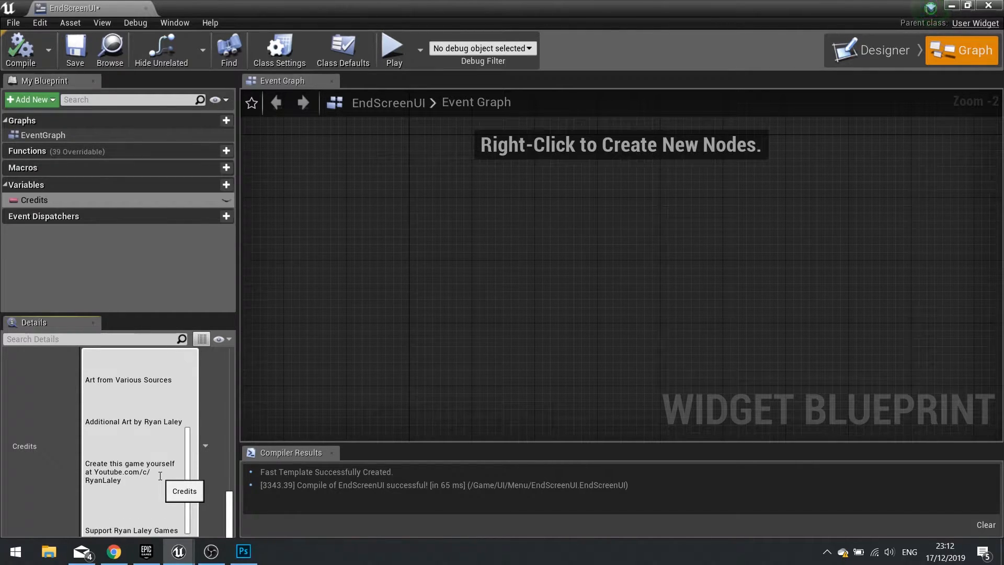
pyautogui.scroll(-3)
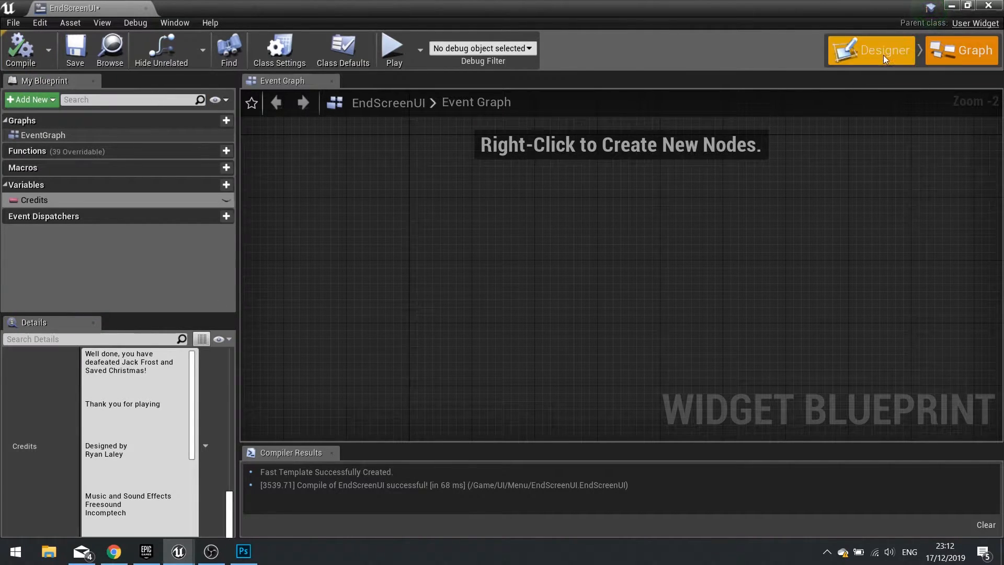
# In the Designer, bind the text block's Text to the Credits variable
pyautogui.click(870, 50)
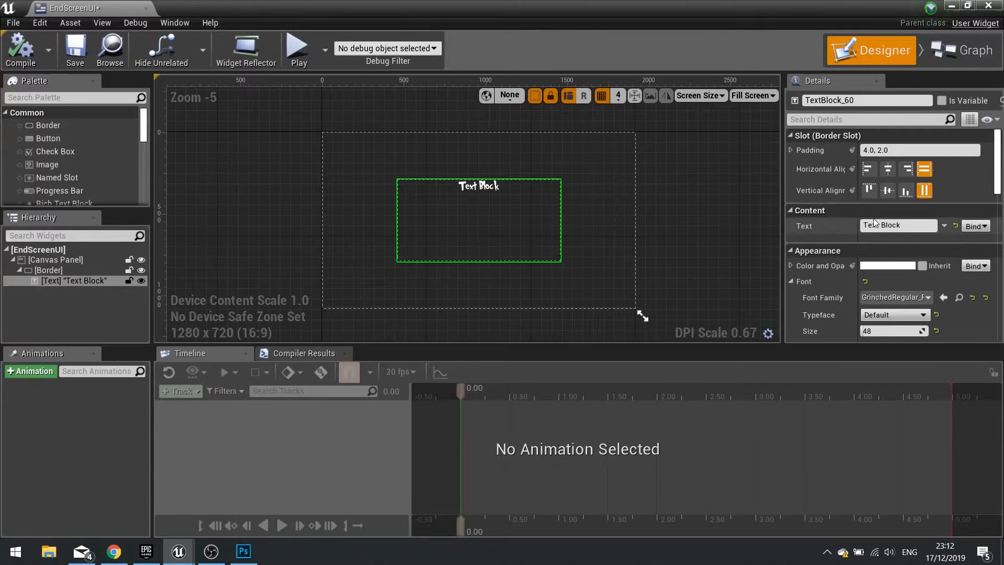
pyautogui.moveTo(973, 226)
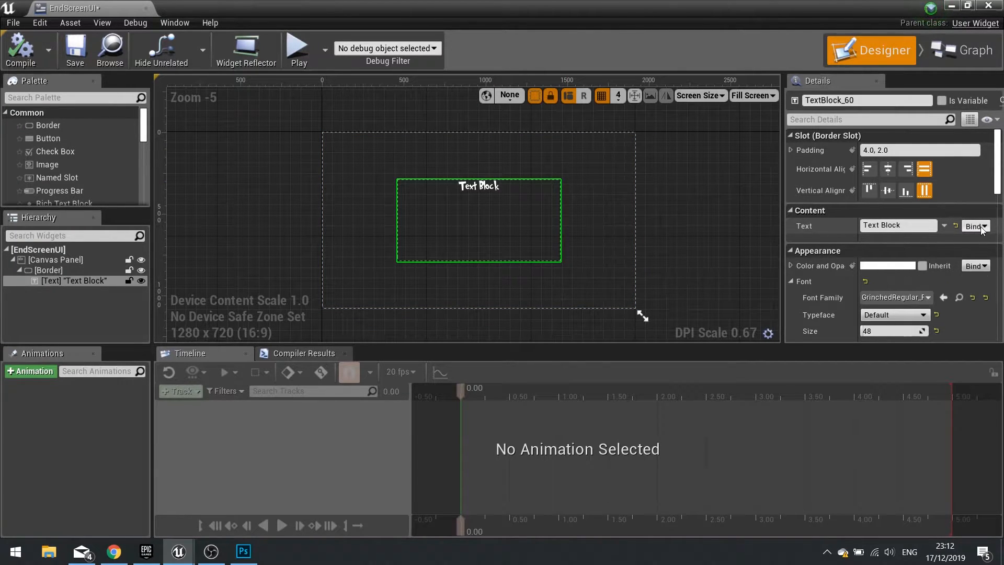
pyautogui.click(975, 226)
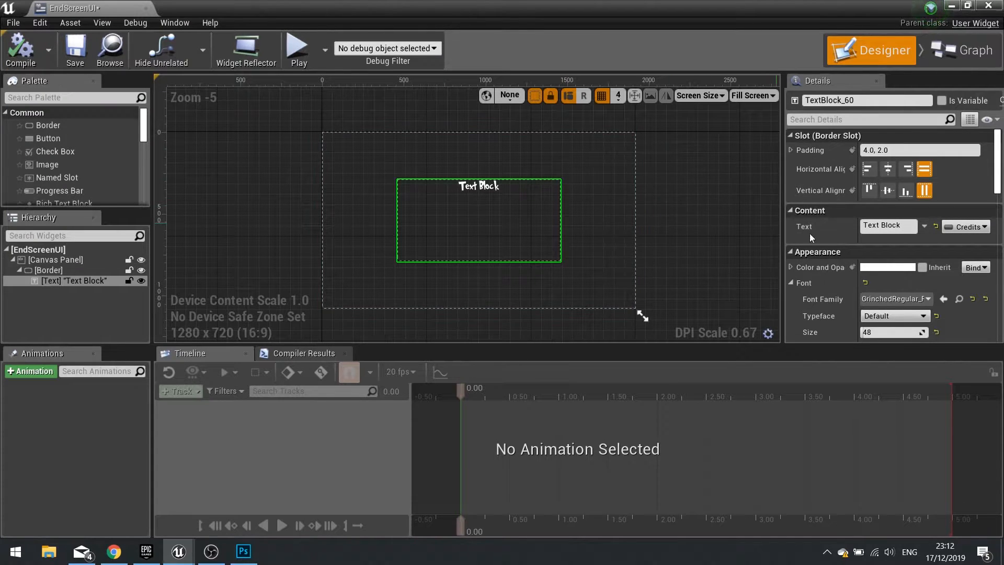
pyautogui.moveTo(492, 160)
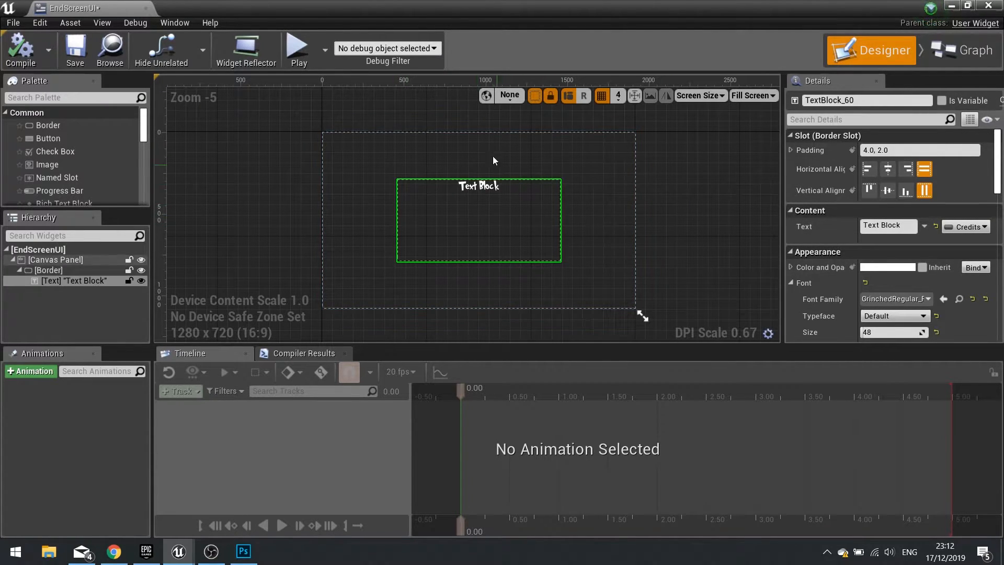
pyautogui.moveTo(489, 204)
pyautogui.write('CreditScroll')
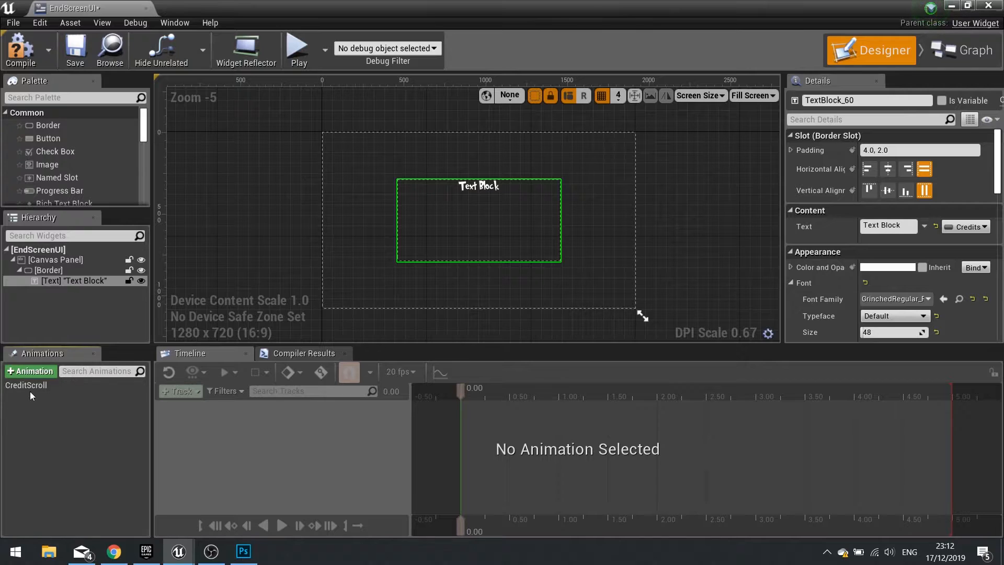
# Add TextBlock_60 to the CreditScroll animation with a Transform track
pyautogui.click(177, 390)
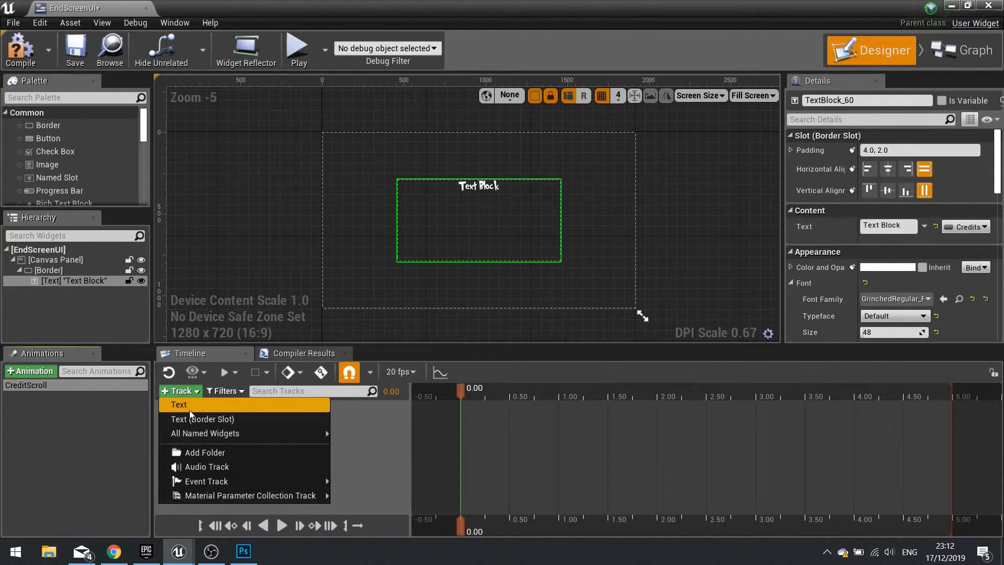
pyautogui.click(179, 404)
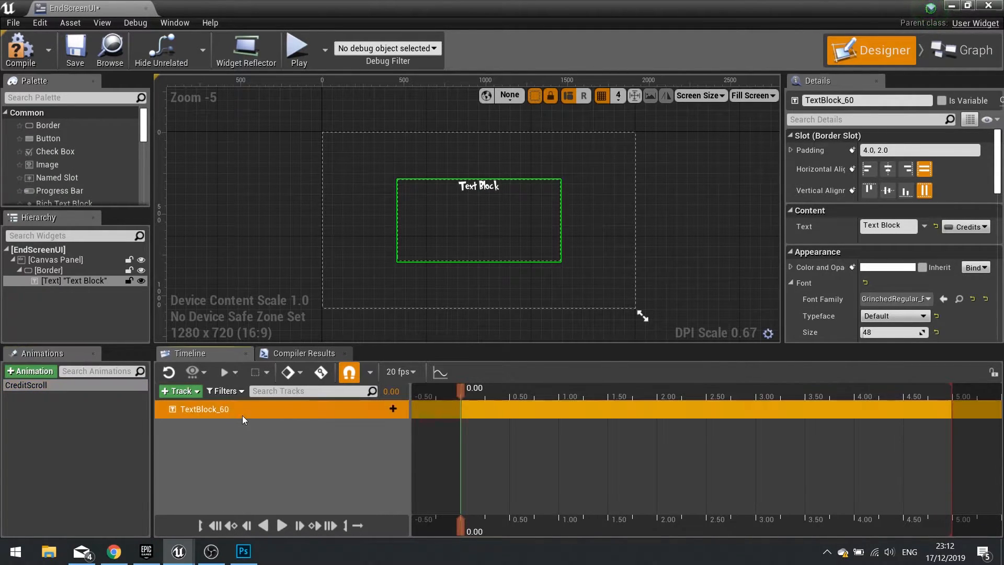
pyautogui.click(392, 409)
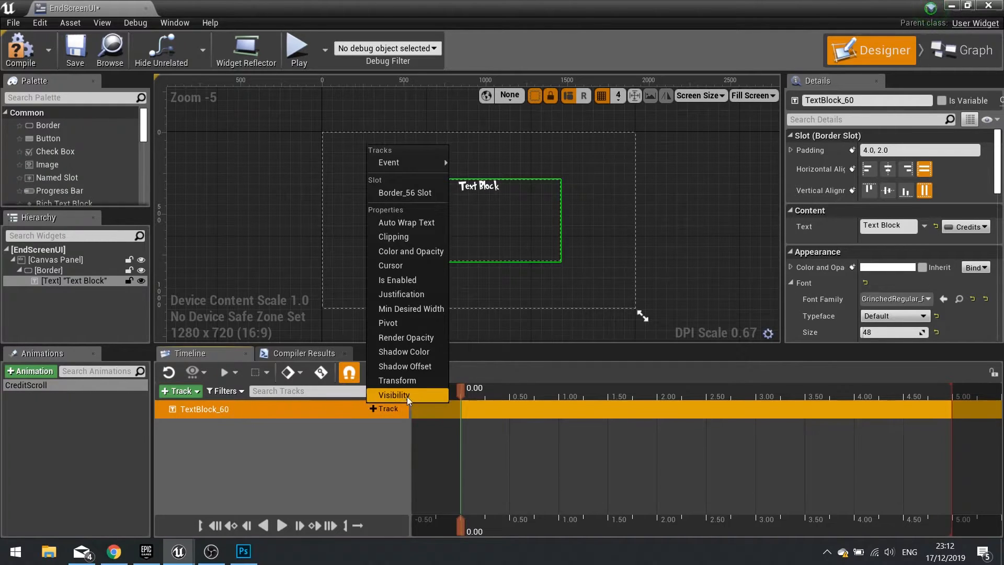
pyautogui.moveTo(397, 381)
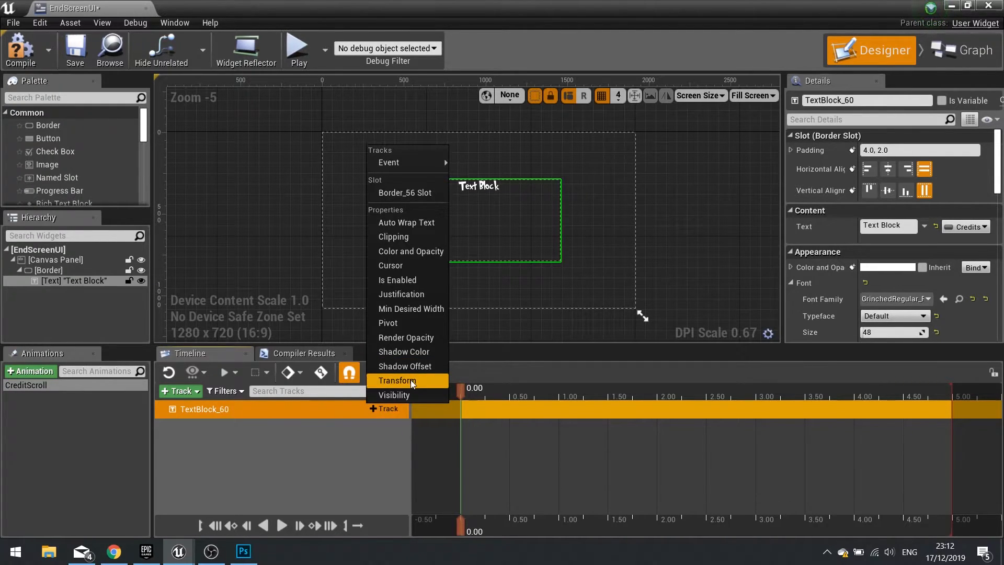
pyautogui.click(397, 380)
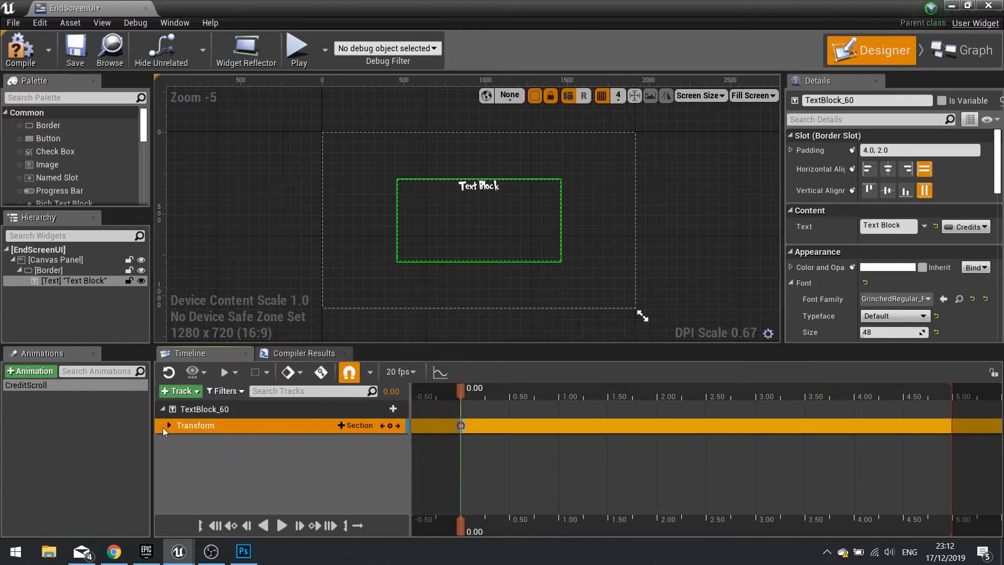
# Key the credits text's Translation Y at -3000 with the playhead at the 15-second mark
pyautogui.click(167, 426)
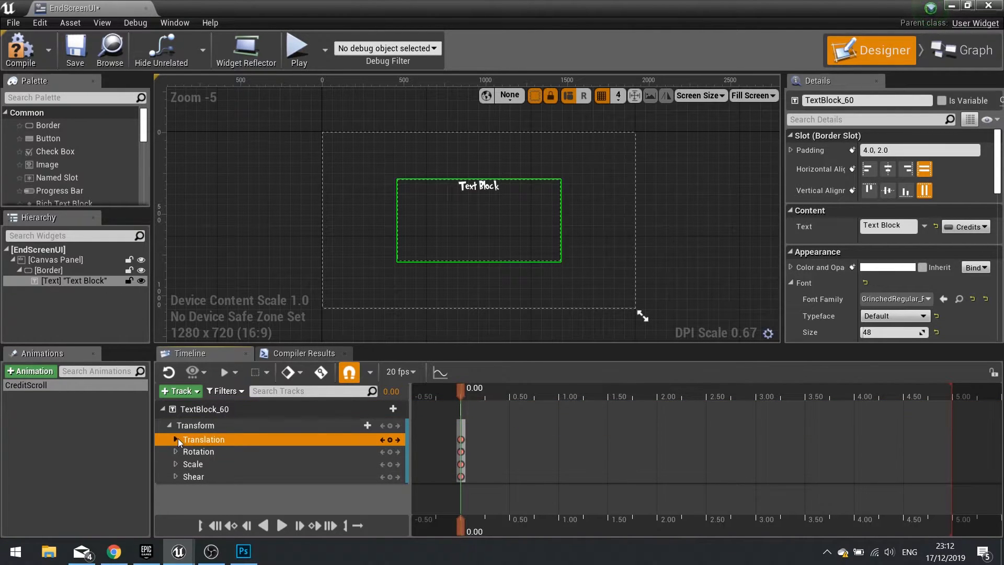
pyautogui.click(176, 439)
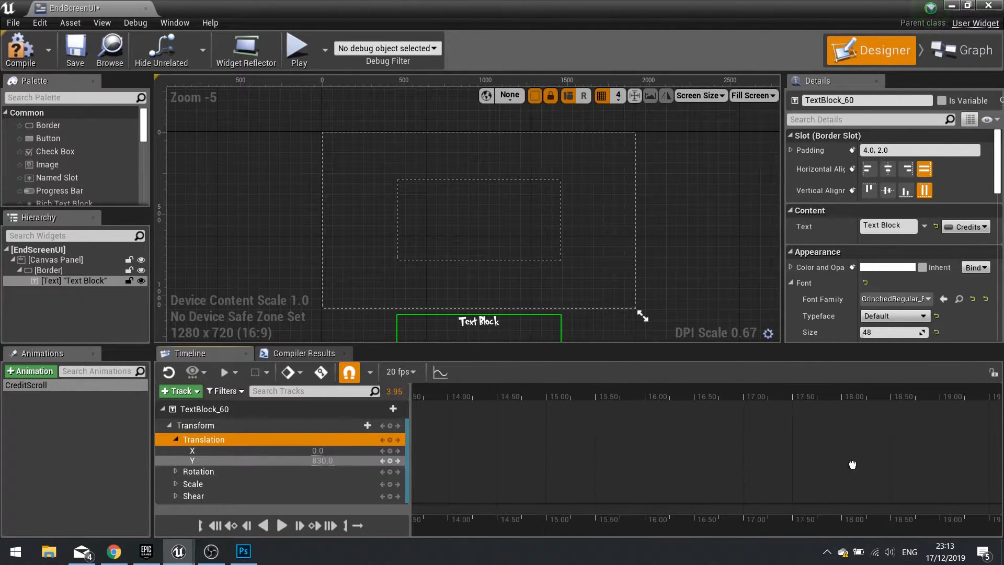
pyautogui.hscroll(3)
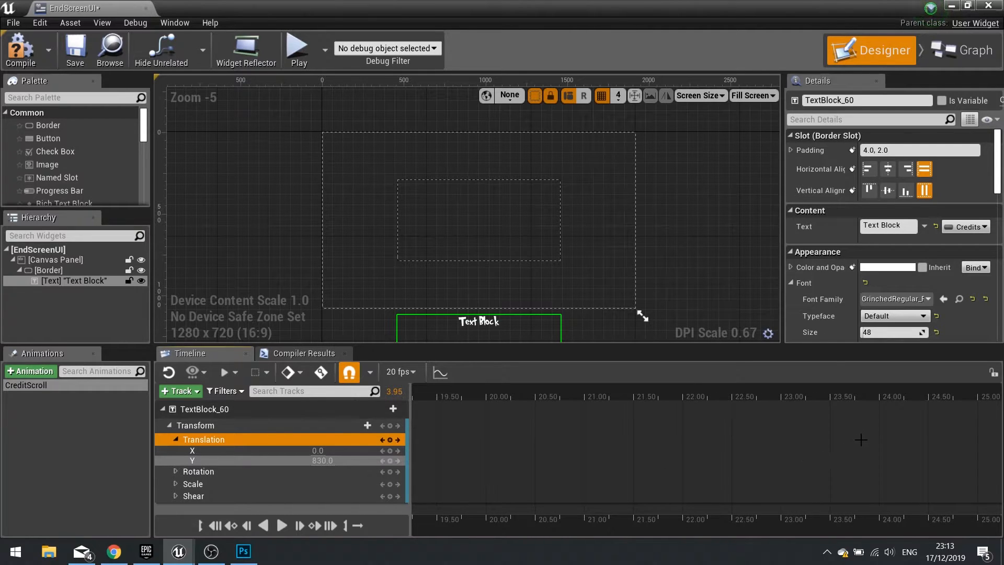
pyautogui.hscroll(3)
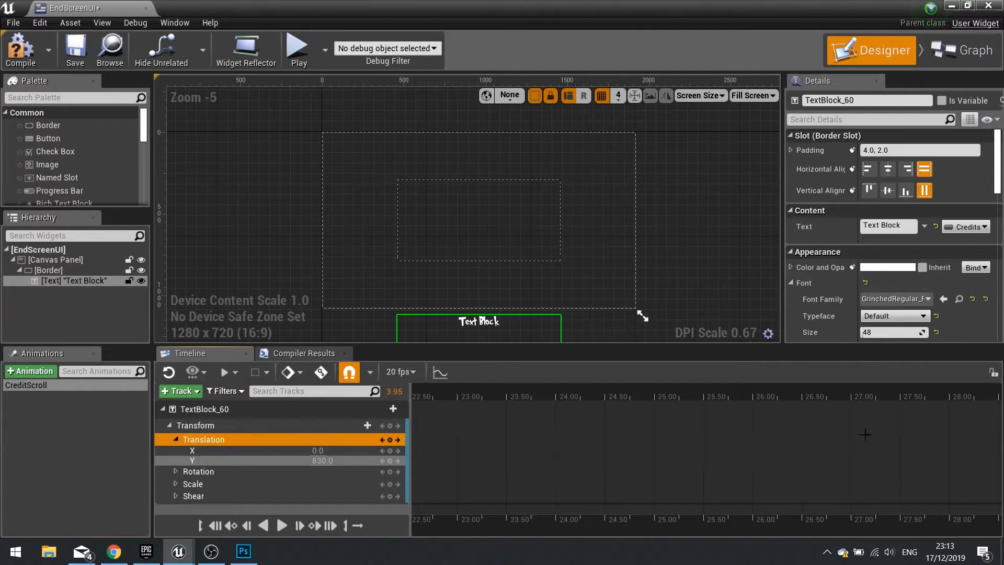
pyautogui.hscroll(3)
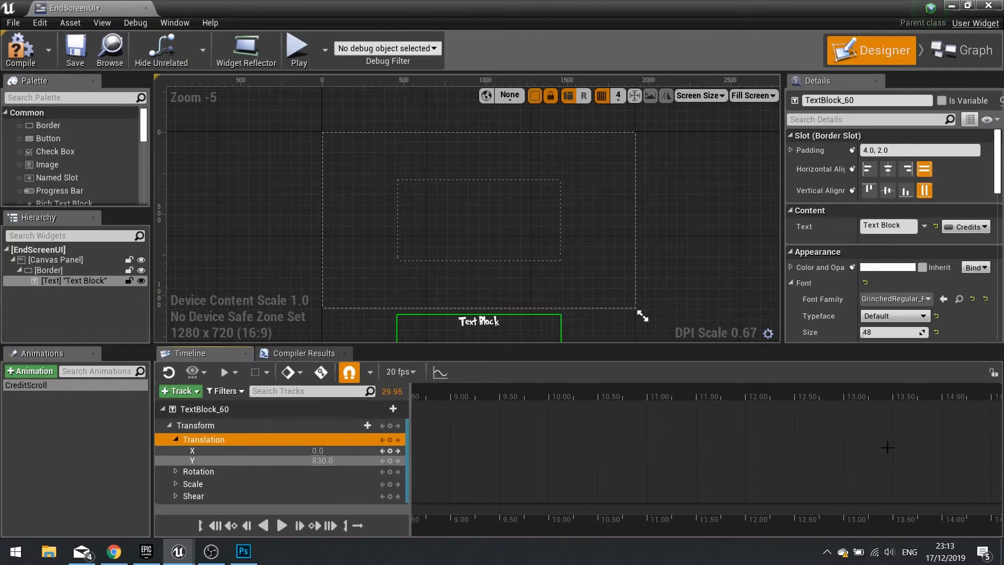
pyautogui.hscroll(3)
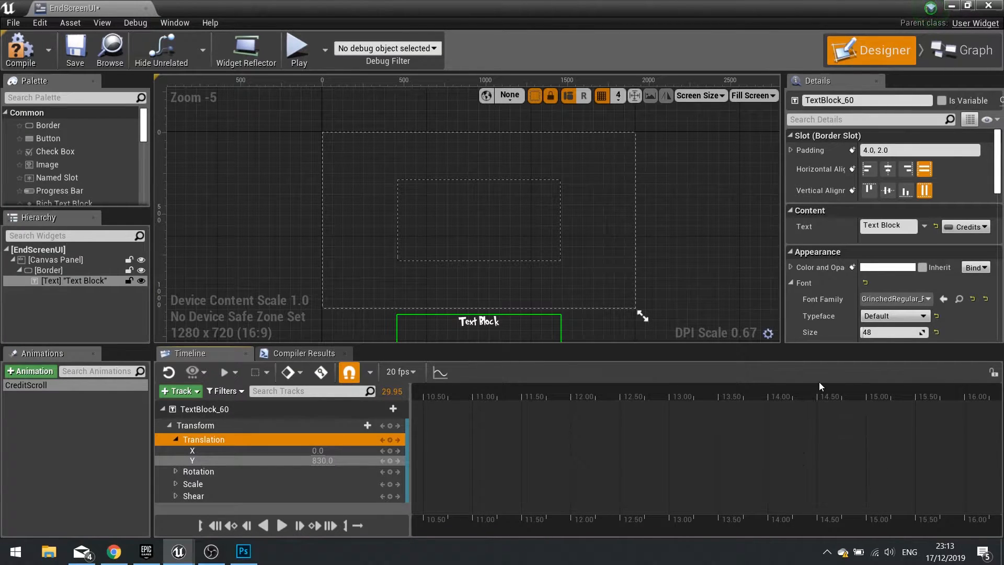
pyautogui.click(821, 392)
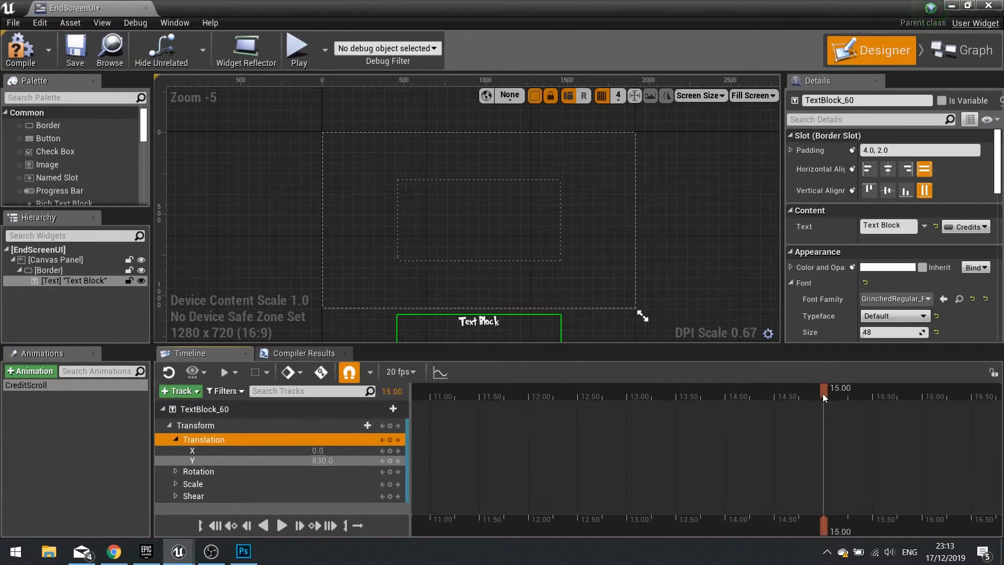
pyautogui.moveTo(381, 503)
pyautogui.write('-3000')
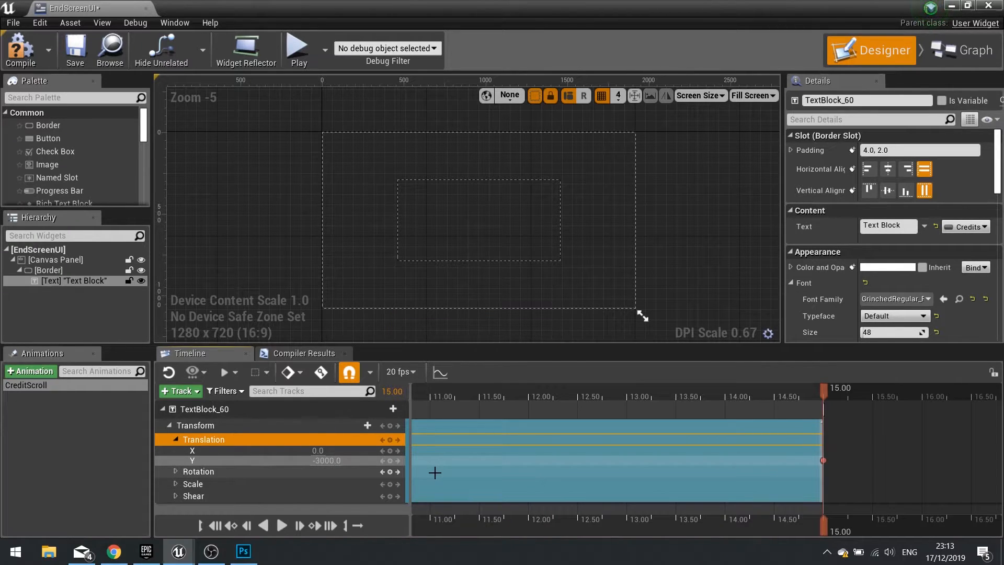
pyautogui.scroll(-3)
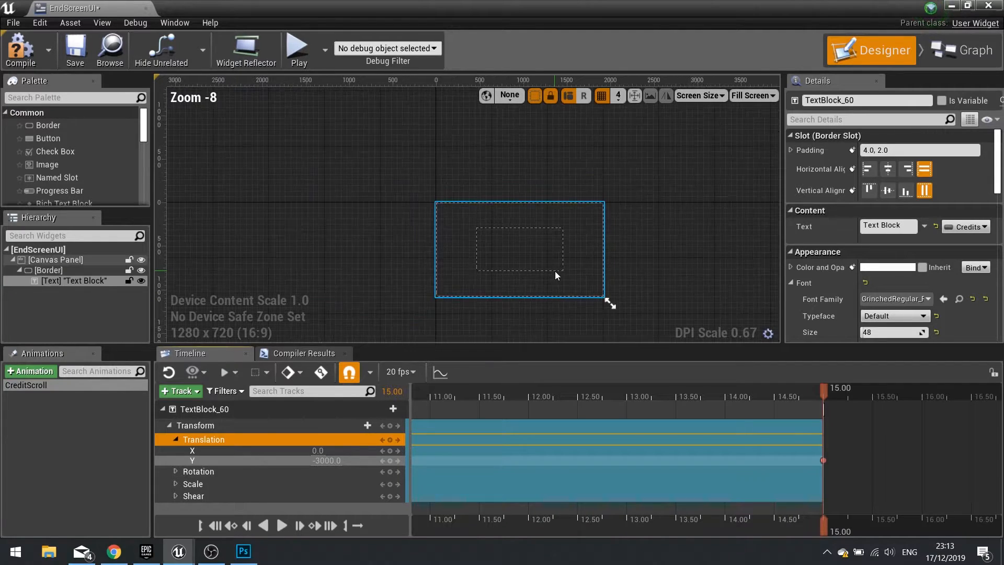
# Set the level blueprint's Create Widget class to EndScreenUI, compile, and play-test the credits
pyautogui.scroll(-3)
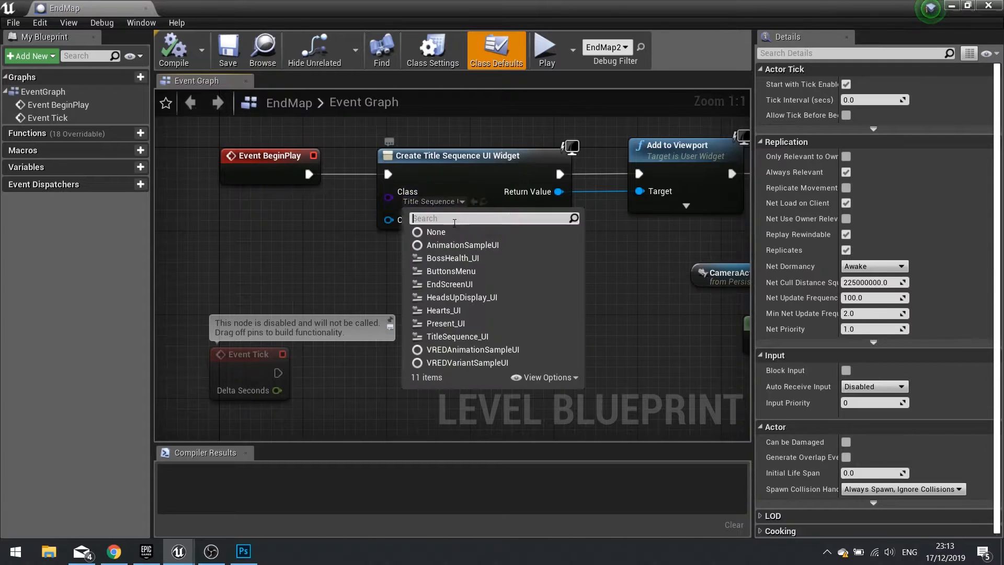
pyautogui.moveTo(461, 296)
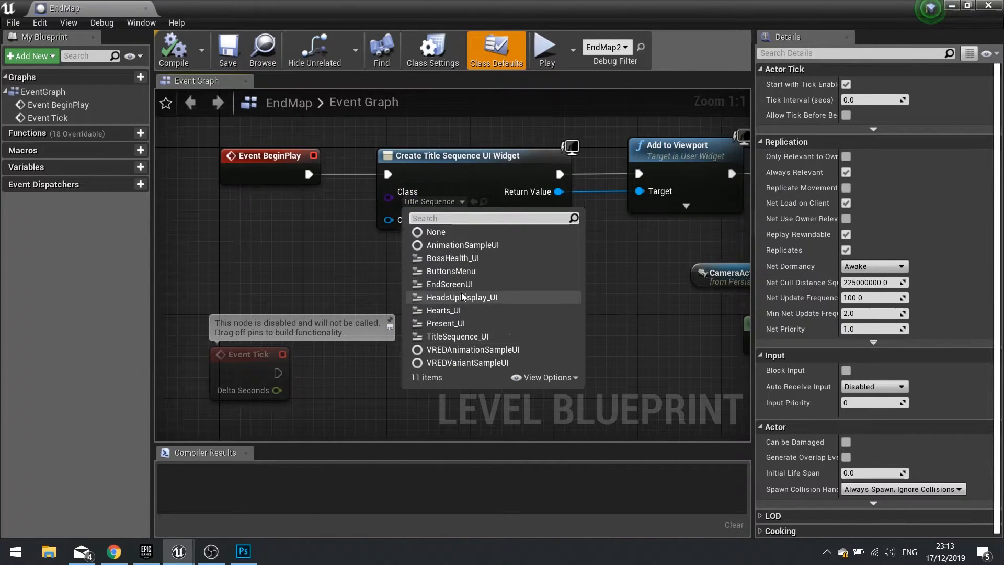
pyautogui.click(449, 283)
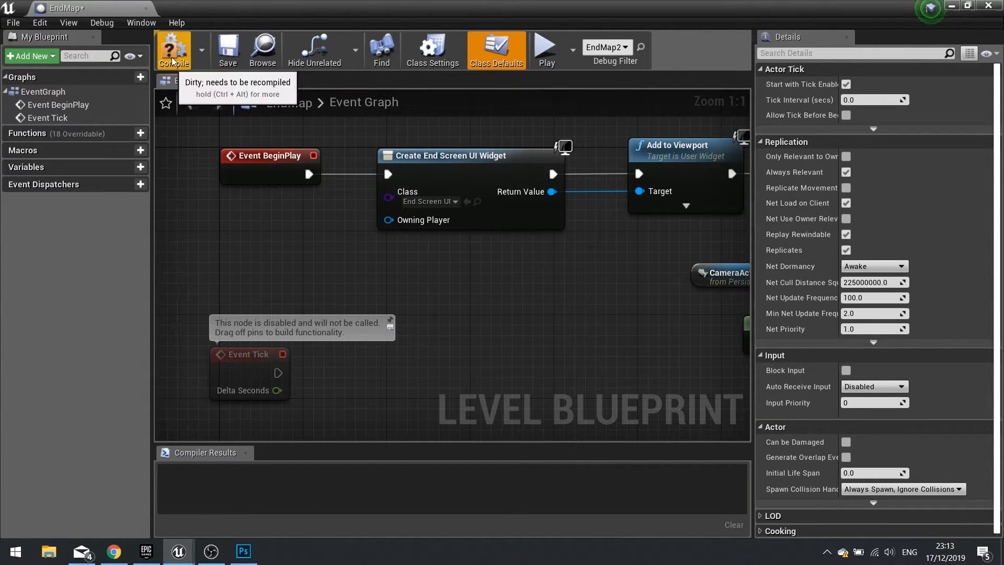
pyautogui.click(172, 50)
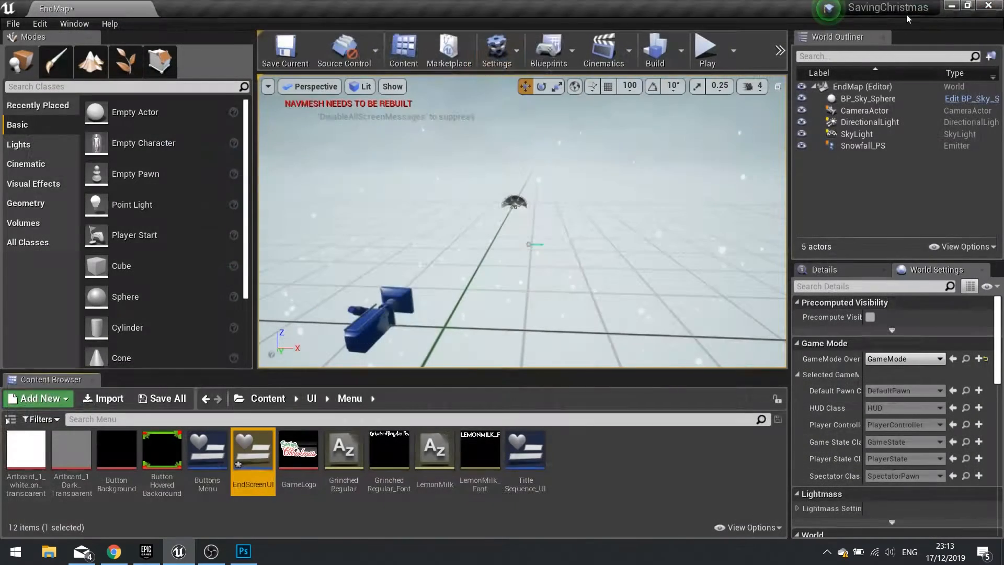
pyautogui.click(705, 48)
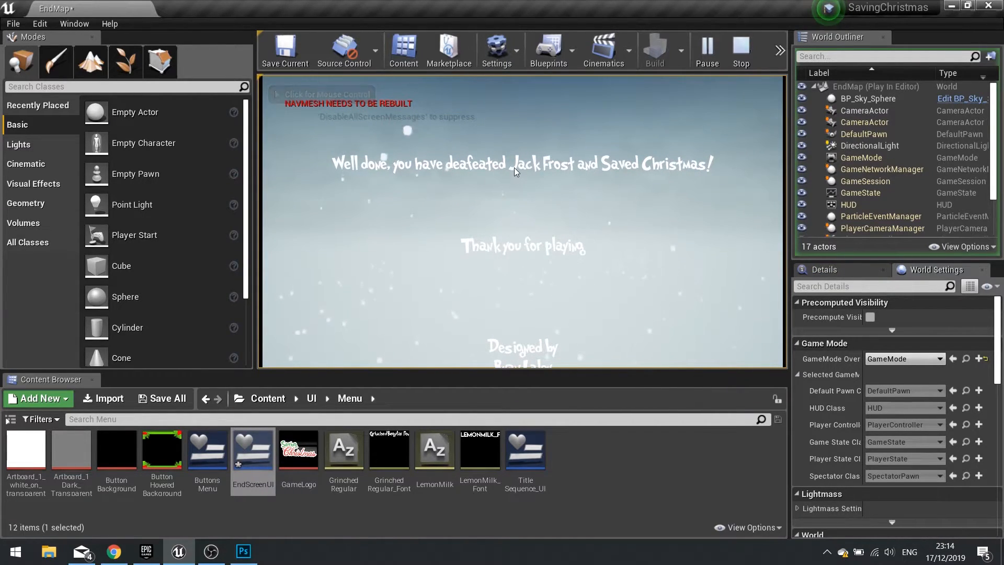
pyautogui.click(741, 52)
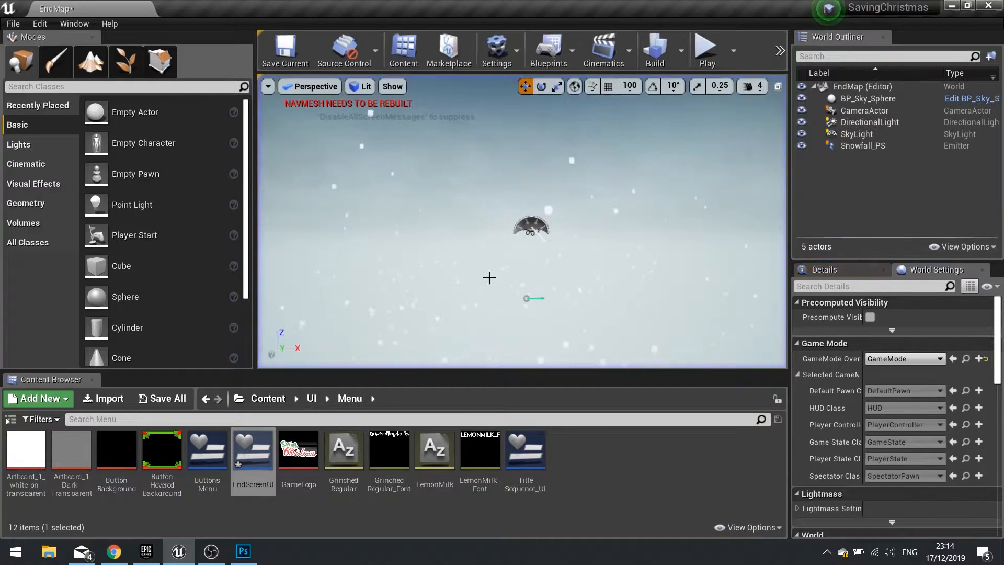
# Reopen EndScreenUI and select the credits text block inside its border
pyautogui.doubleClick(252, 449)
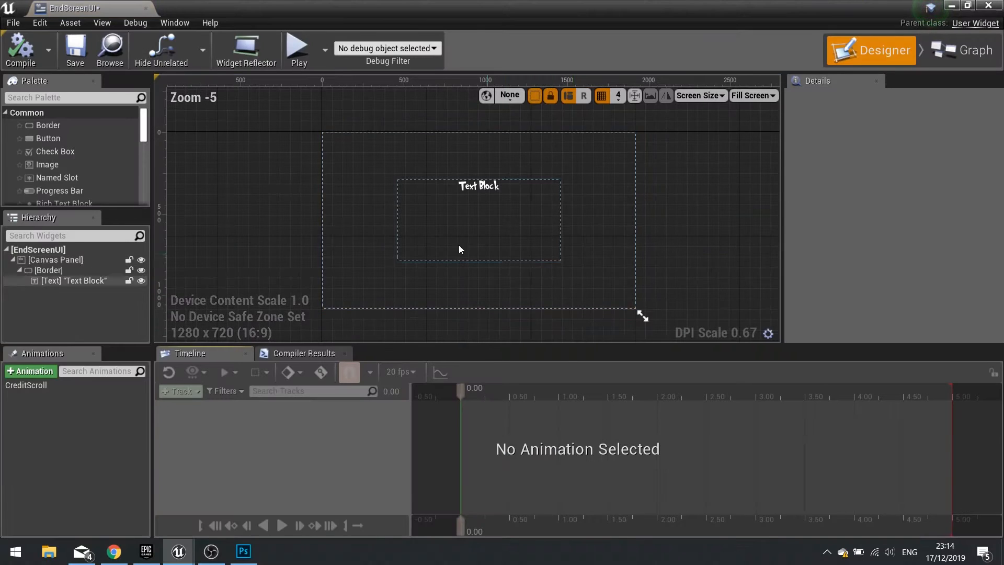
pyautogui.click(49, 270)
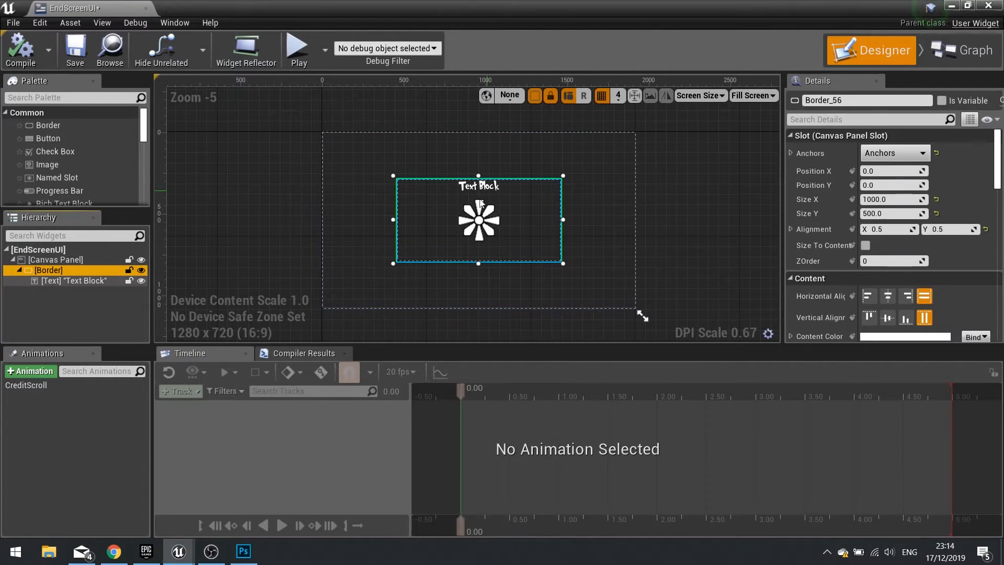
pyautogui.click(76, 280)
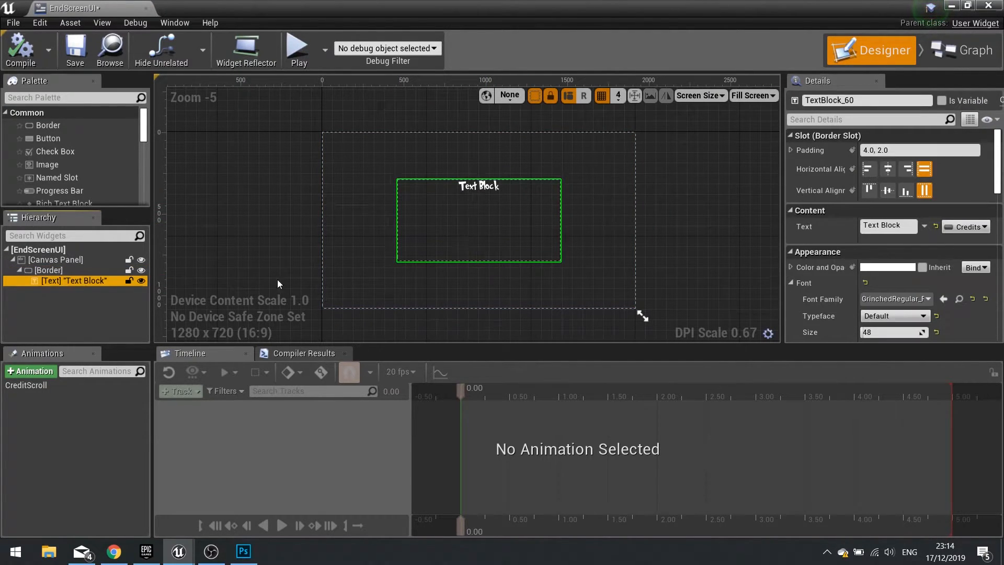
pyautogui.scroll(-3)
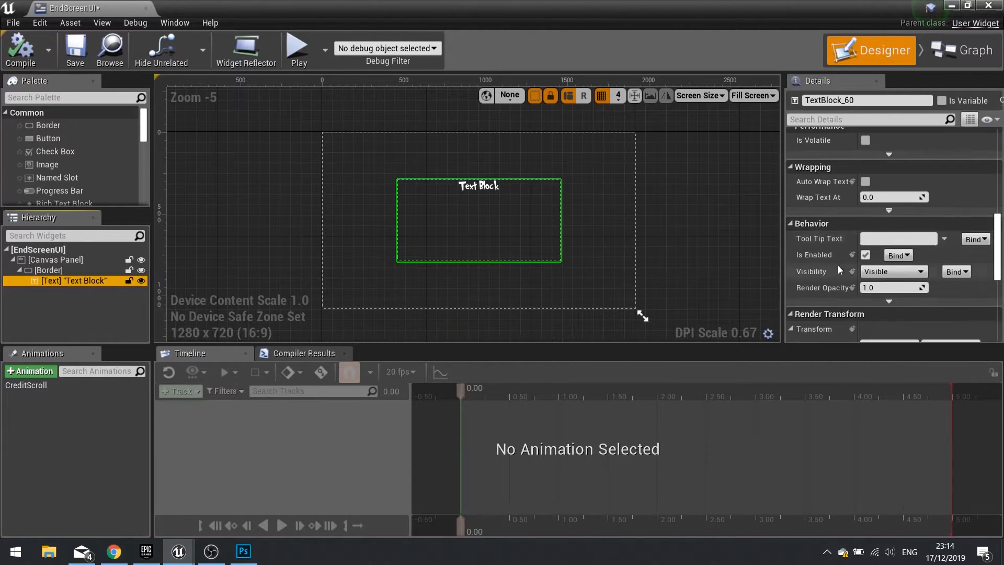
pyautogui.scroll(-3)
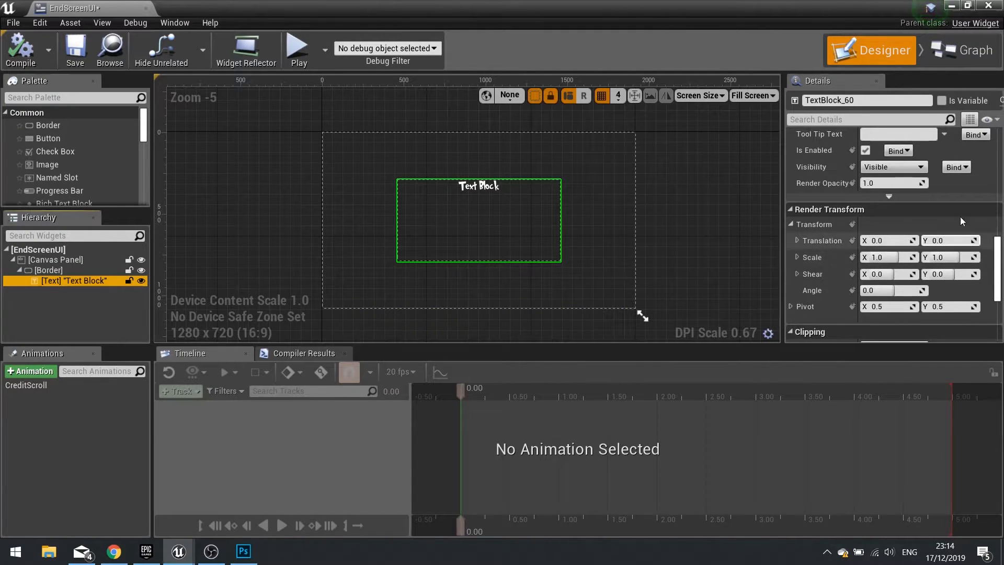
# Add an Event Construct node and a CreditScroll reference in the widget's event graph
pyautogui.click(969, 50)
pyautogui.write('cons')
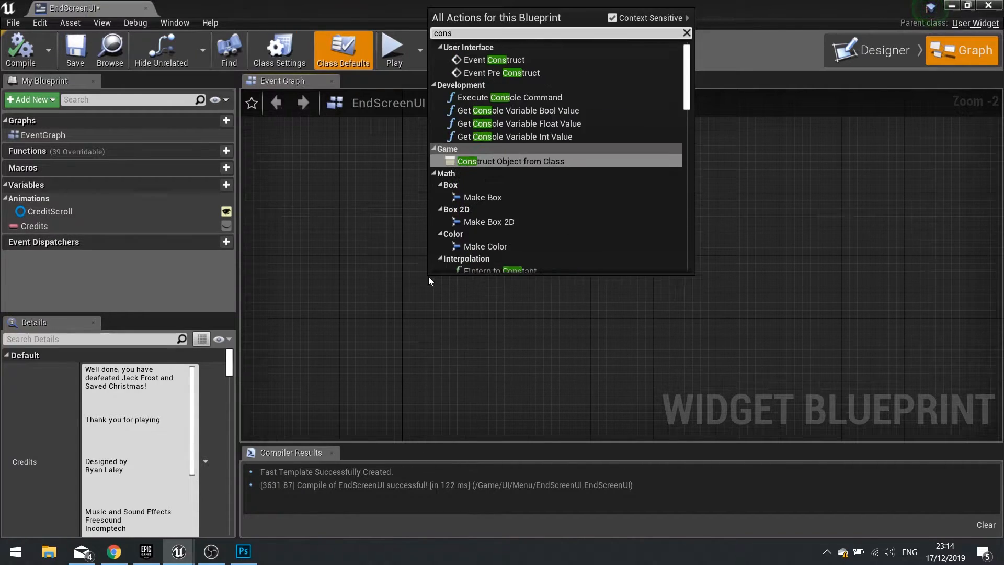
pyautogui.click(497, 60)
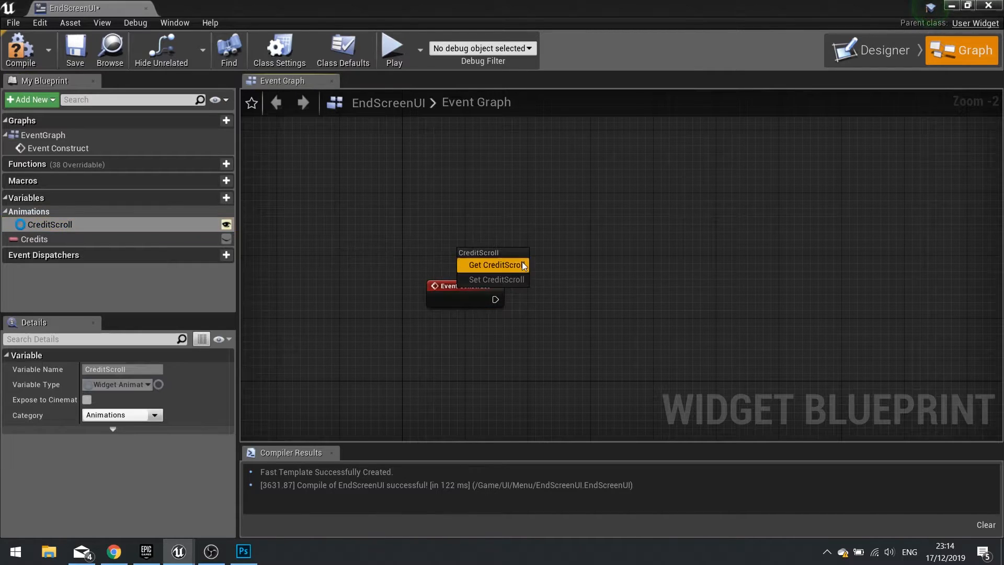
pyautogui.click(494, 264)
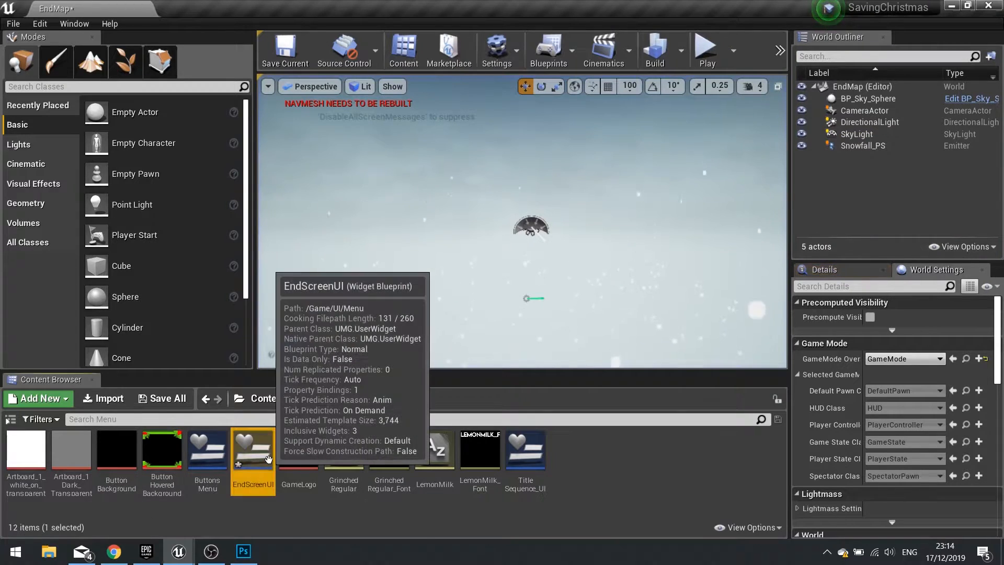
pyautogui.doubleClick(252, 449)
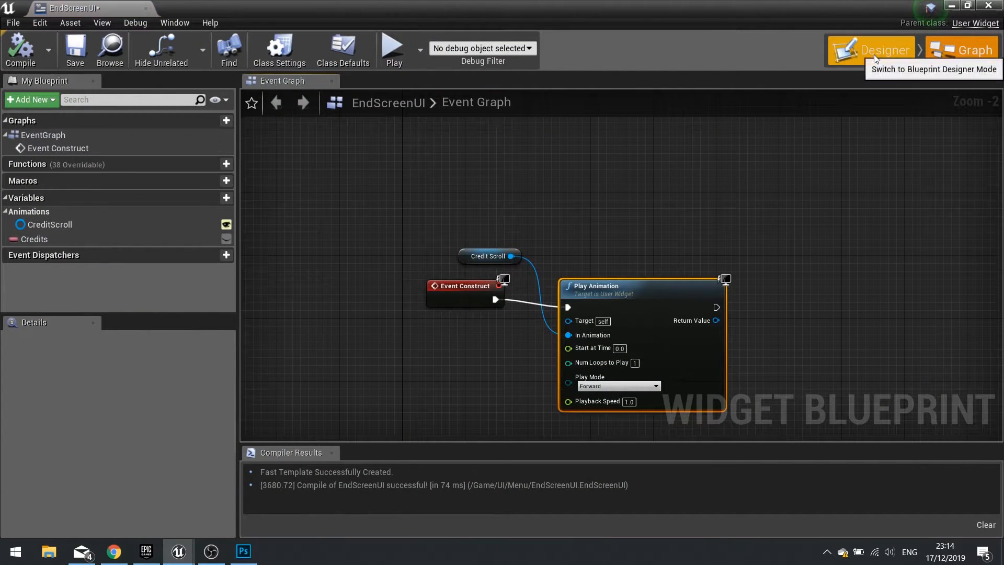
pyautogui.click(871, 51)
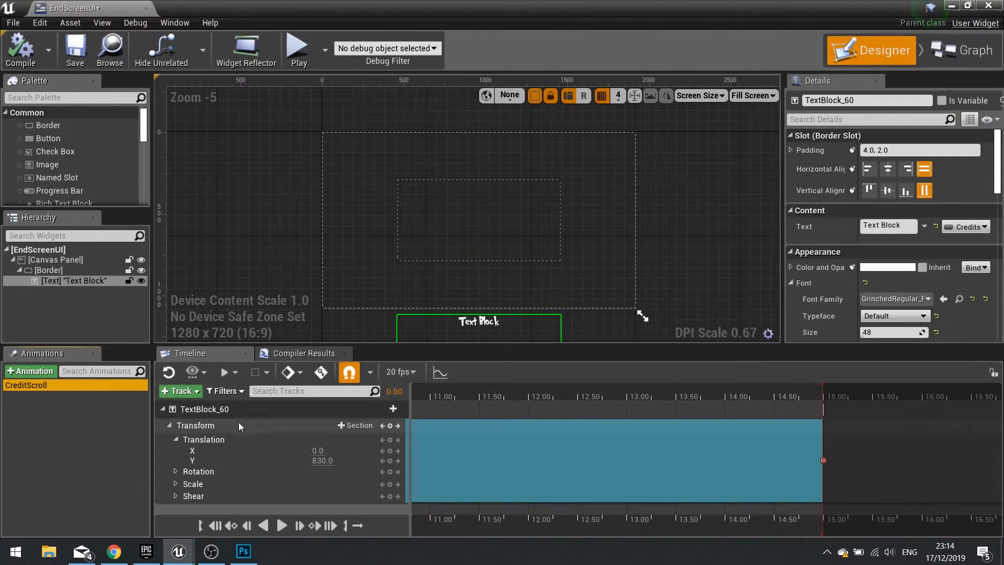
pyautogui.click(193, 460)
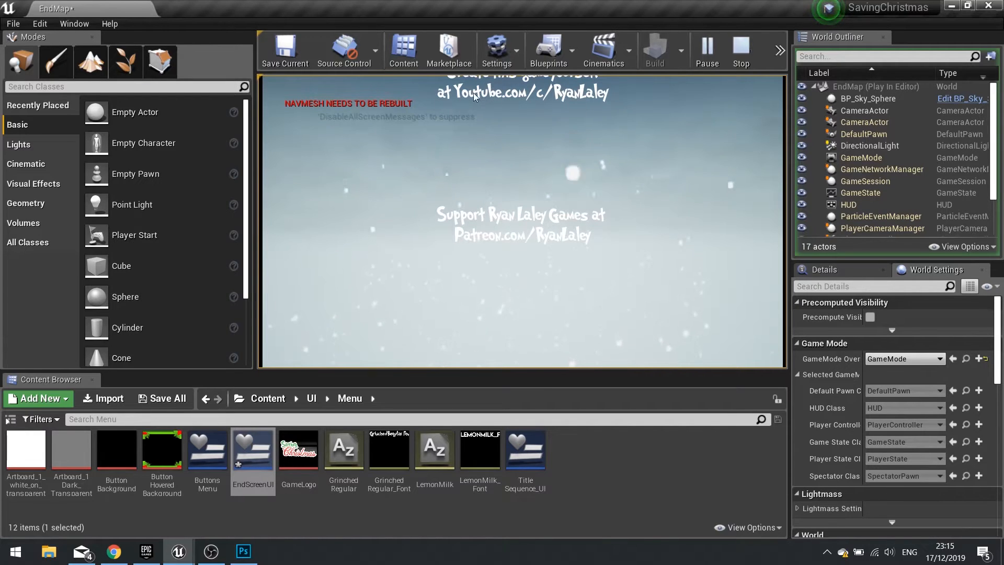
pyautogui.click(740, 50)
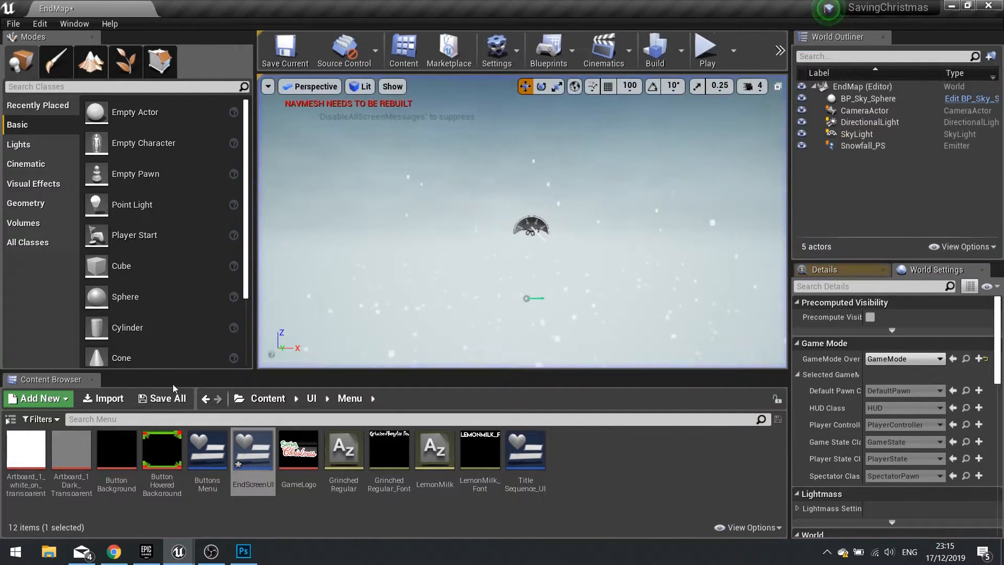
# Reopen EndScreenUI and review its Credits text variable in the Details panel
pyautogui.doubleClick(252, 448)
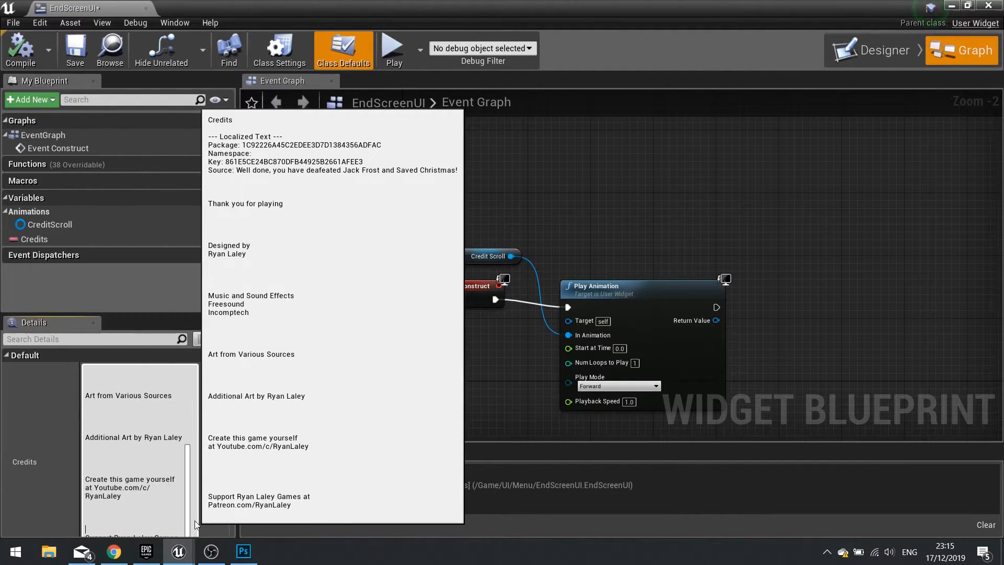
pyautogui.scroll(-3)
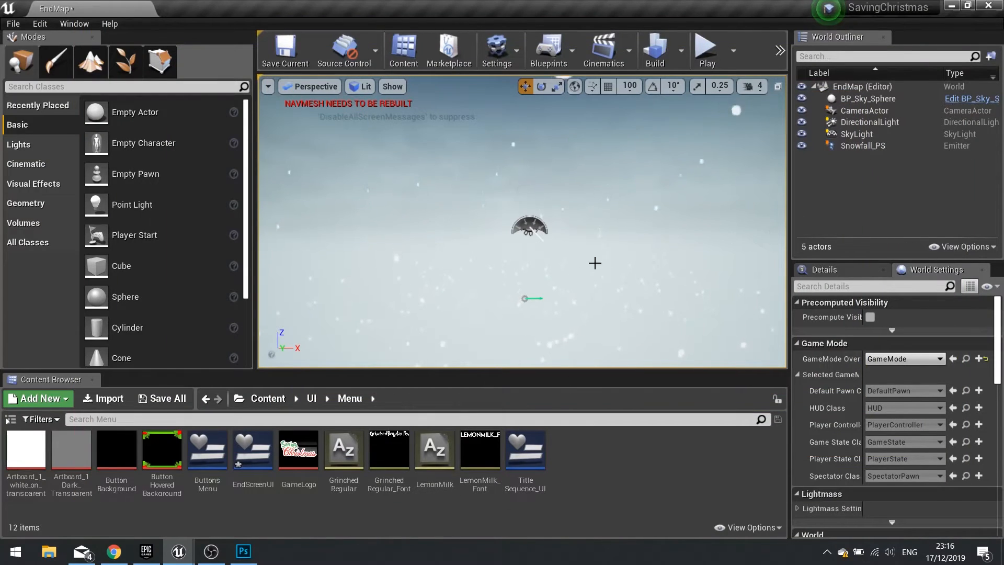
pyautogui.doubleClick(252, 448)
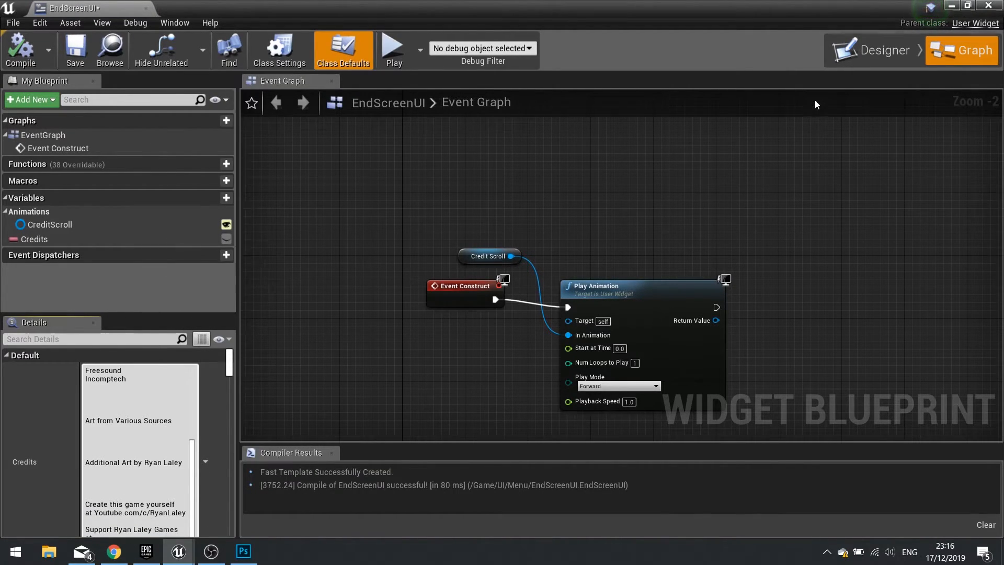
# Compile EndScreenUI and check its event graph before returning to the Designer
pyautogui.click(869, 50)
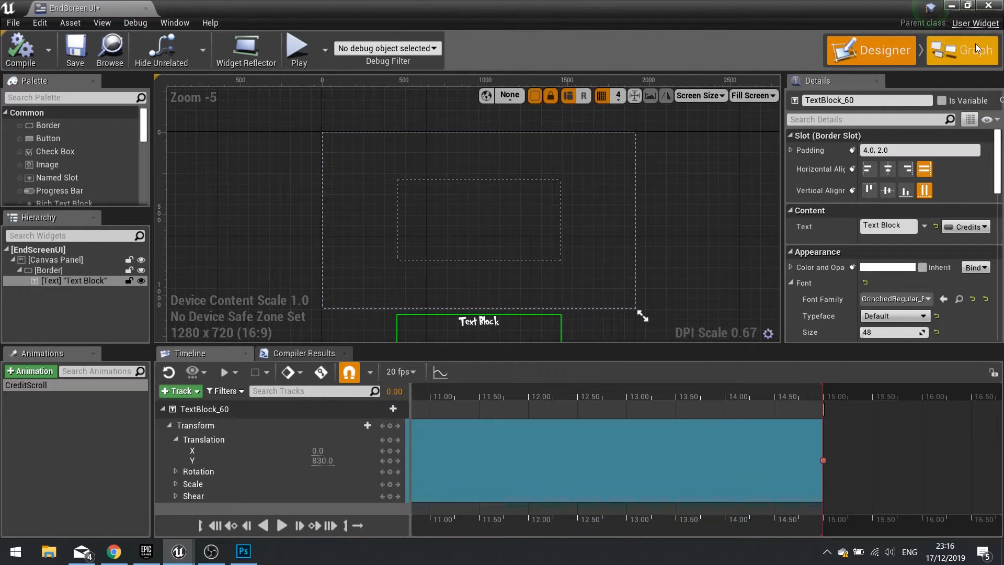
pyautogui.click(963, 50)
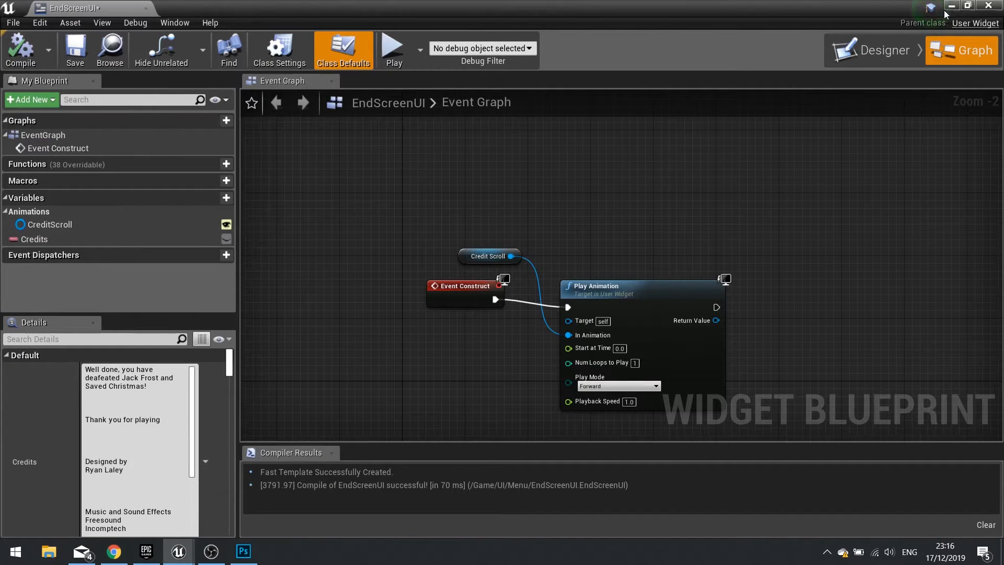
pyautogui.click(884, 50)
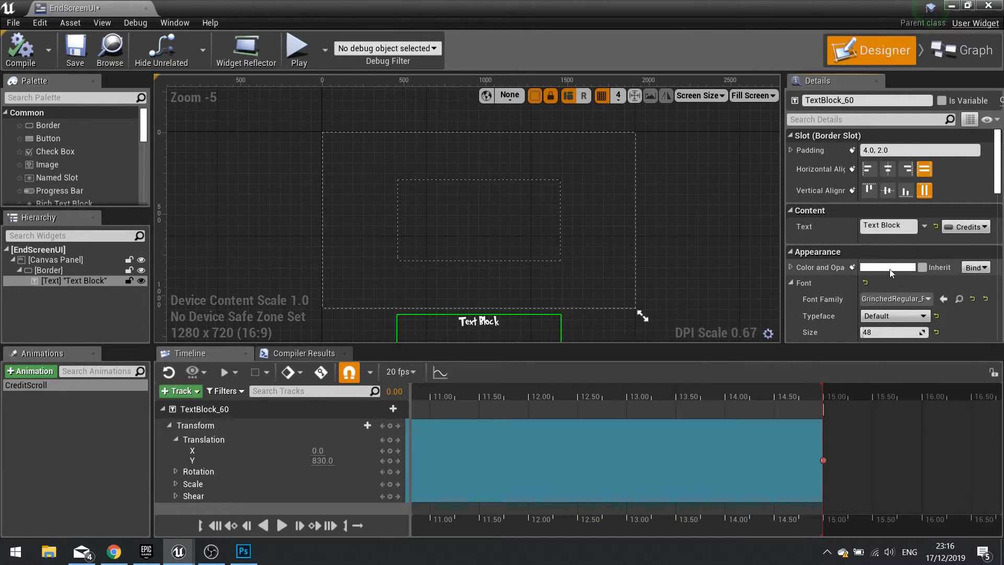
# Set the credits text's Color and Opacity to black, then play-test the end map and stop
pyautogui.click(888, 267)
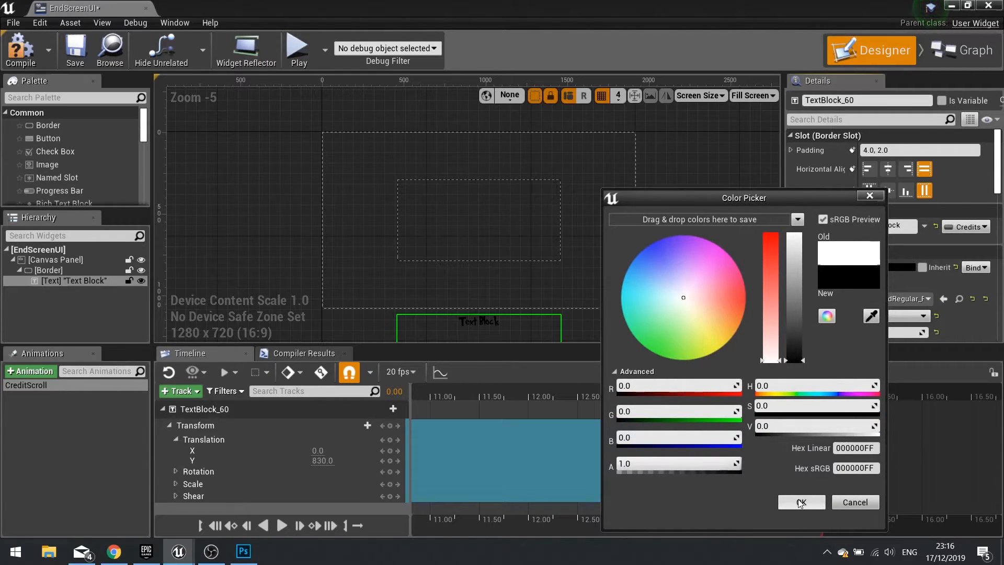
pyautogui.click(800, 502)
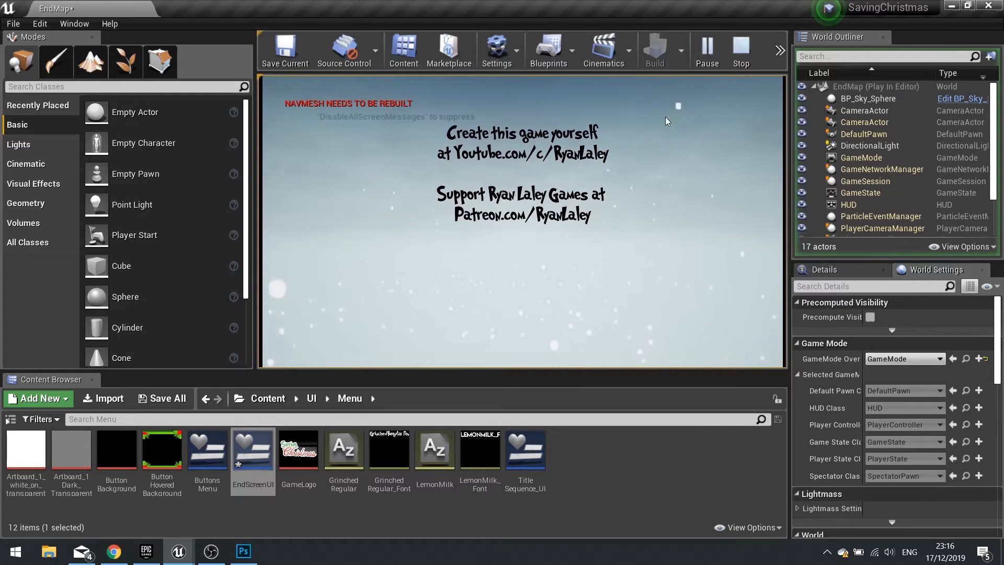
pyautogui.click(740, 52)
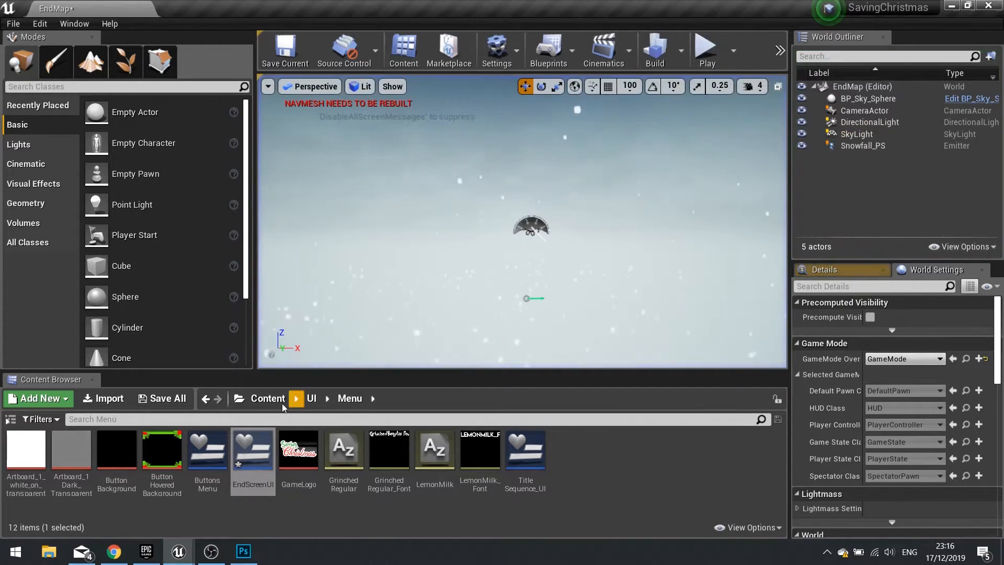
# Add a Button to the EndScreenUI canvas sized 500 by 100
pyautogui.doubleClick(252, 449)
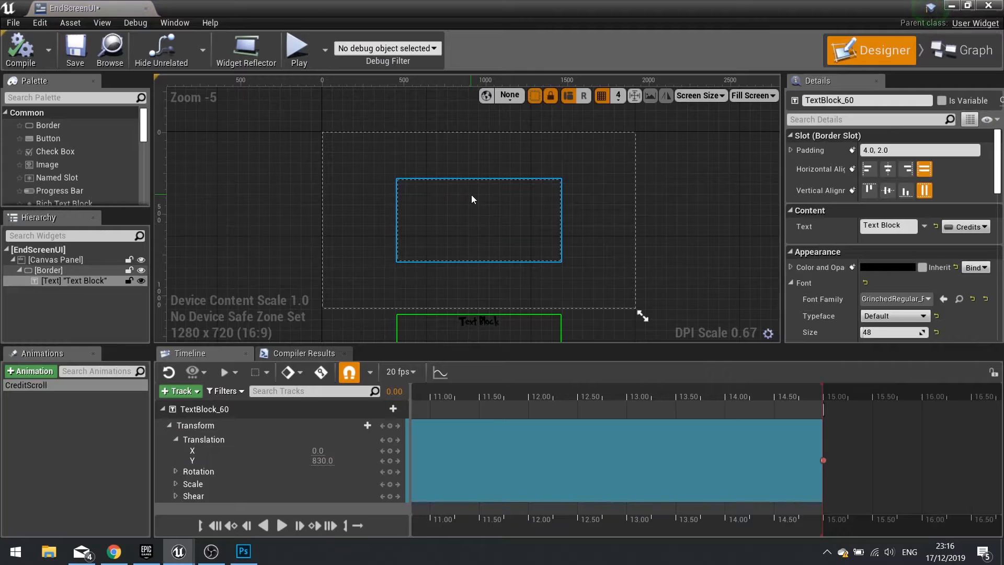
pyautogui.click(272, 204)
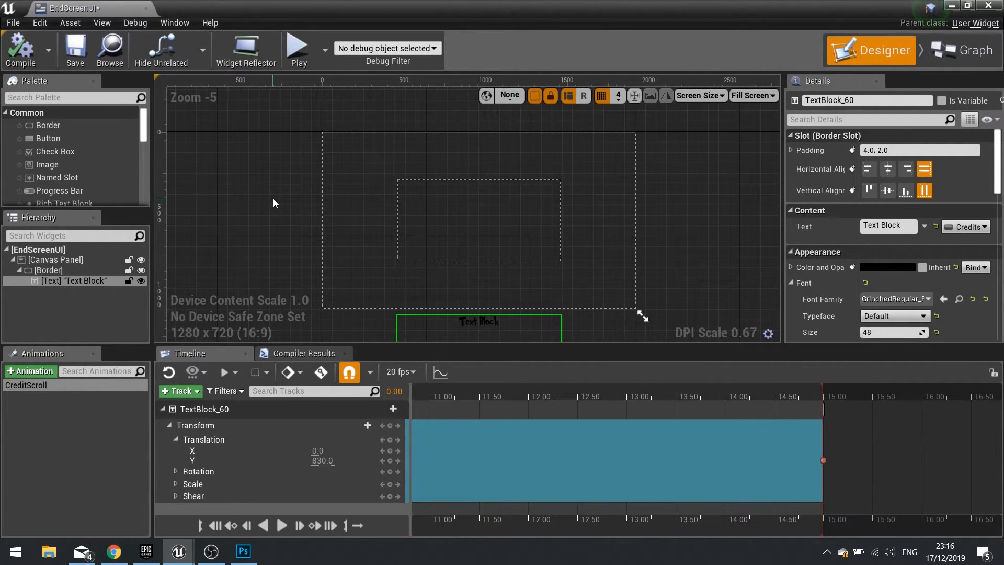
pyautogui.moveTo(70, 177)
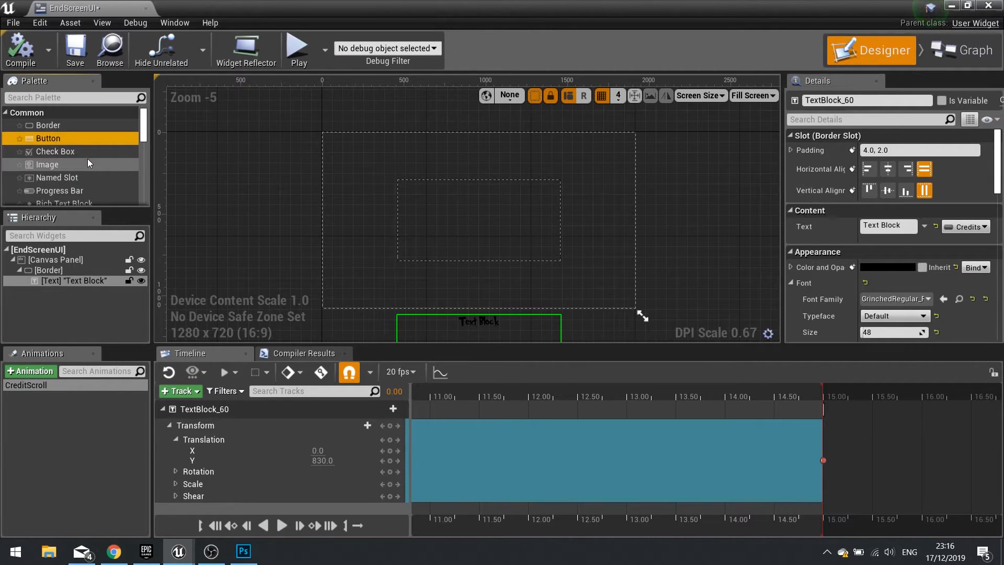
pyautogui.moveTo(56, 150)
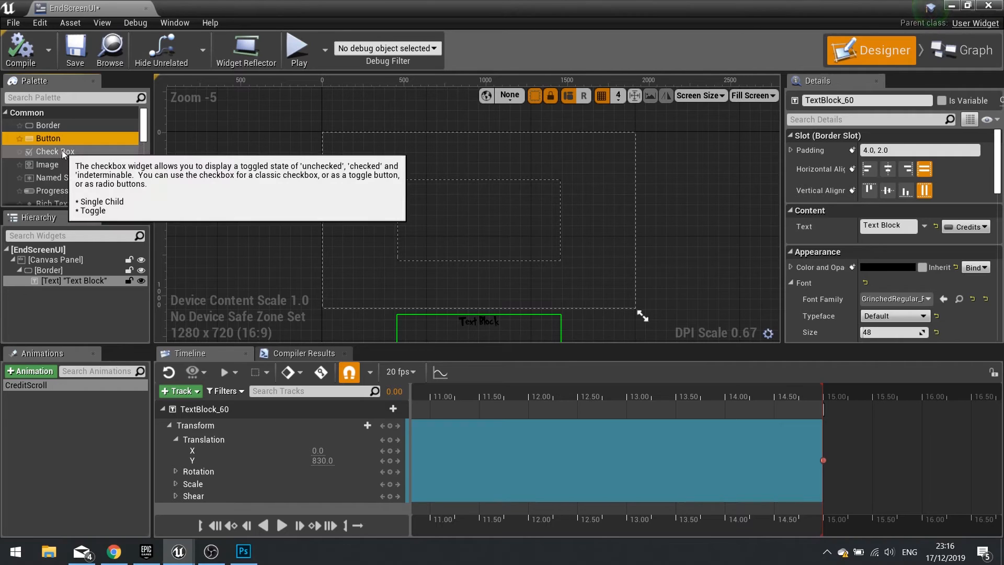
pyautogui.moveTo(48, 118)
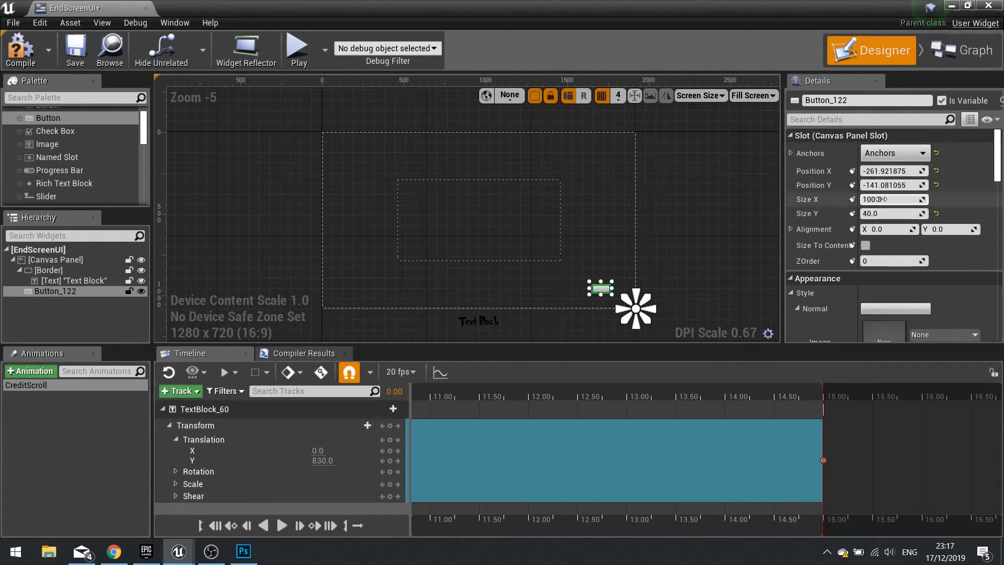
pyautogui.moveTo(893, 199)
pyautogui.write('100')
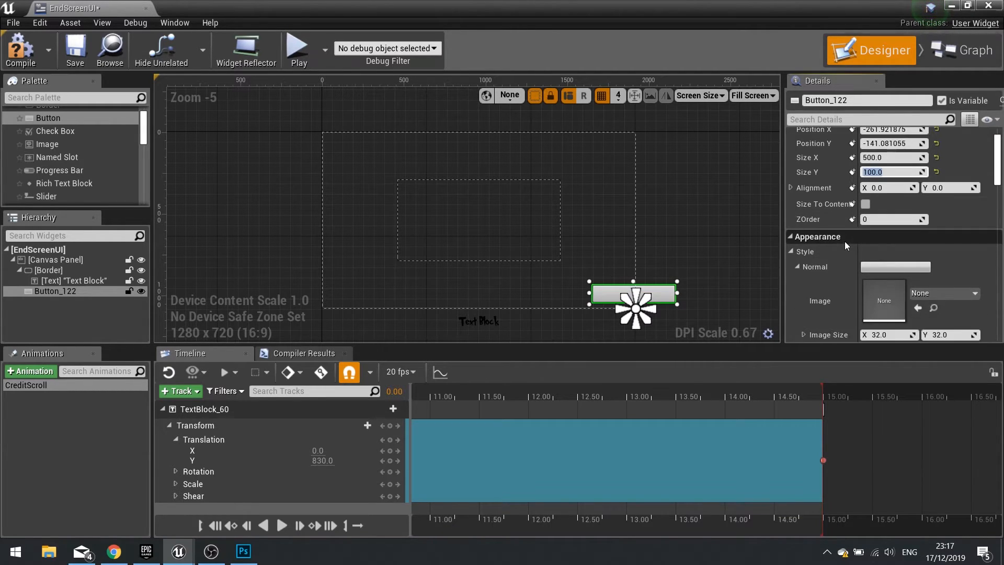
pyautogui.scroll(3)
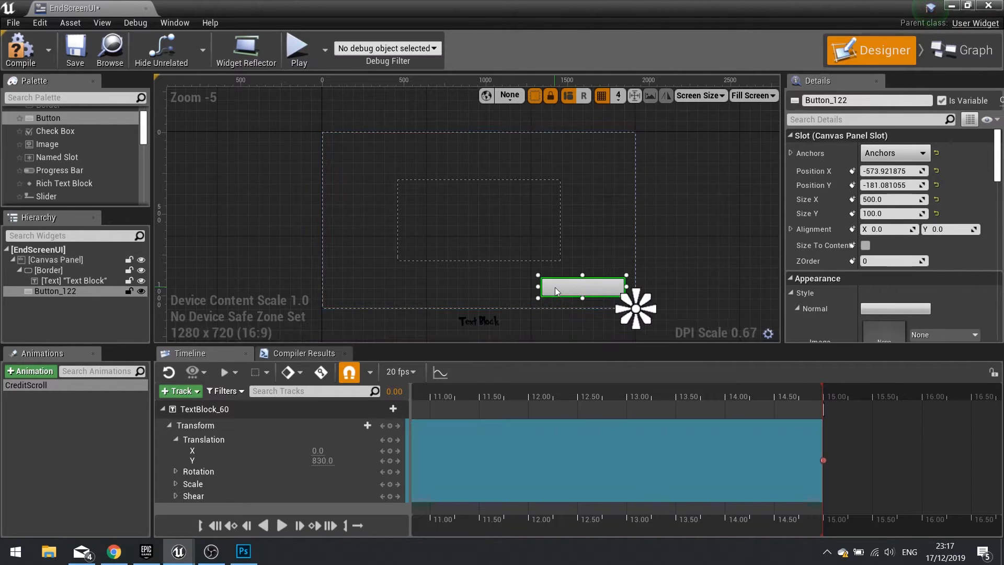
pyautogui.scroll(-3)
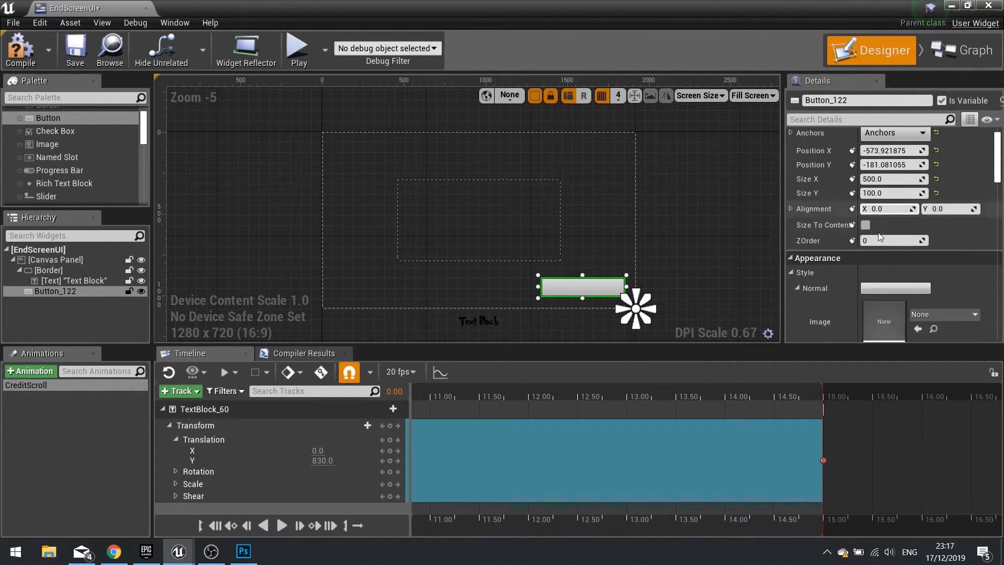
pyautogui.scroll(-3)
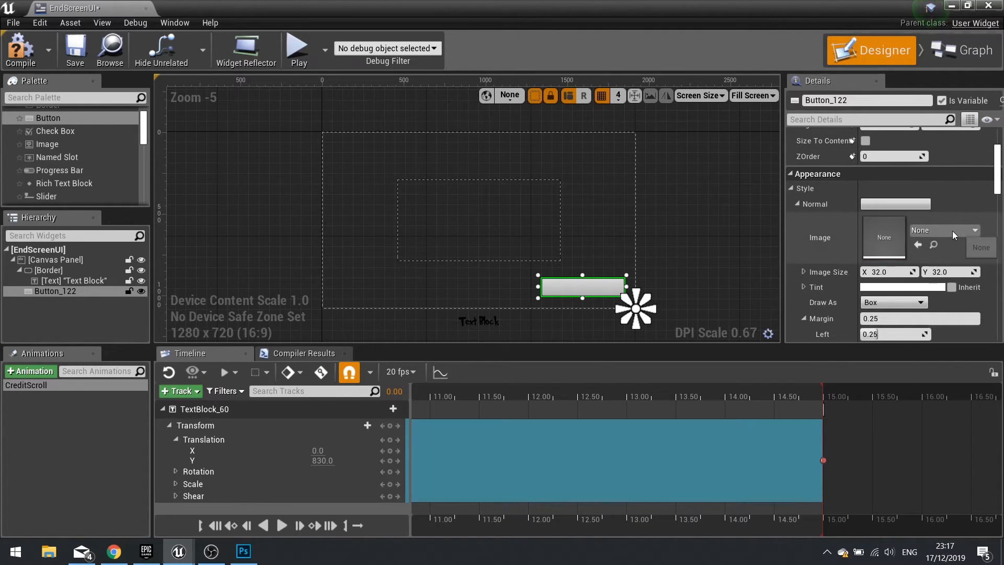
# Give the button the dark background as Normal image and the hovered background as Hovered image, margins 0.4
pyautogui.click(941, 230)
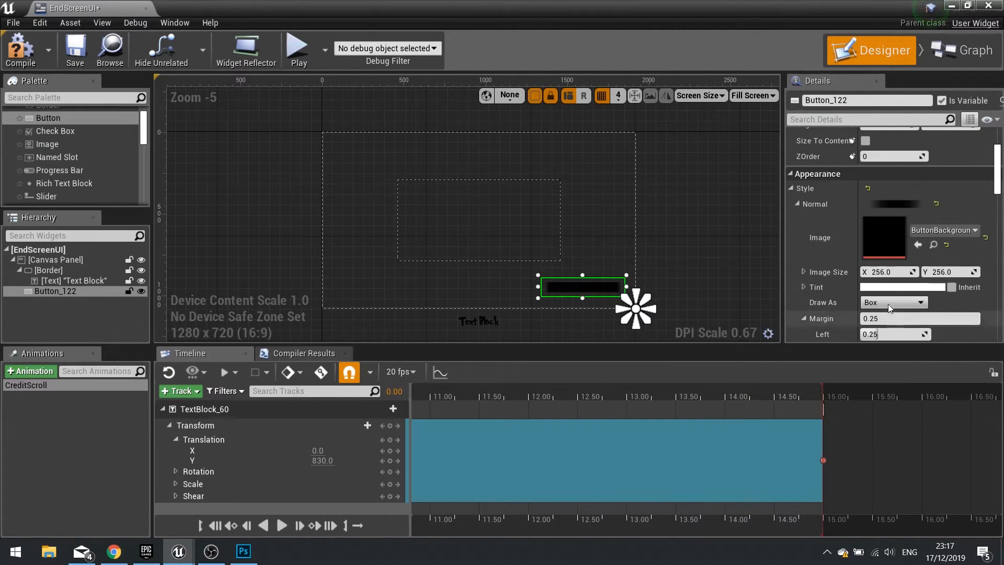
pyautogui.scroll(-3)
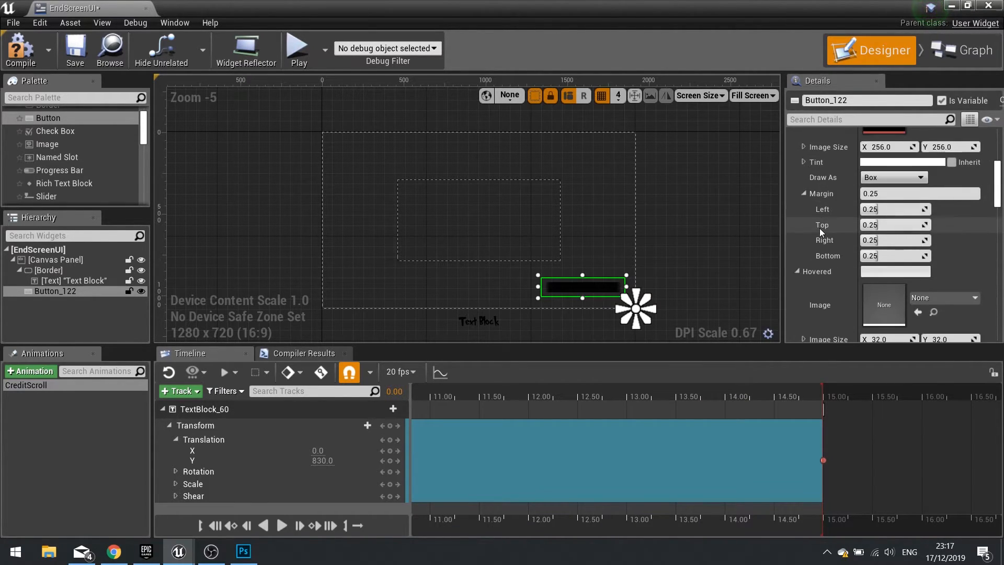
pyautogui.click(894, 194)
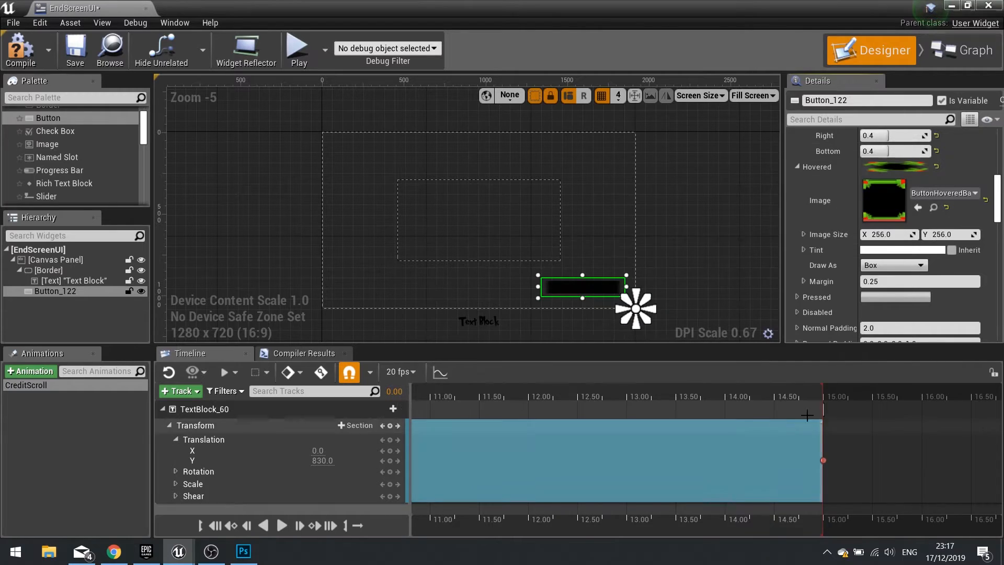
pyautogui.moveTo(835, 282)
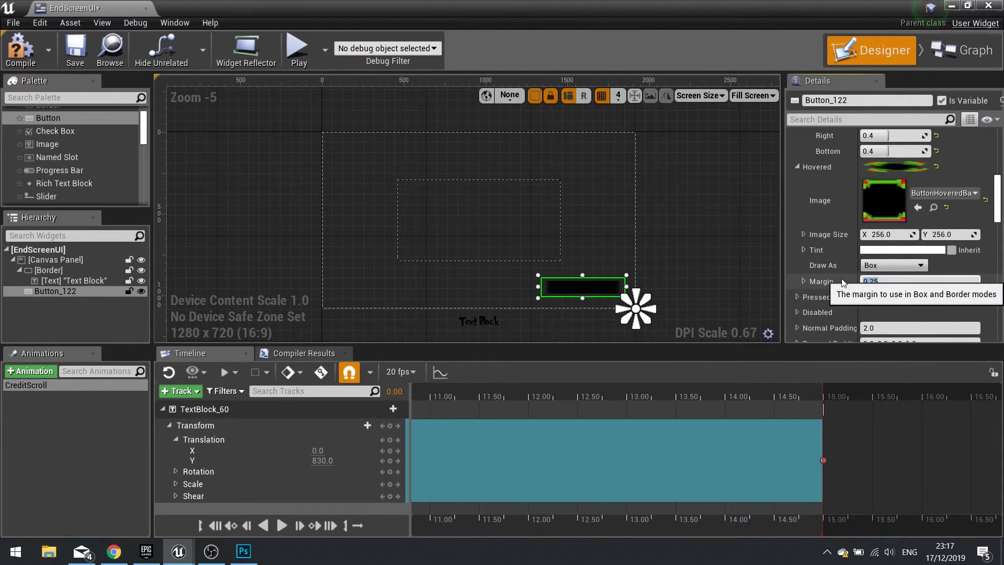
pyautogui.moveTo(724, 239)
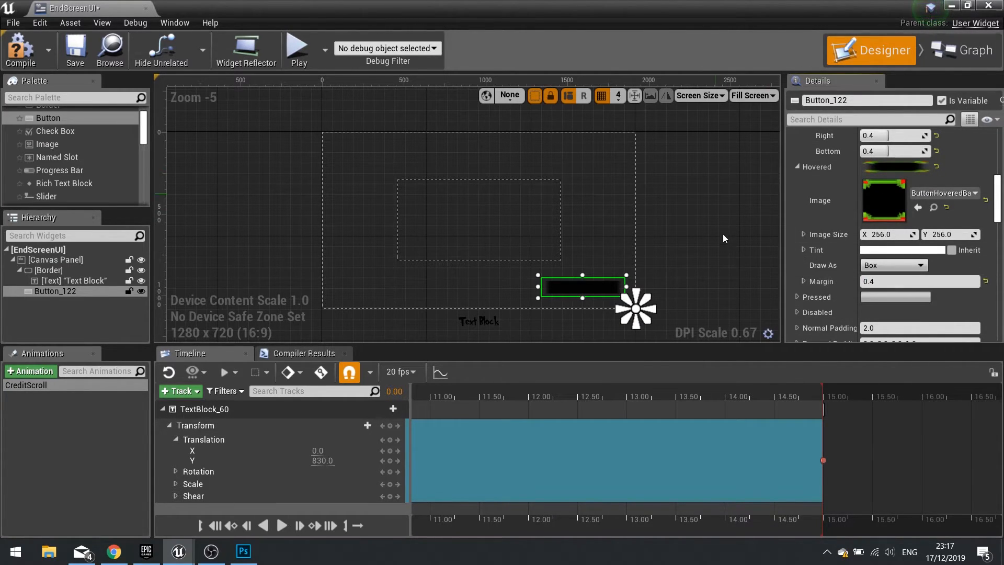
pyautogui.scroll(-3)
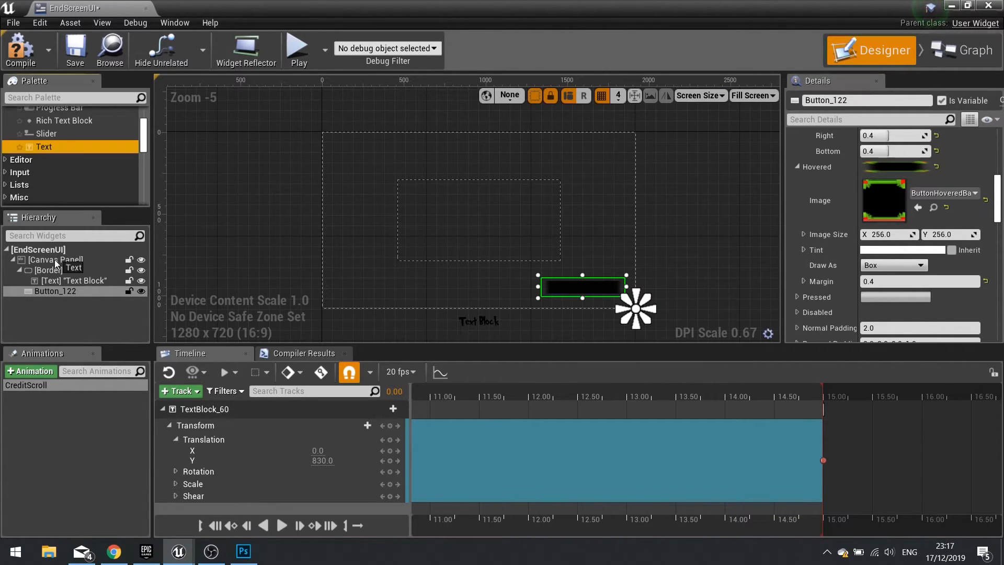
# Place a 'Return to Menu' text label inside the button using the credits' font family
pyautogui.click(70, 301)
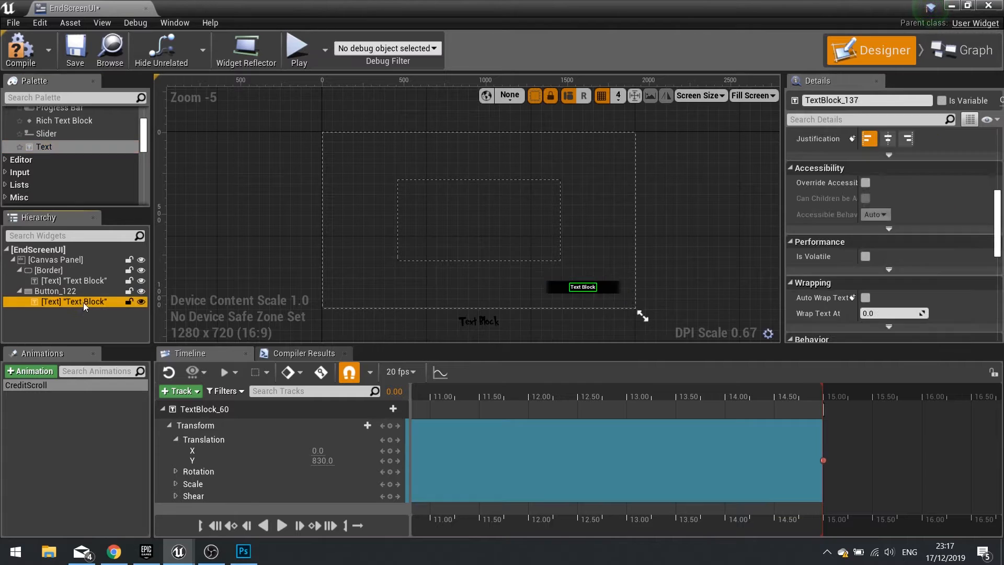
pyautogui.scroll(-3)
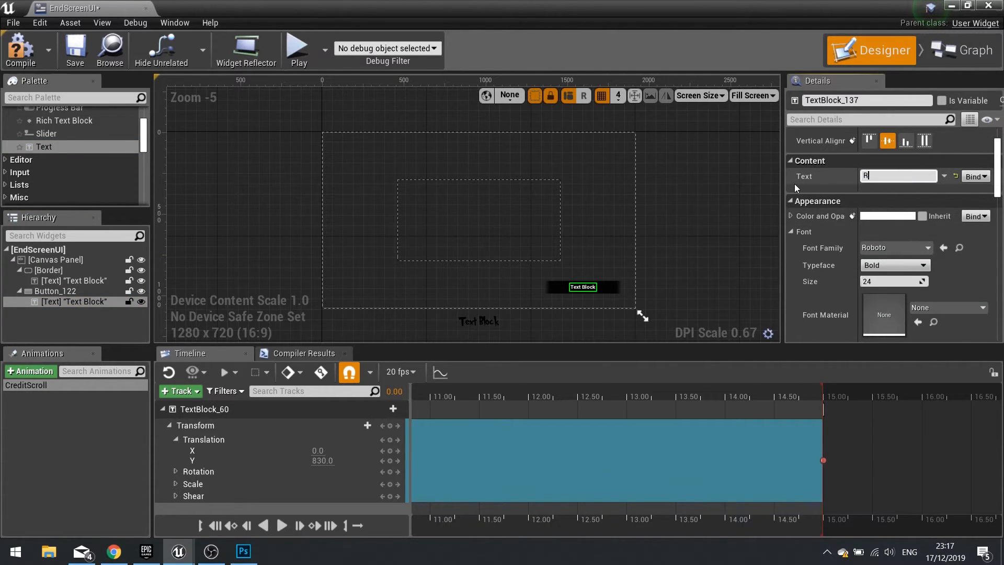
pyautogui.write('Return to Menu')
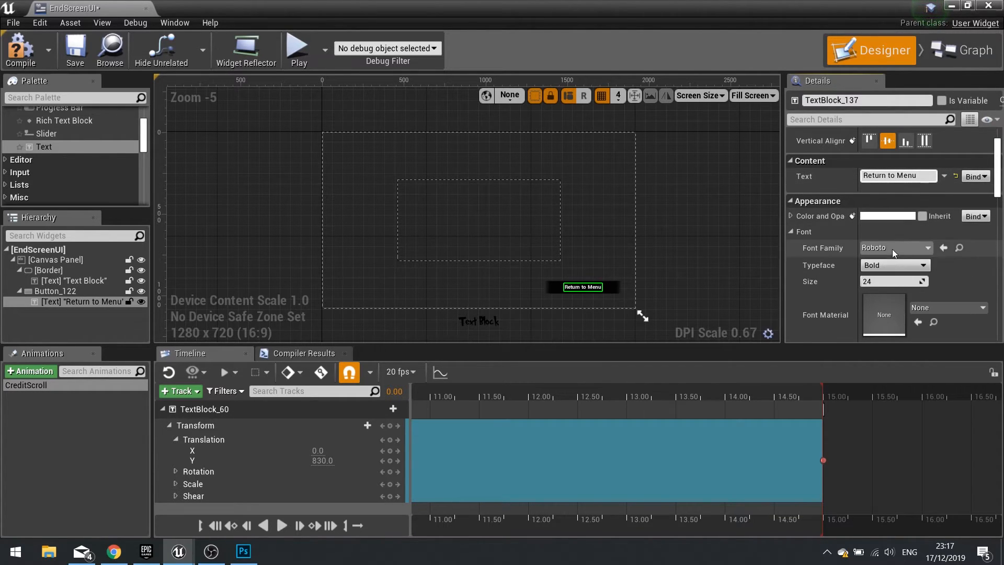
pyautogui.click(893, 248)
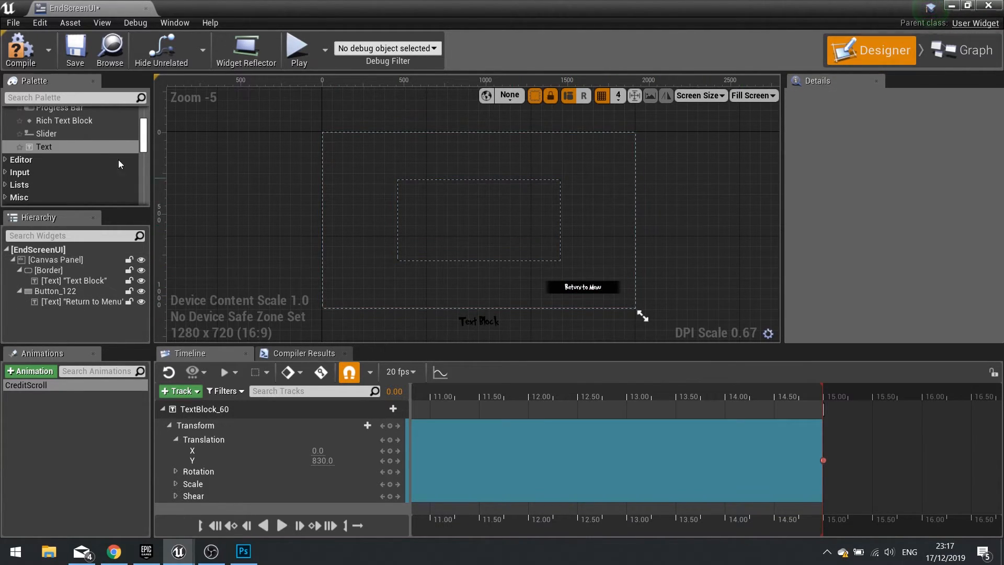
pyautogui.moveTo(970, 51)
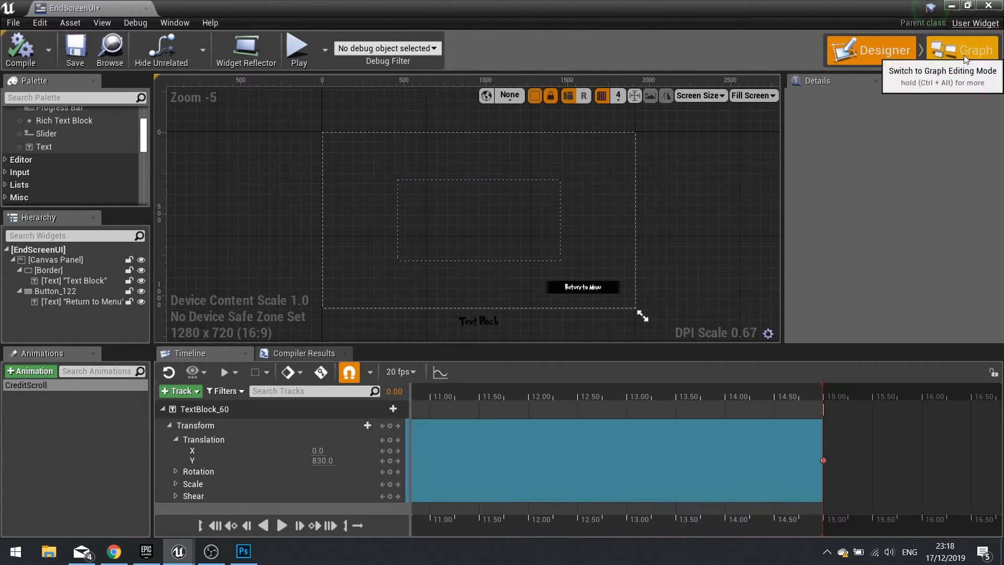
# Add a Show Mouse Cursor node to the widget's event graph
pyautogui.click(961, 50)
pyautogui.write('set input')
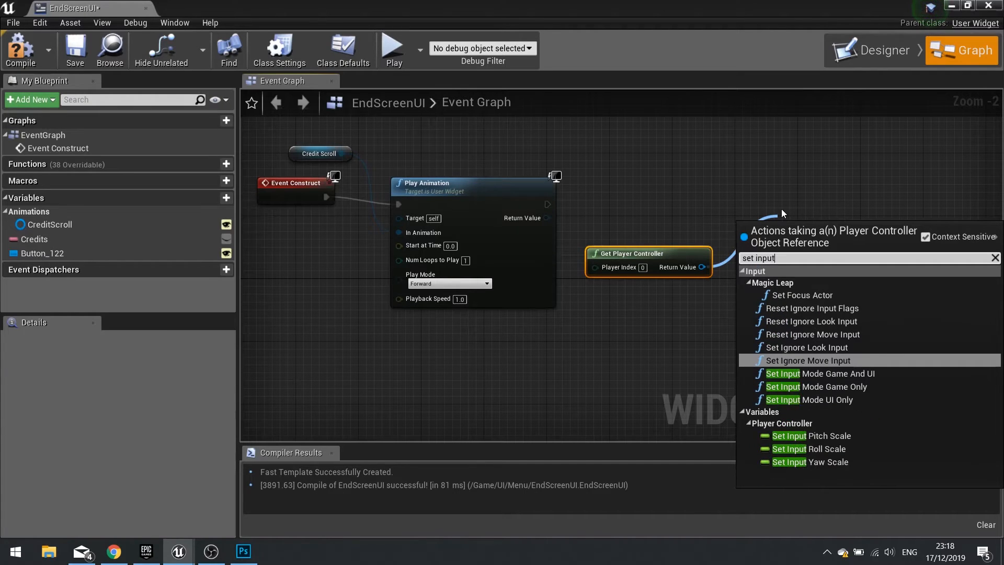
pyautogui.click(808, 399)
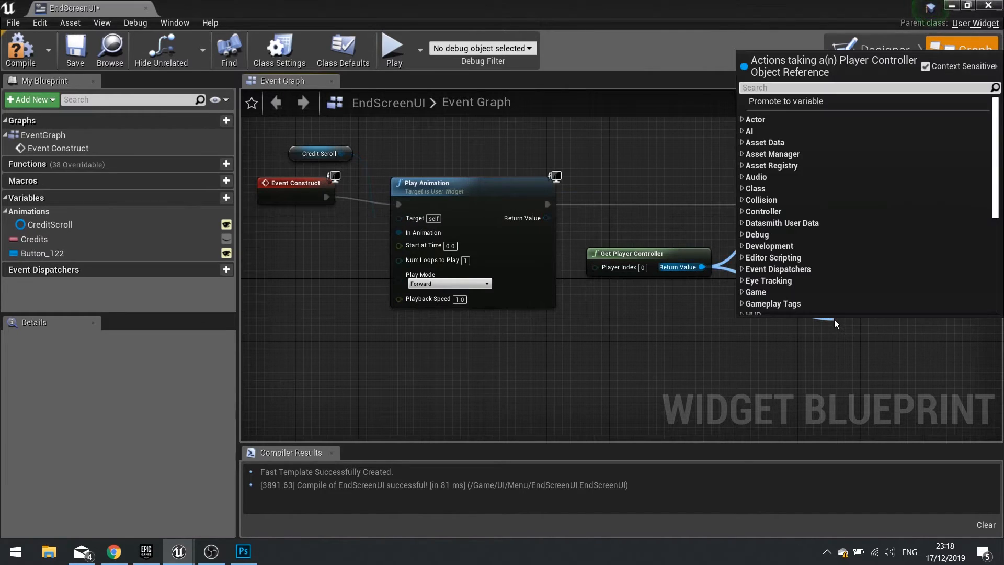
pyautogui.write('show mouse')
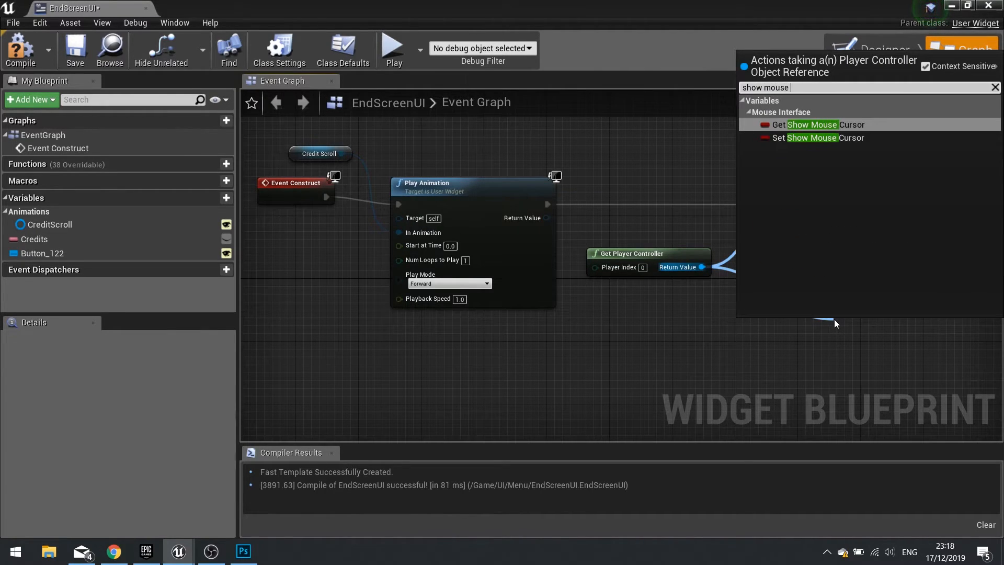
pyautogui.click(826, 137)
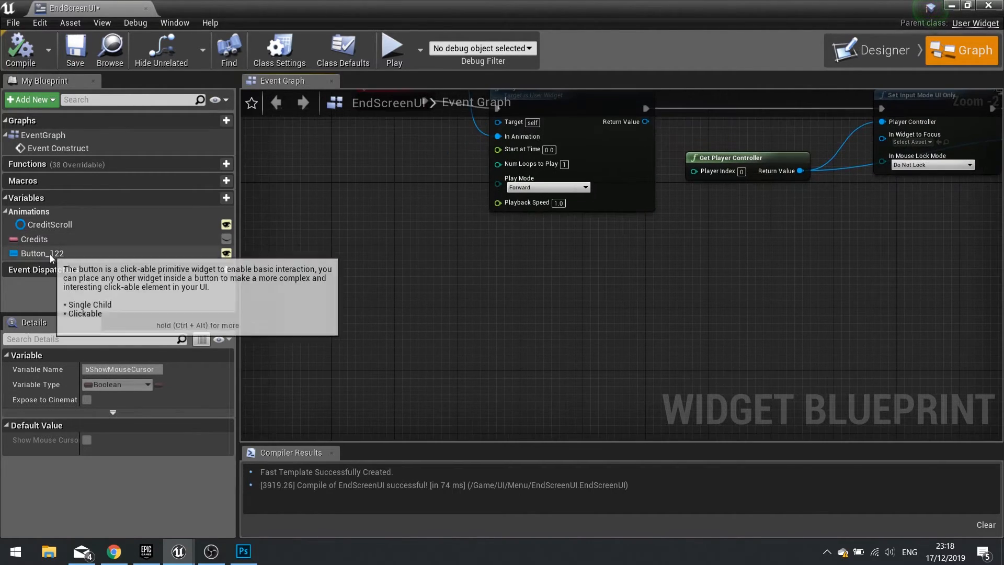
# Give the button an On Clicked event that leads into an Open Level node
pyautogui.click(42, 253)
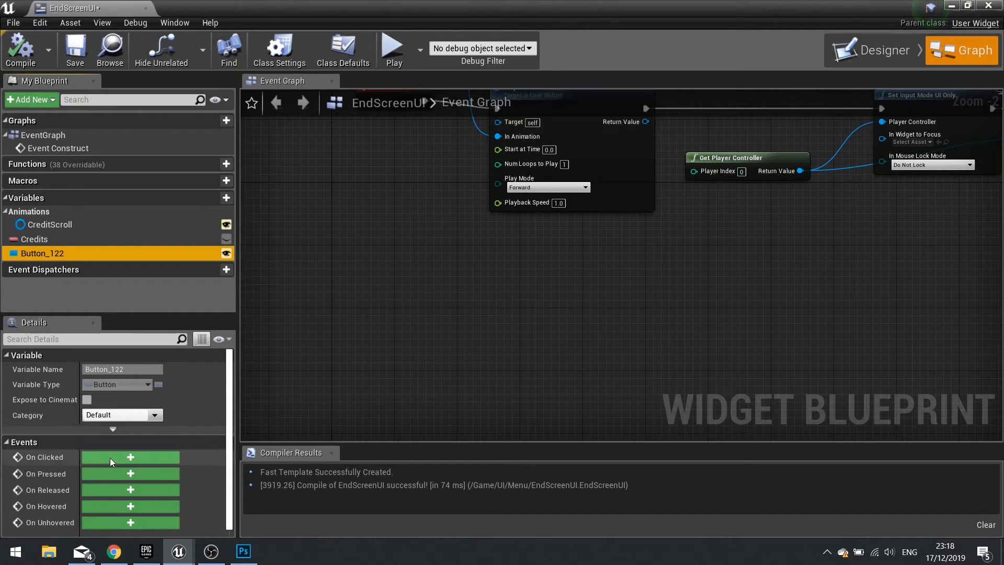
pyautogui.click(130, 456)
pyautogui.write('ope')
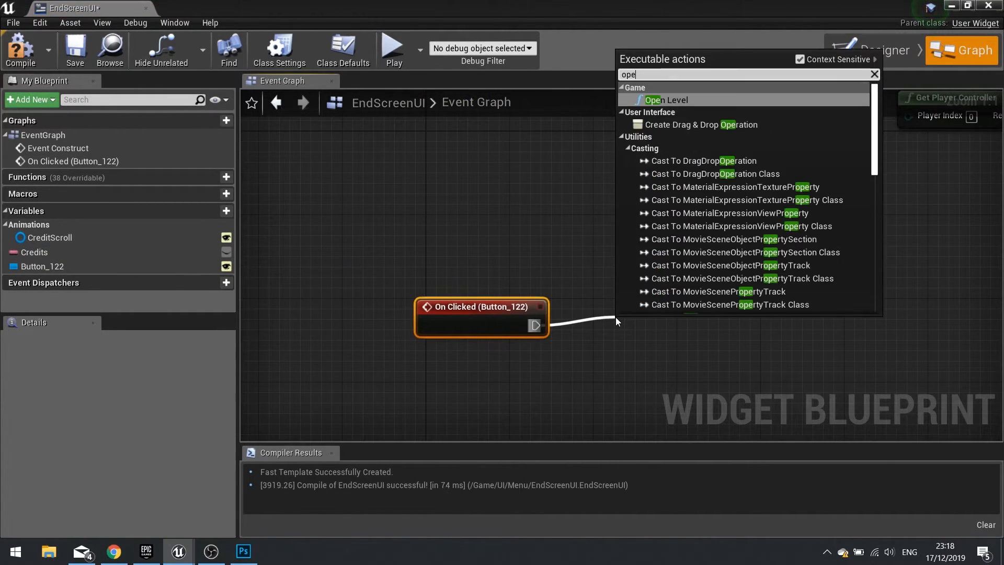
pyautogui.click(668, 100)
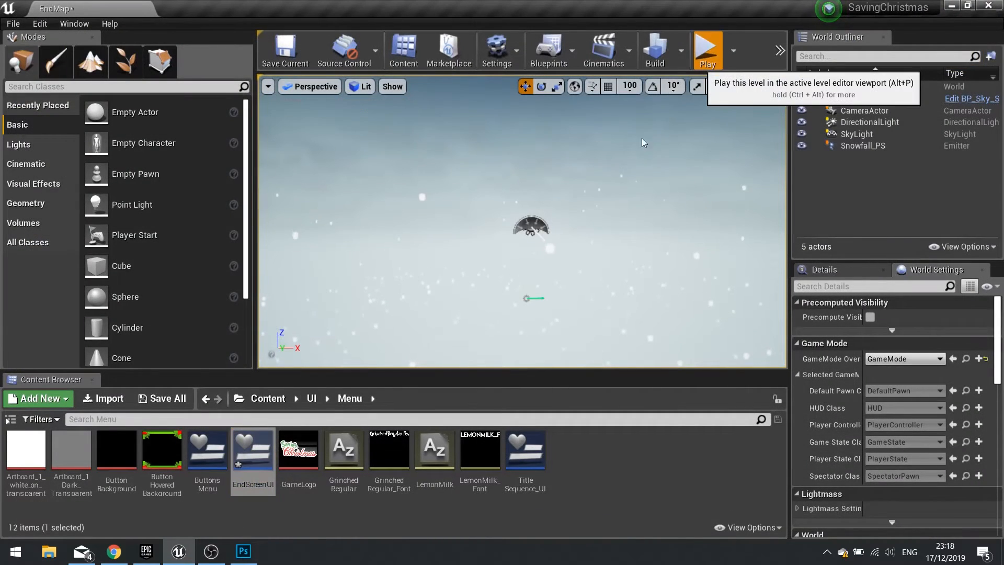
pyautogui.click(706, 50)
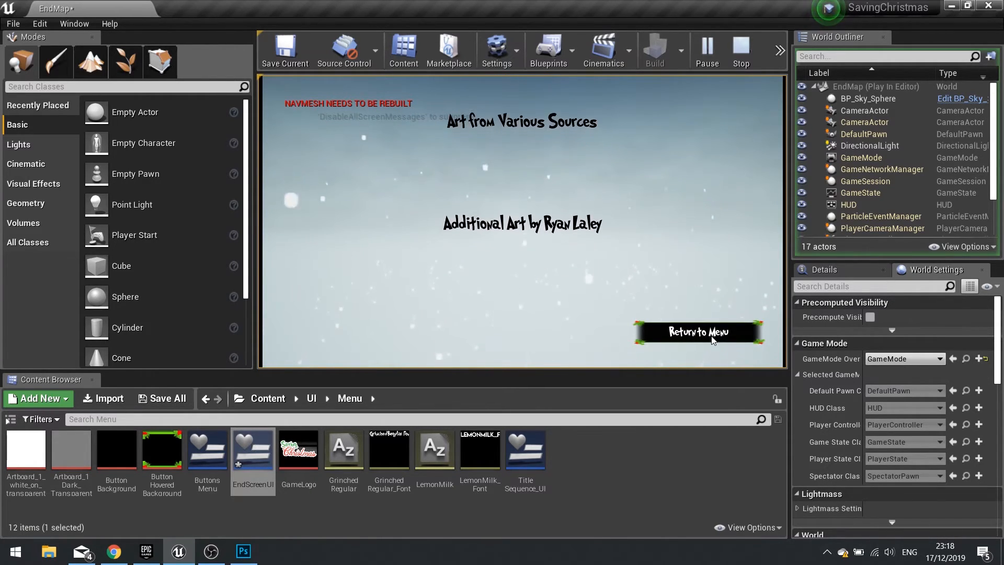
pyautogui.click(697, 331)
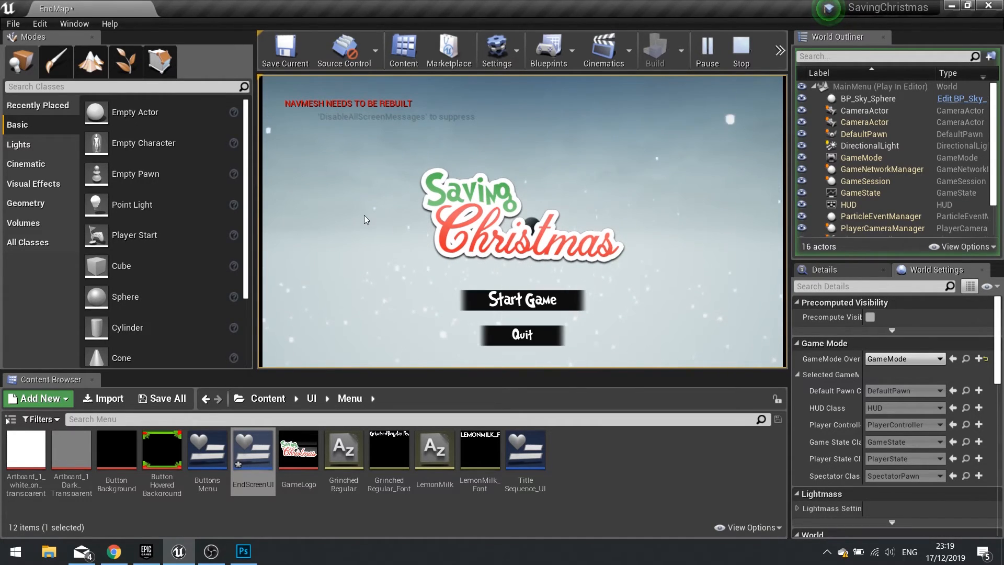
pyautogui.moveTo(528, 238)
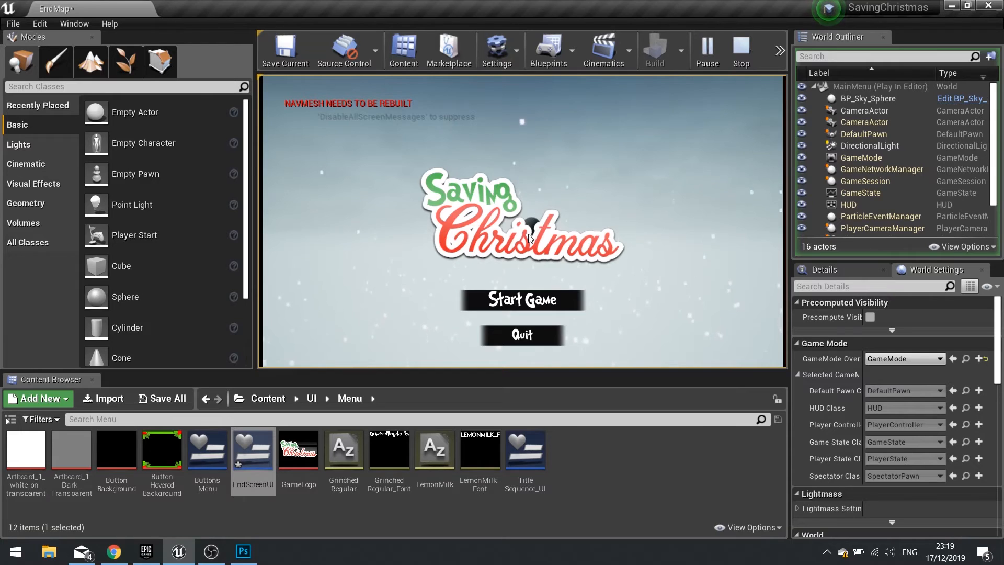
pyautogui.moveTo(547, 233)
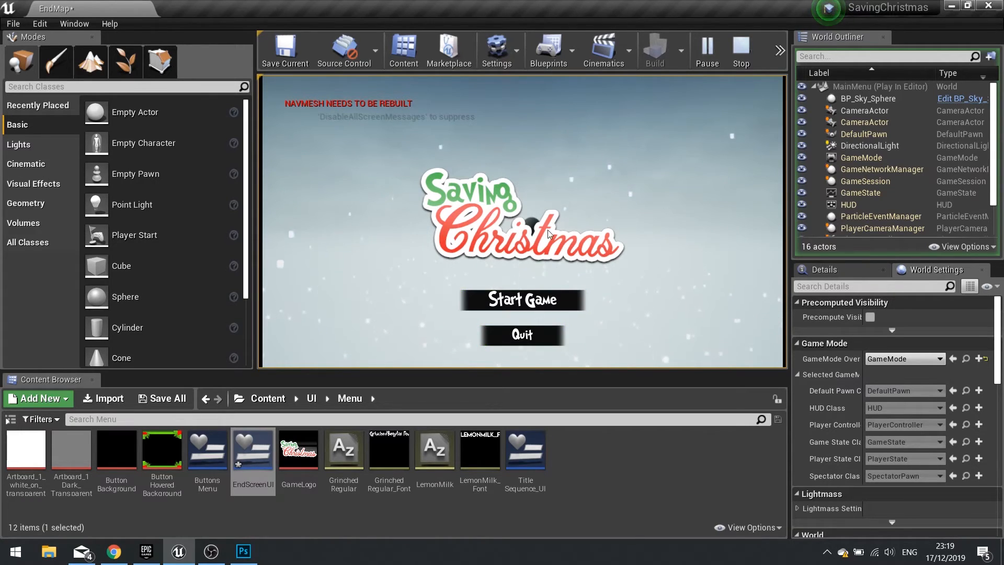
pyautogui.moveTo(528, 224)
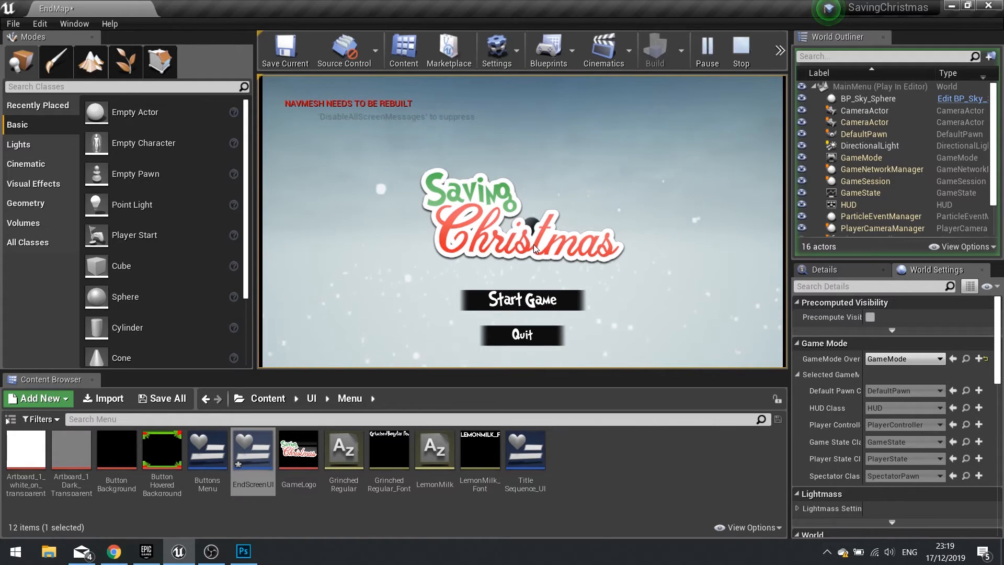
pyautogui.click(740, 50)
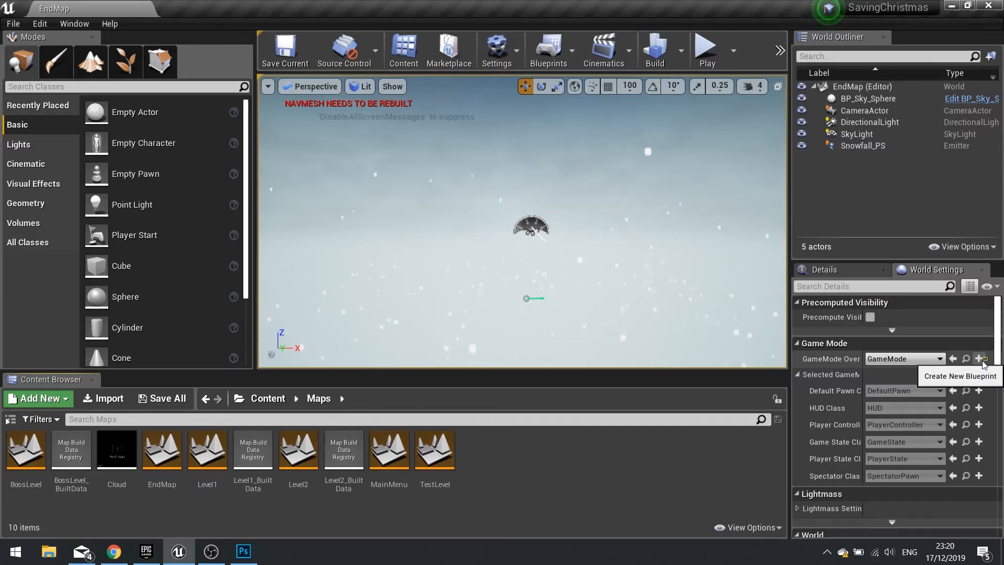
pyautogui.moveTo(871, 368)
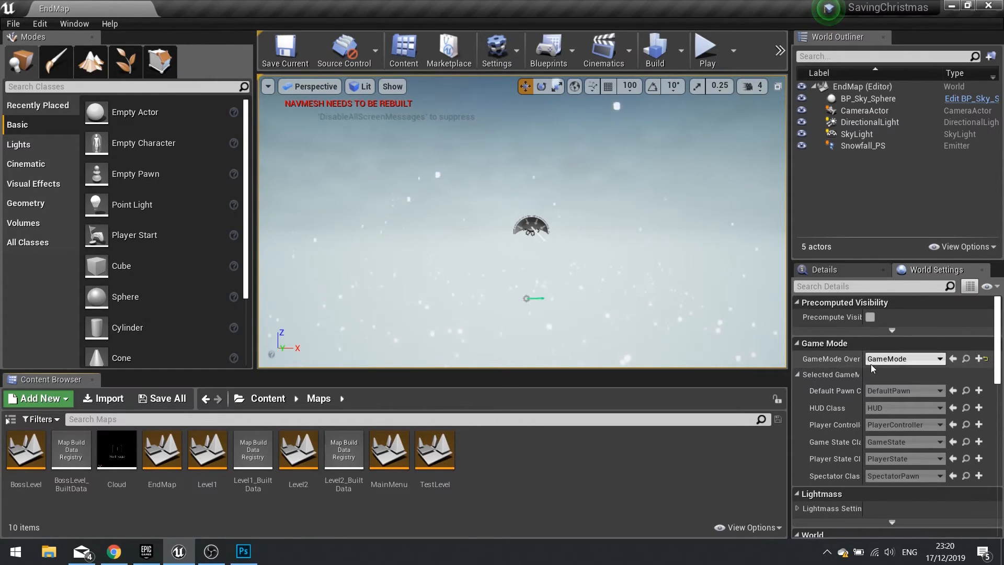
# Create a Game Mode Base blueprint named MenuGameMode and set its Default Pawn Class to None
pyautogui.click(38, 397)
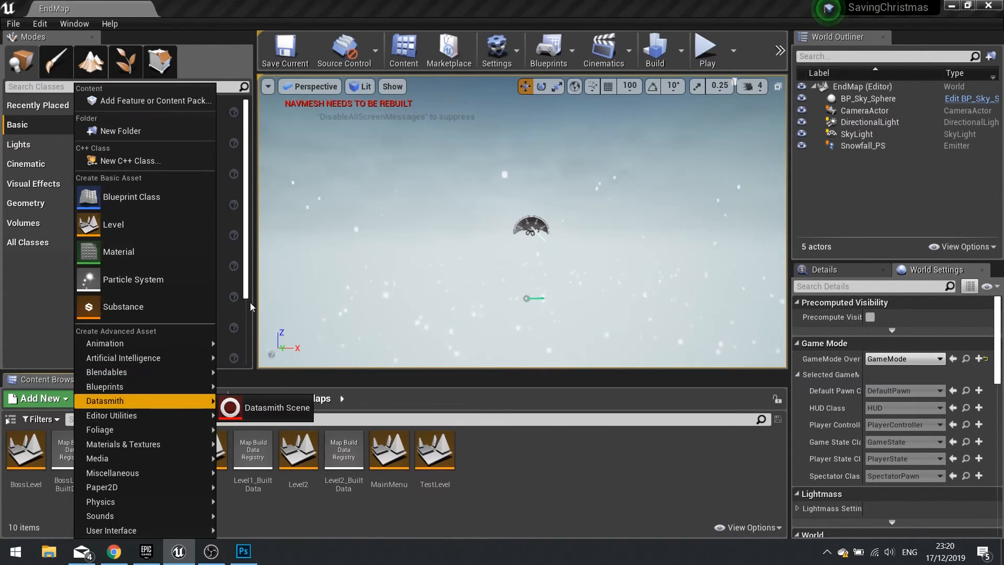
pyautogui.click(132, 197)
pyautogui.write('MenuGameMode')
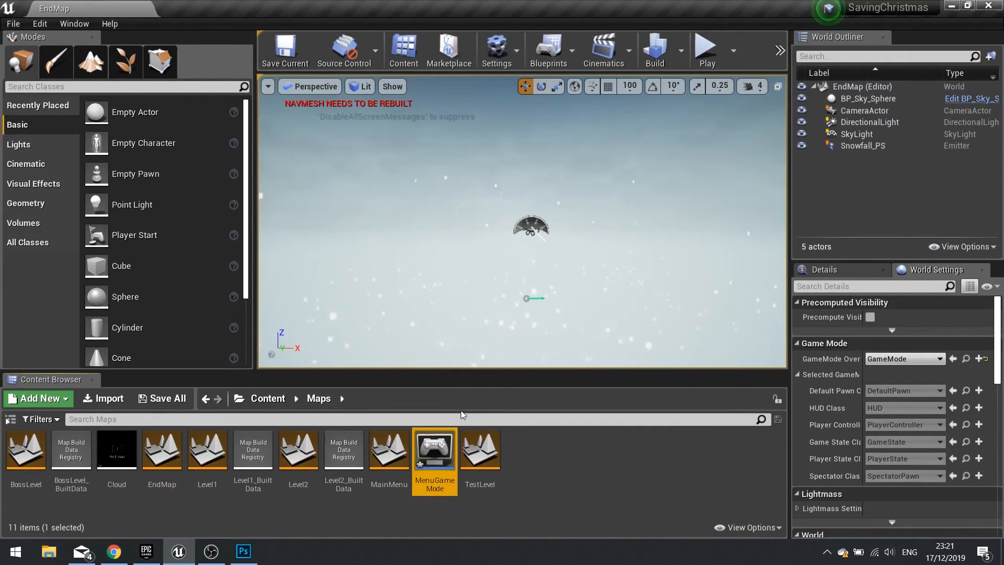
pyautogui.doubleClick(433, 449)
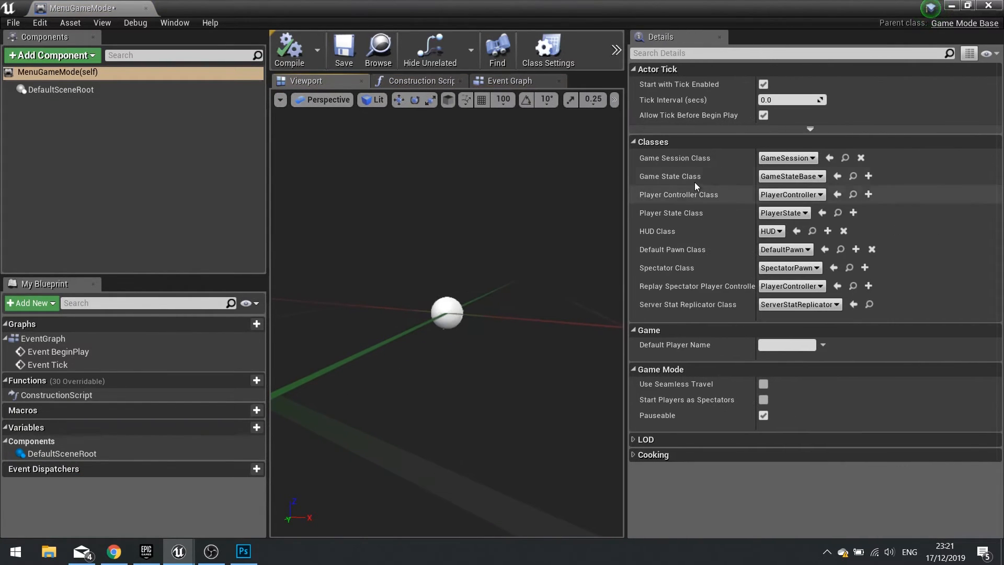
pyautogui.moveTo(724, 257)
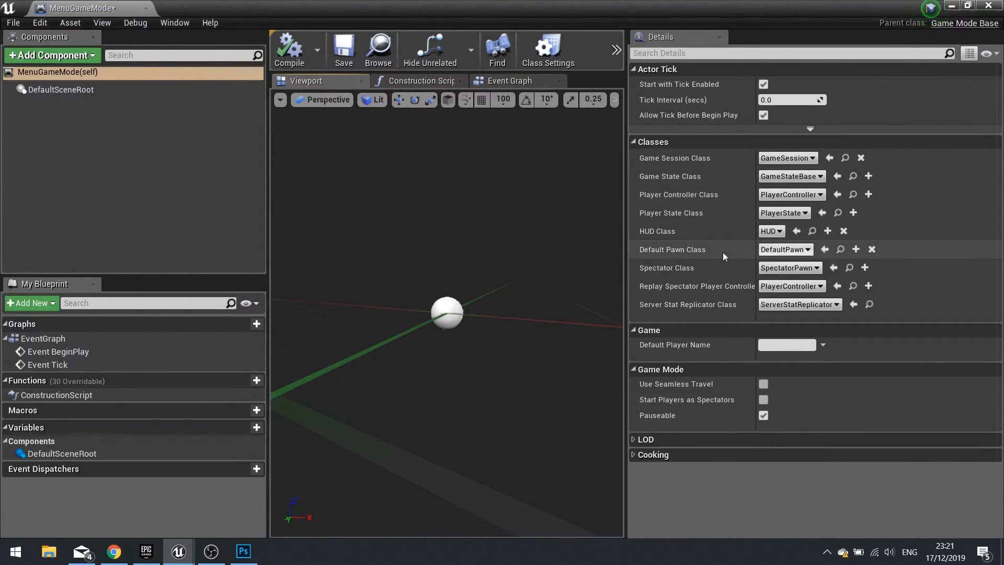
pyautogui.click(783, 249)
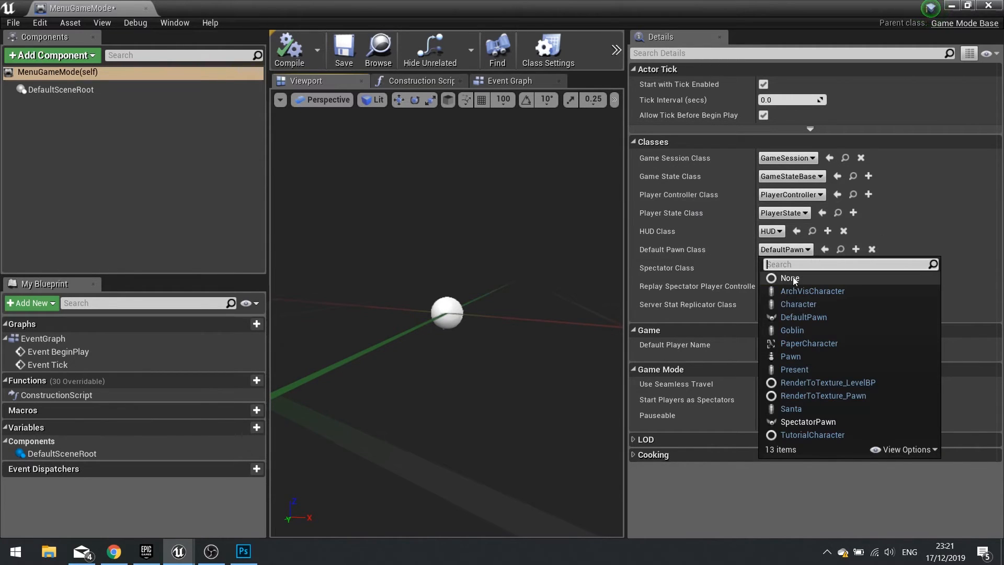
pyautogui.click(790, 278)
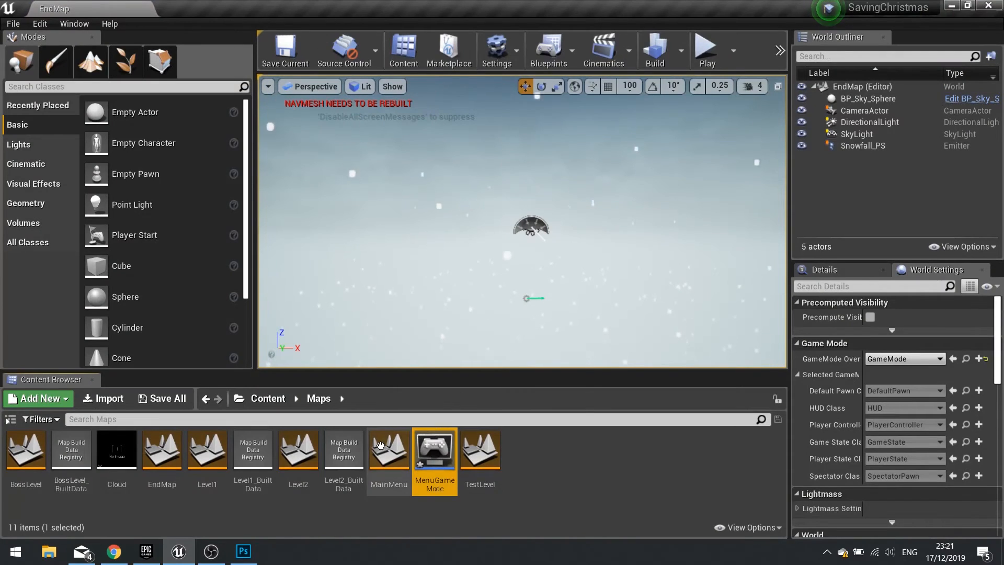
pyautogui.moveTo(567, 212)
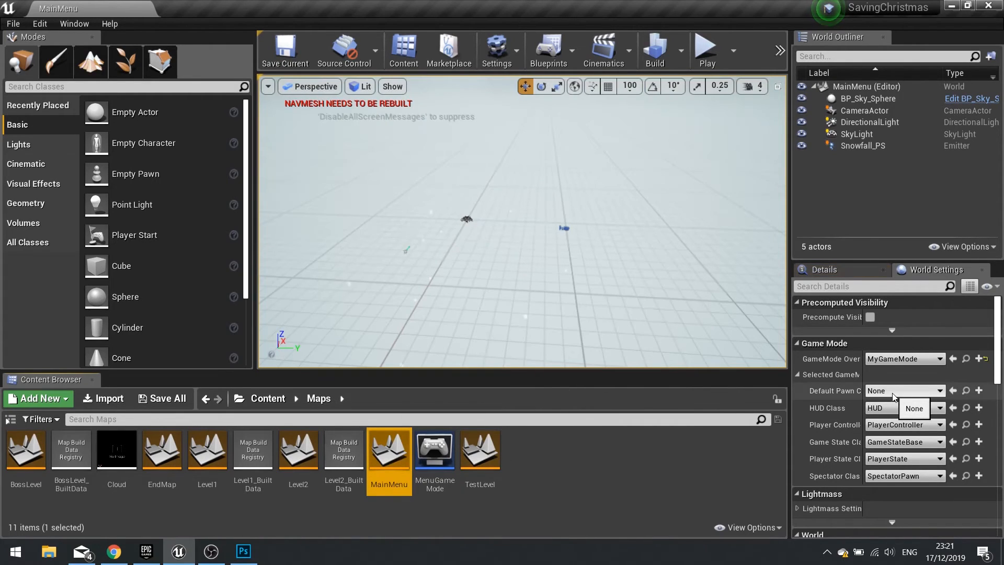
# Override MainMenu's game mode with MenuGameMode in World Settings
pyautogui.click(902, 390)
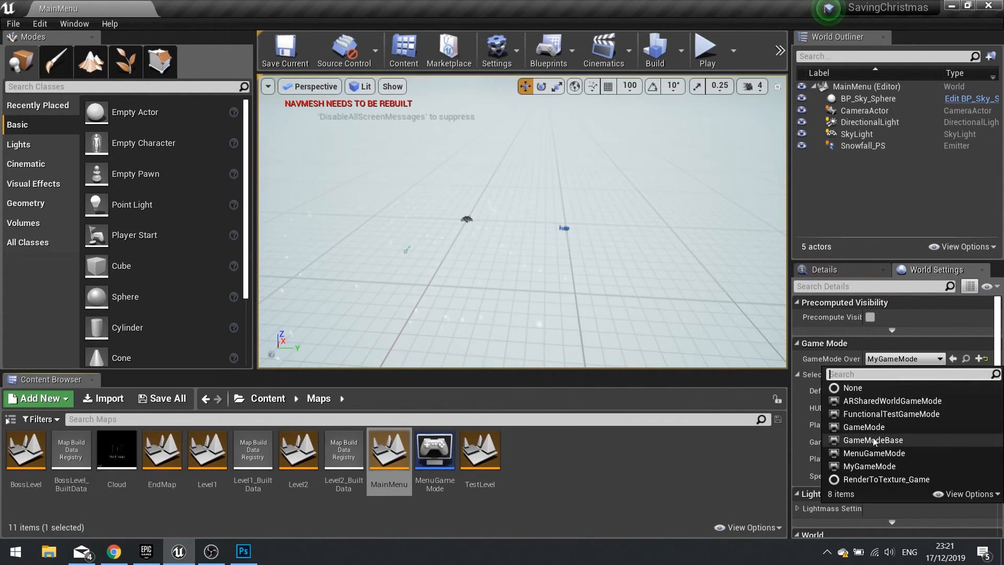
pyautogui.moveTo(872, 453)
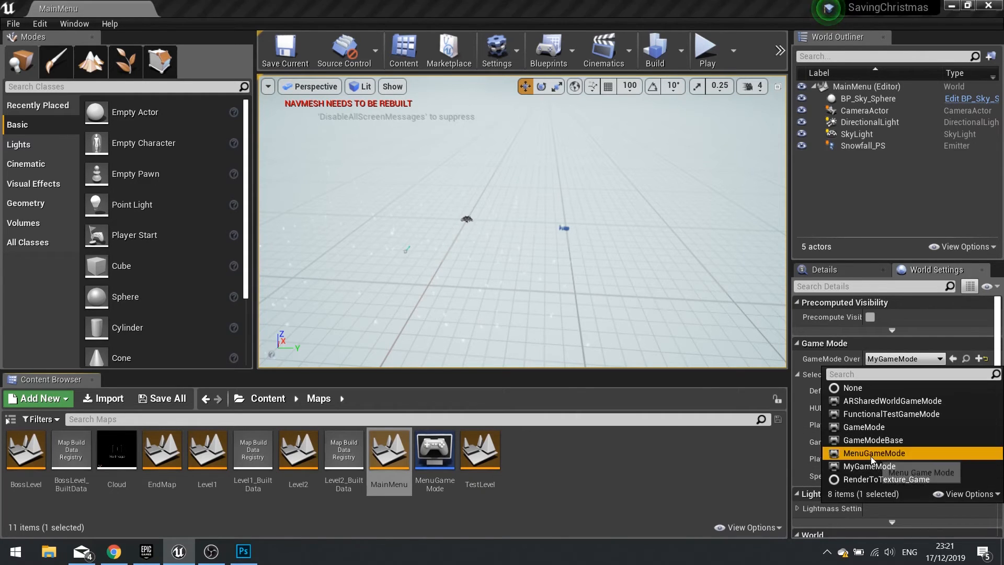
pyautogui.click(873, 453)
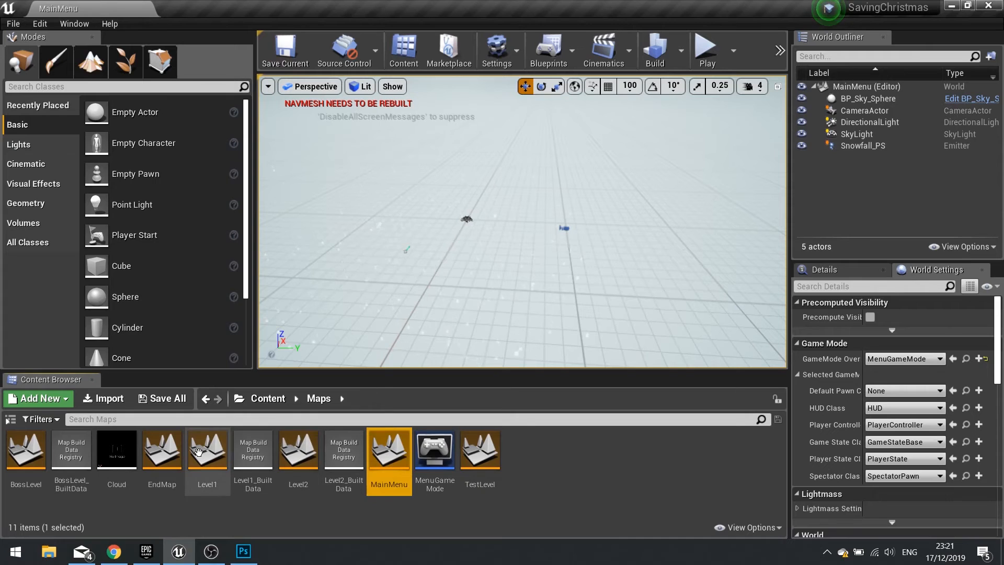
pyautogui.doubleClick(207, 448)
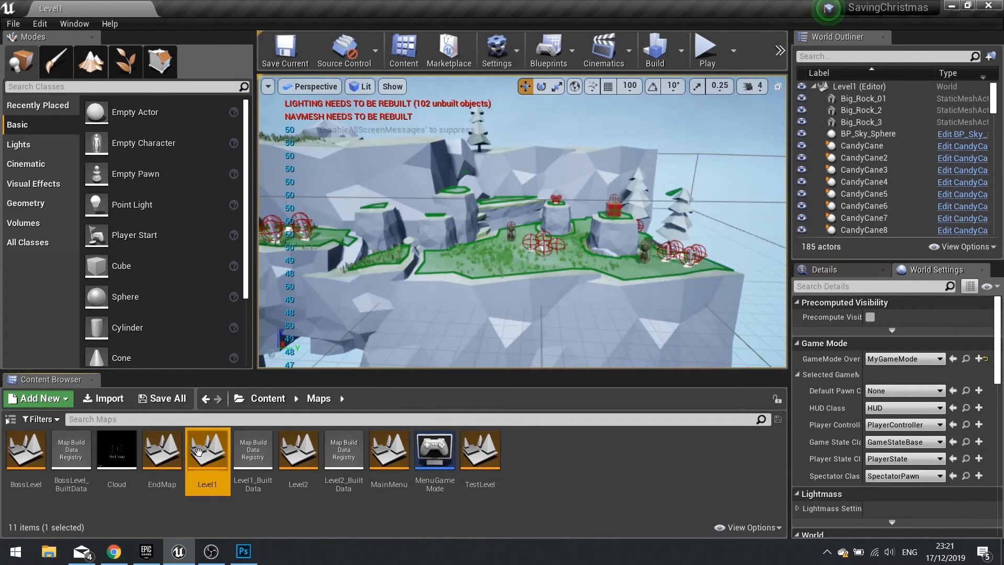
# Inspect the game mode settings of Level1 and BossLevel
pyautogui.click(902, 390)
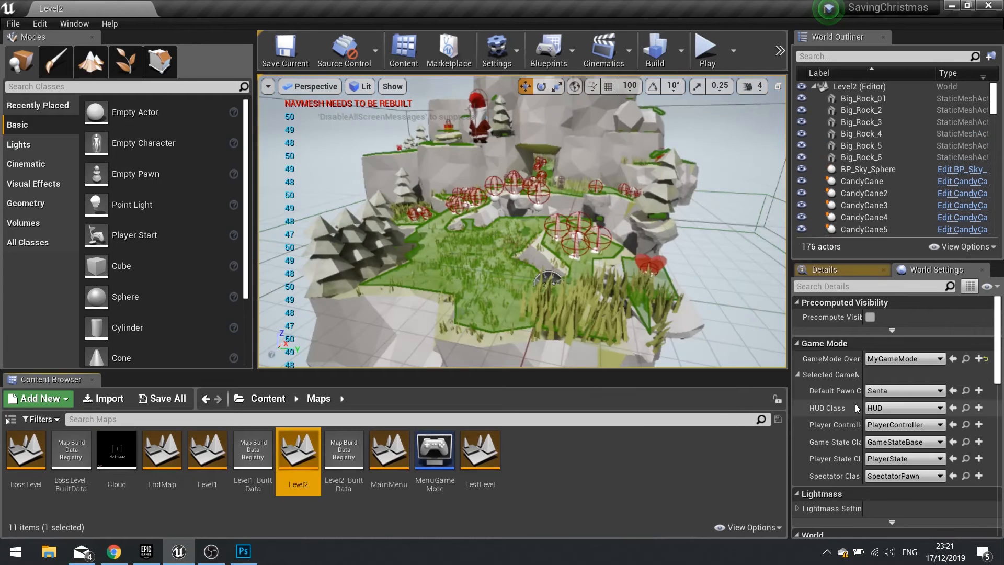
pyautogui.doubleClick(25, 449)
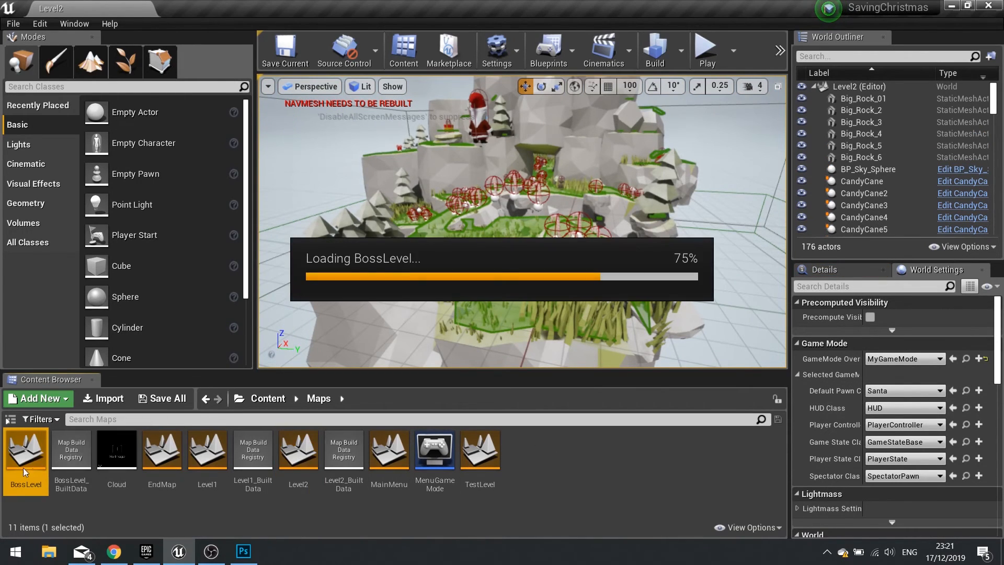
pyautogui.doubleClick(25, 449)
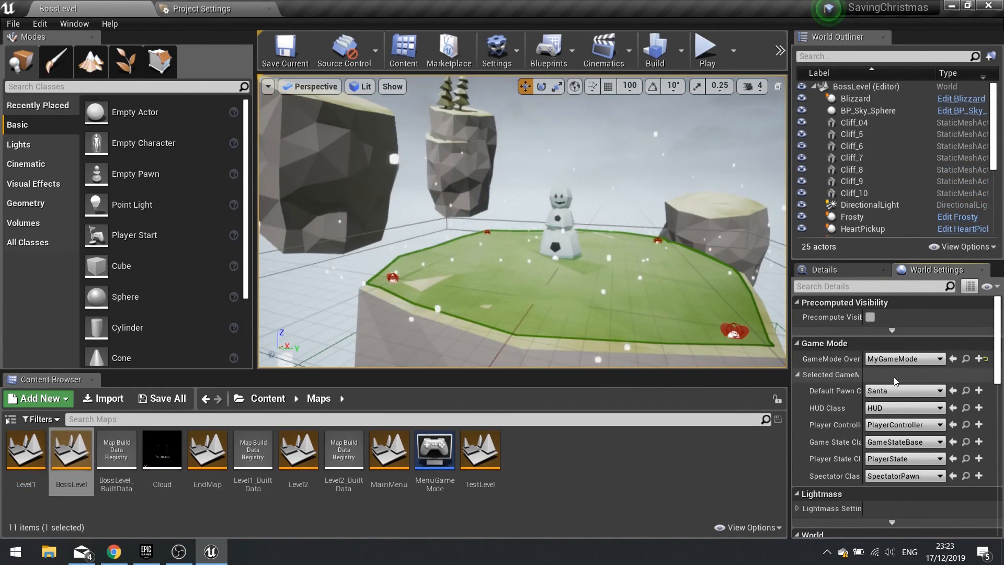